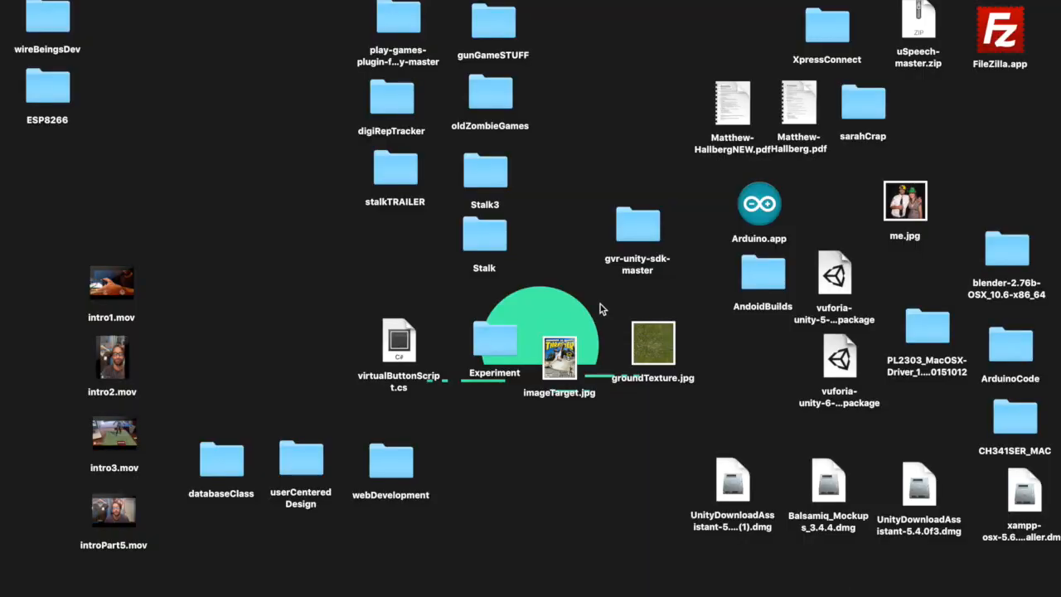
mouse_move(824, 580)
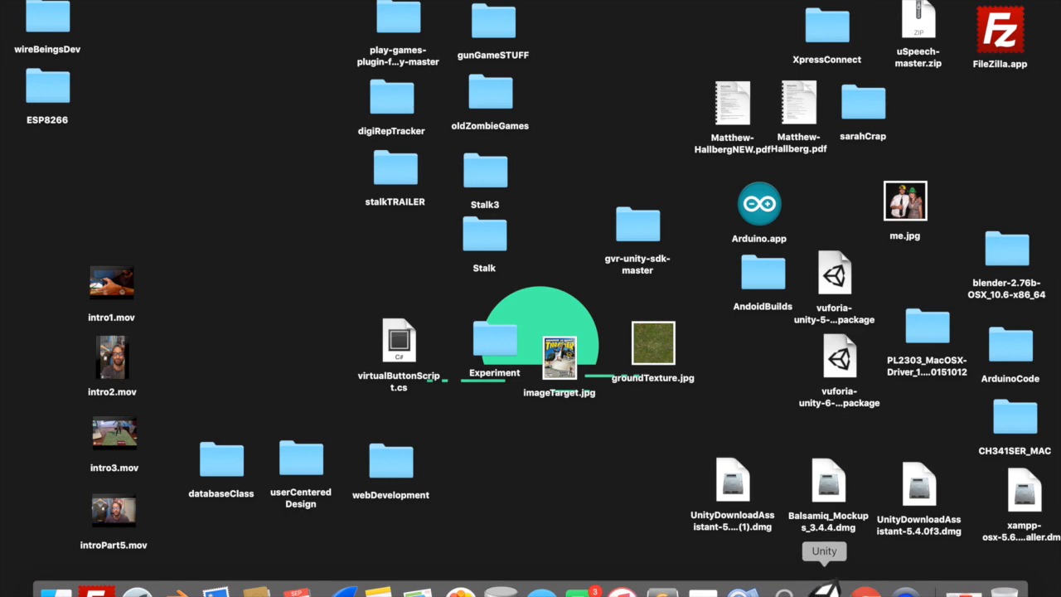
Create a new 3D Unity project named virtualButton on the Desktop
click(824, 590)
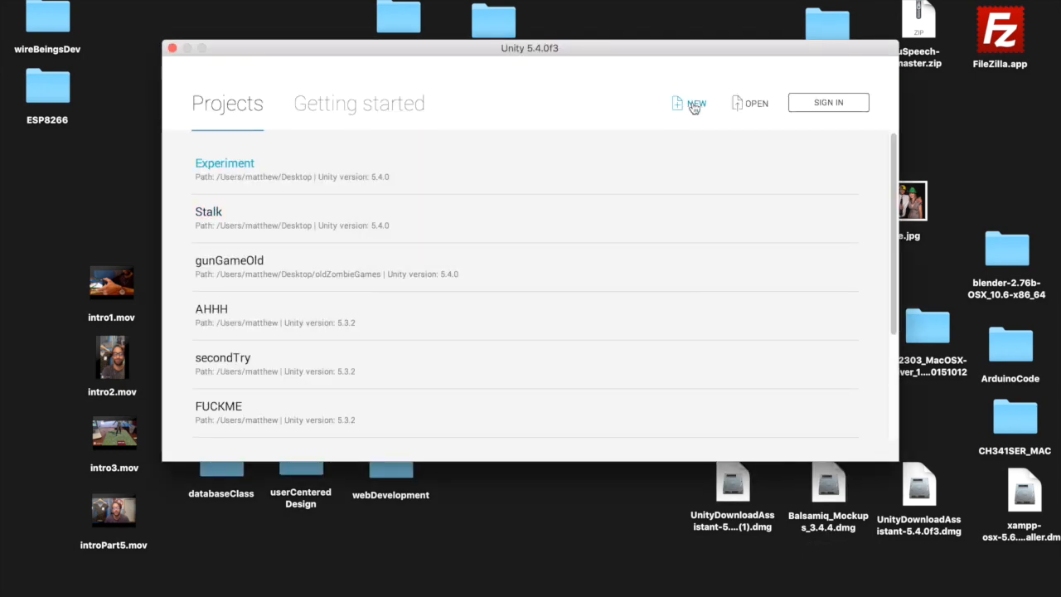
click(696, 102)
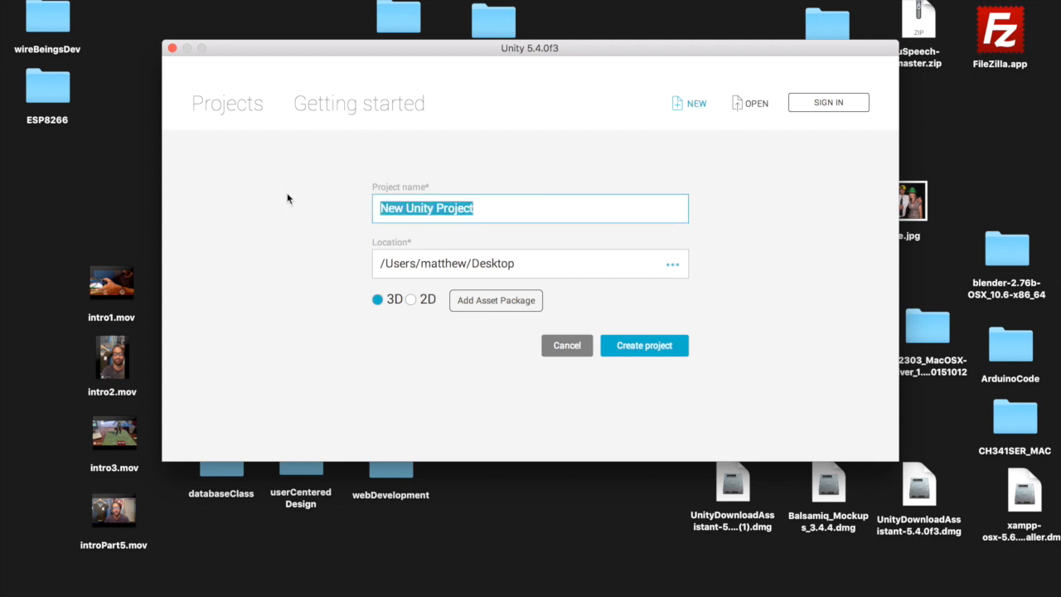
text(vitualBu)
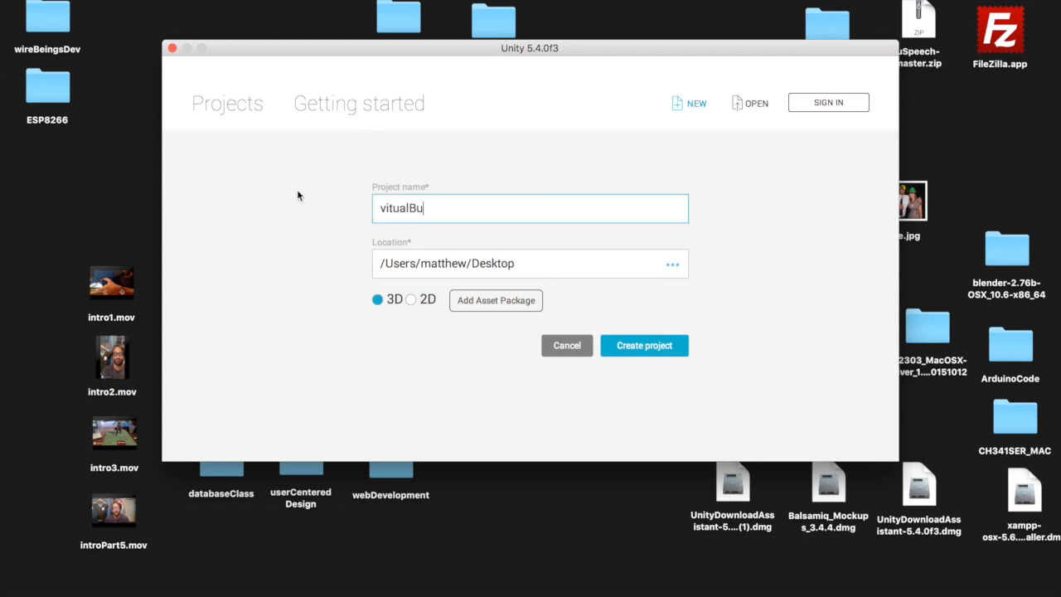
key(Backspace)
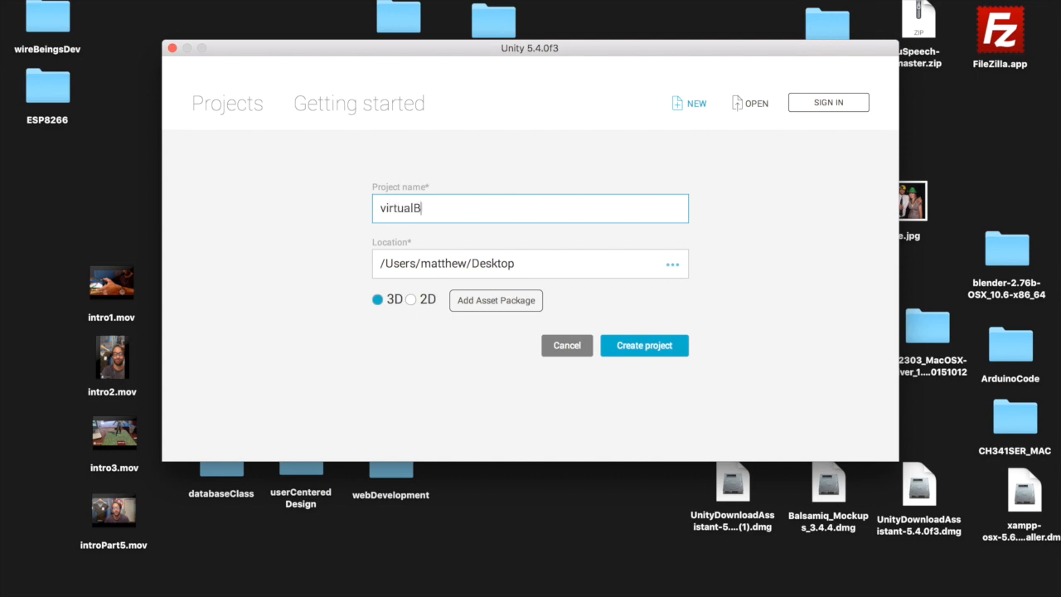
text(utton)
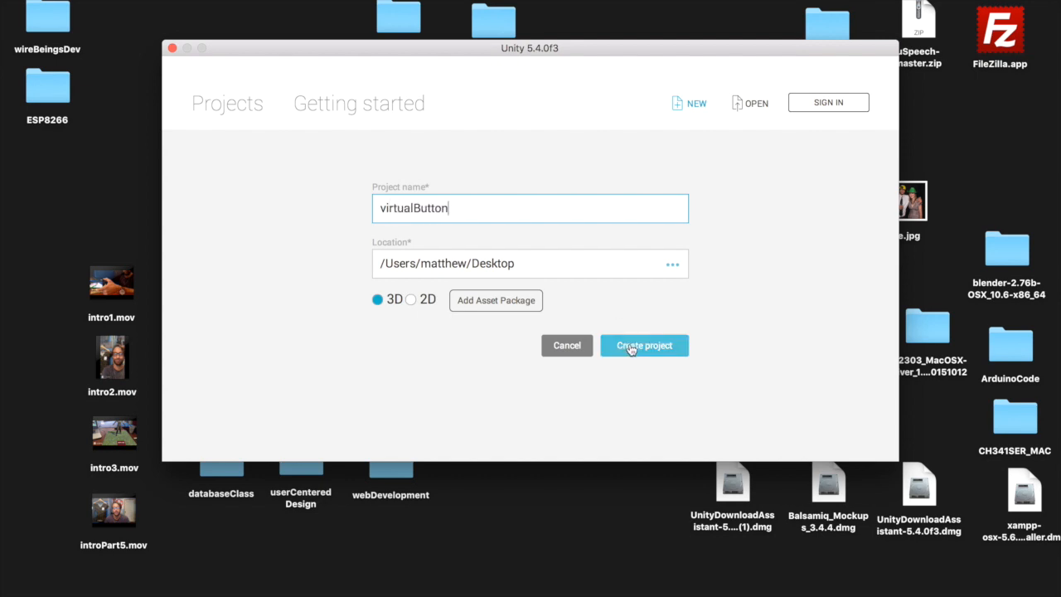
click(644, 345)
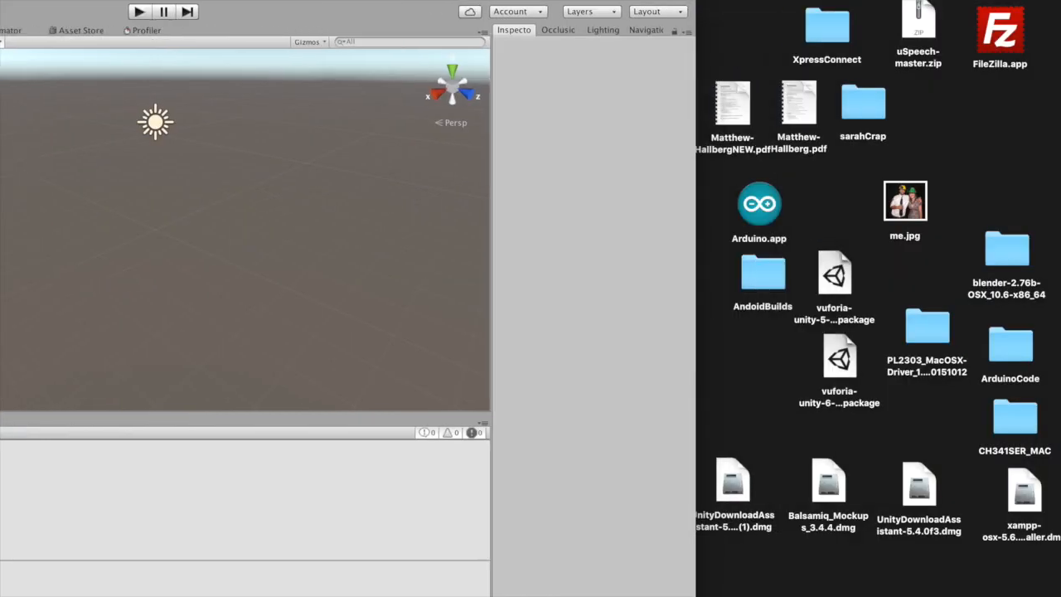
Import the vuforia-unity-6 .unitypackage into the project's Assets with all files included
drag(839, 356, 172, 544)
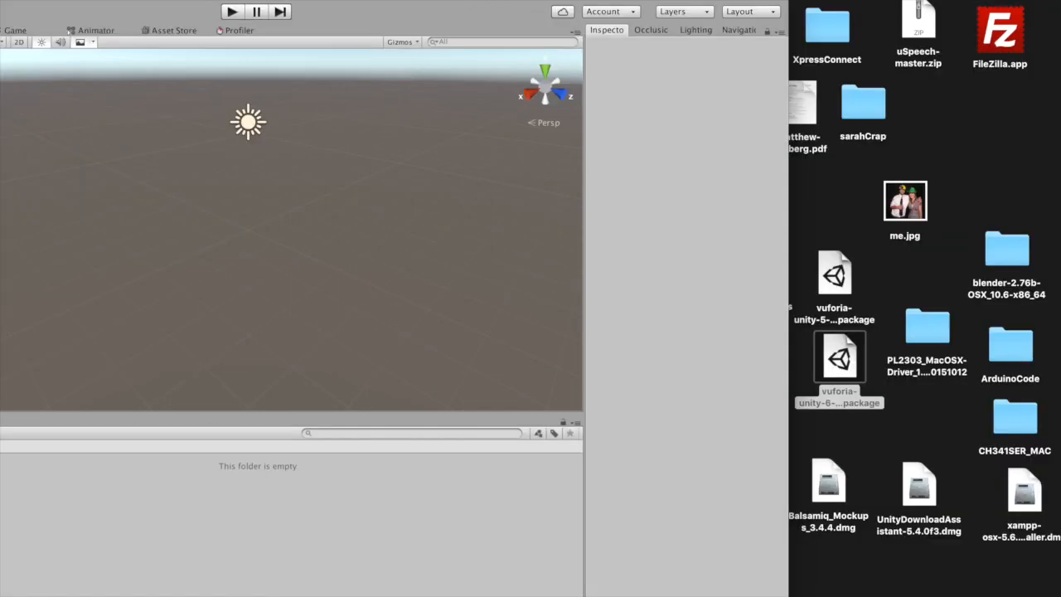
drag(839, 356, 198, 494)
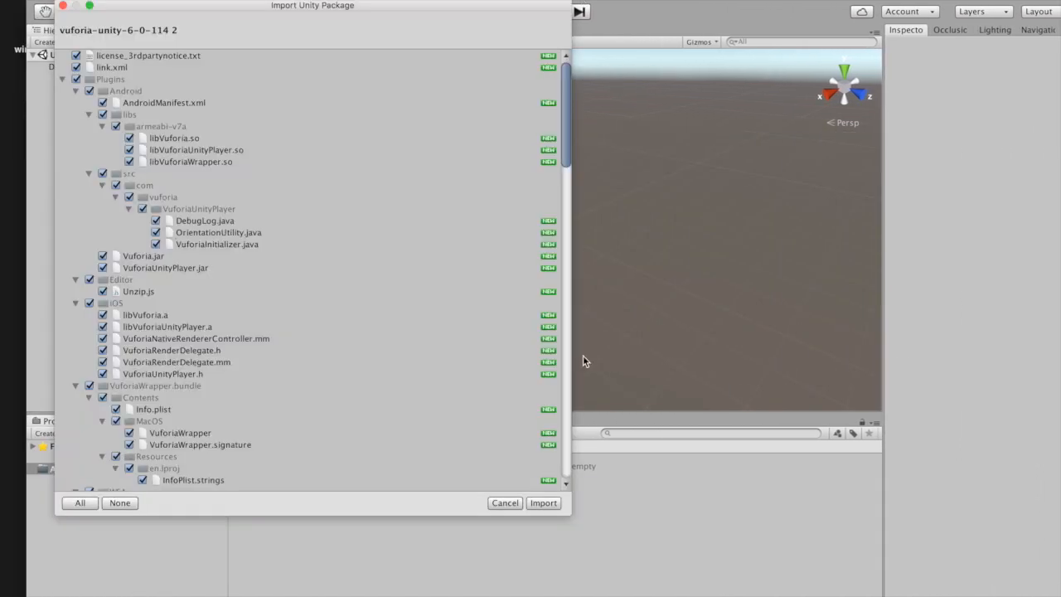
click(544, 502)
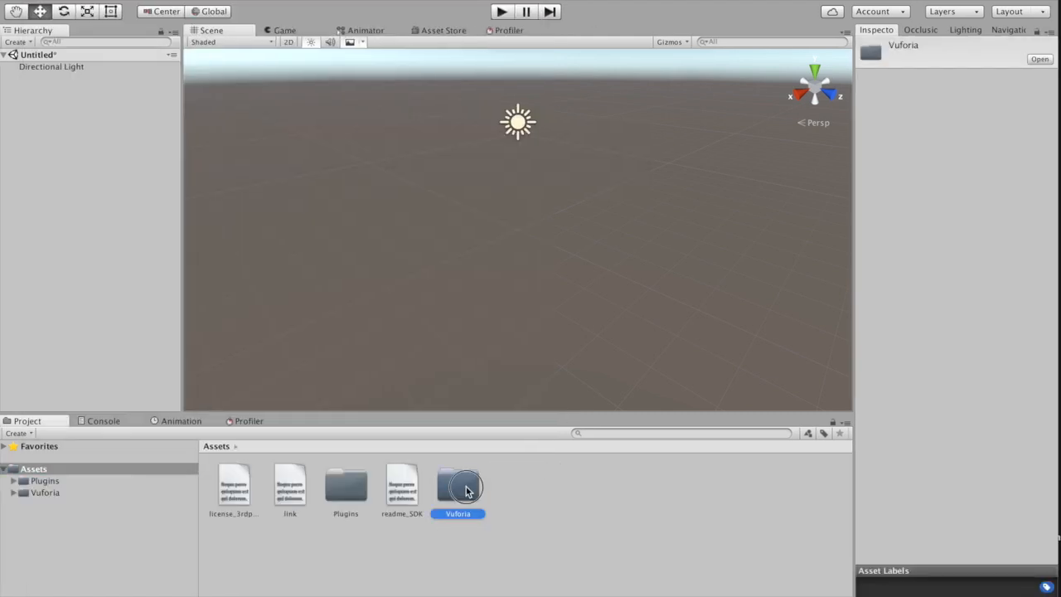
Browse into the Vuforia > Prefabs folder in the Project panel
double_click(458, 484)
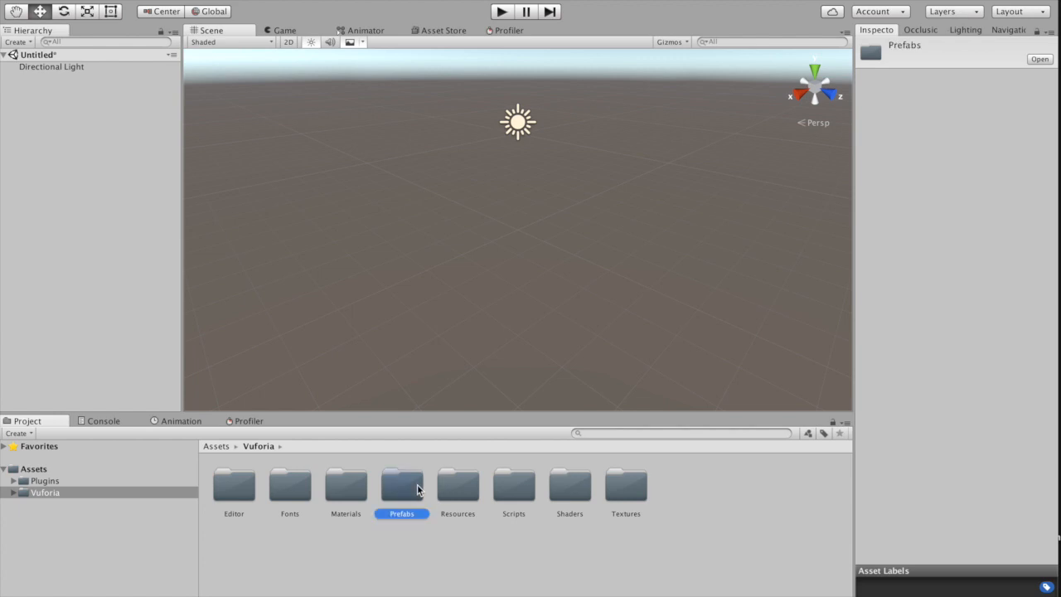
double_click(402, 487)
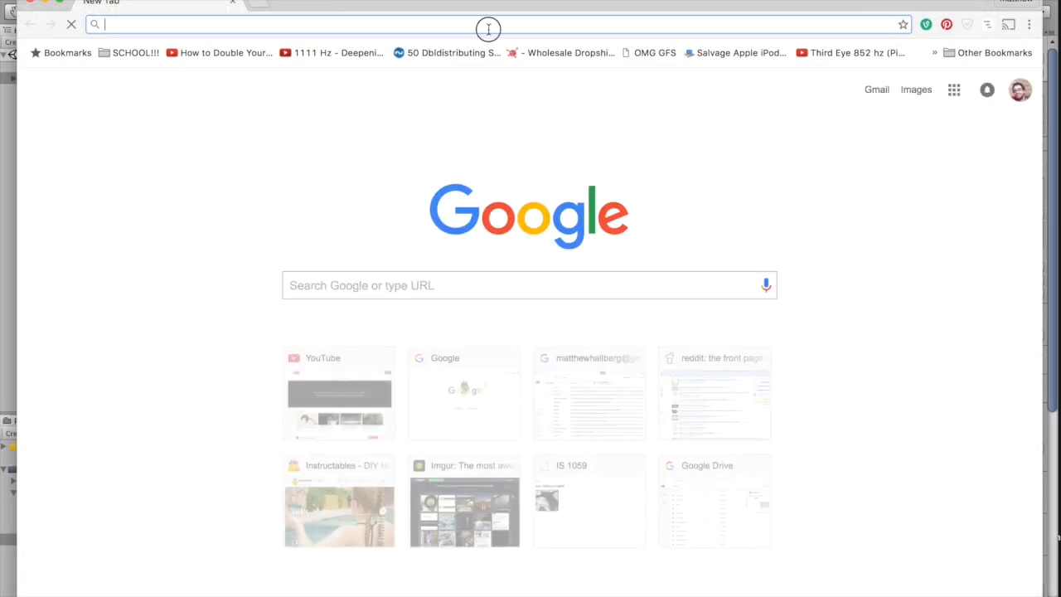
Go to vuforia.com's Dev Portal License Manager and open the ARDemo license key
text(vuforia.com)
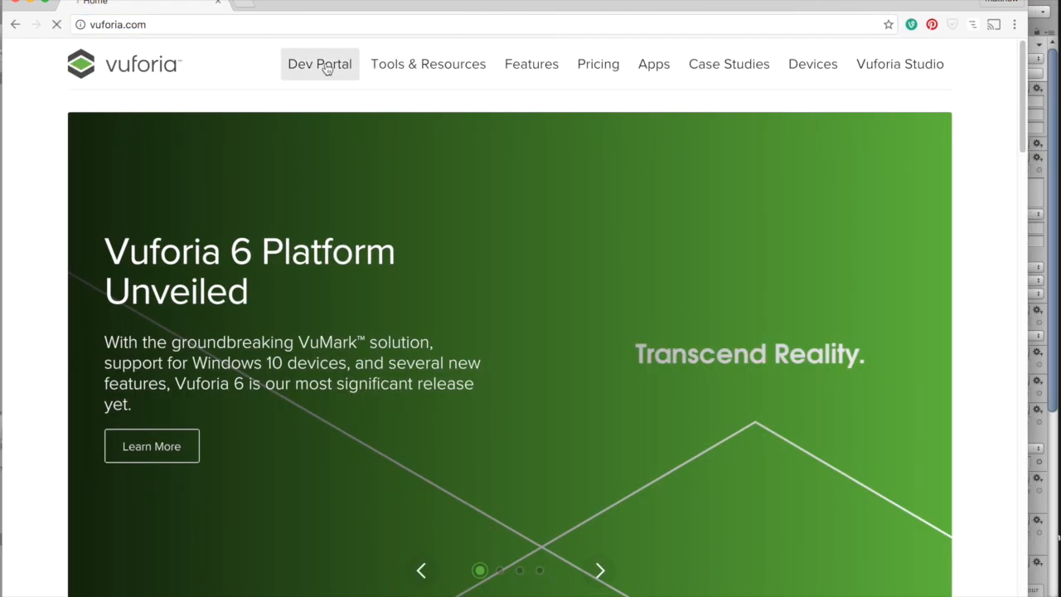
click(319, 63)
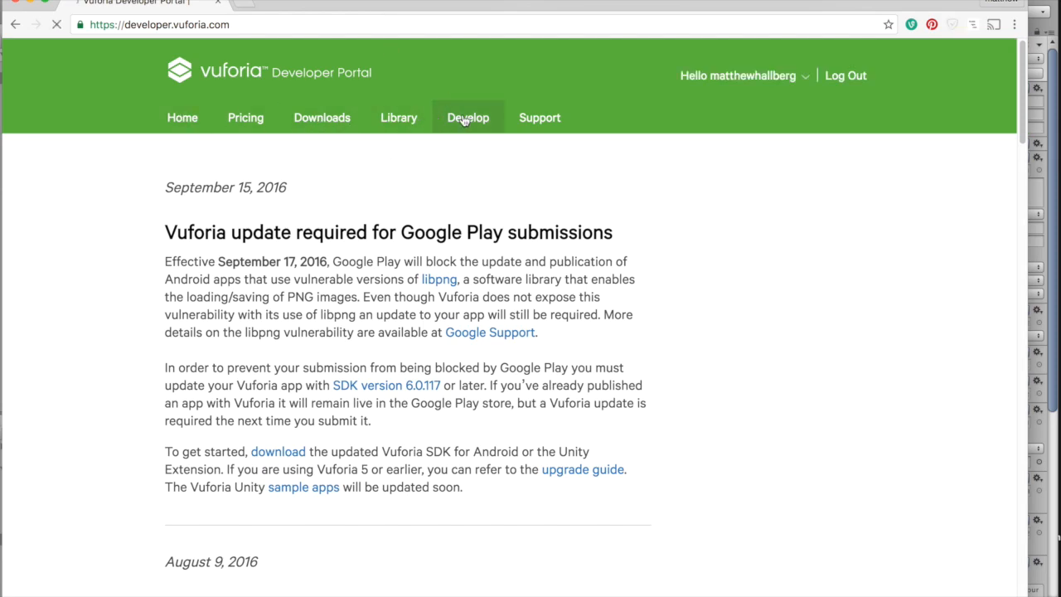
click(468, 116)
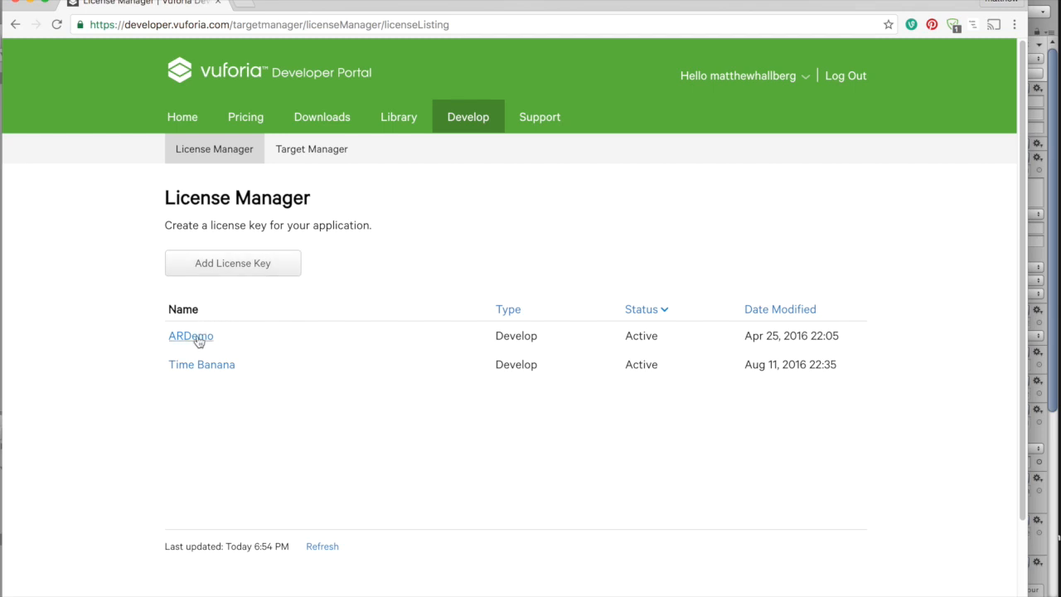
click(190, 335)
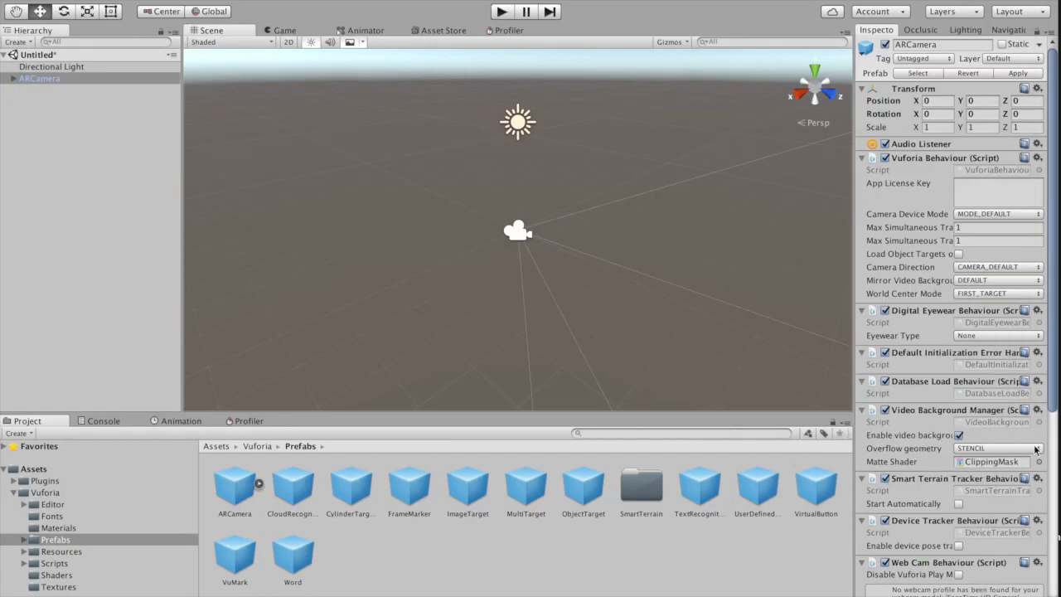
Enter the app license key on ARCamera and choose a different World Center Mode
click(998, 193)
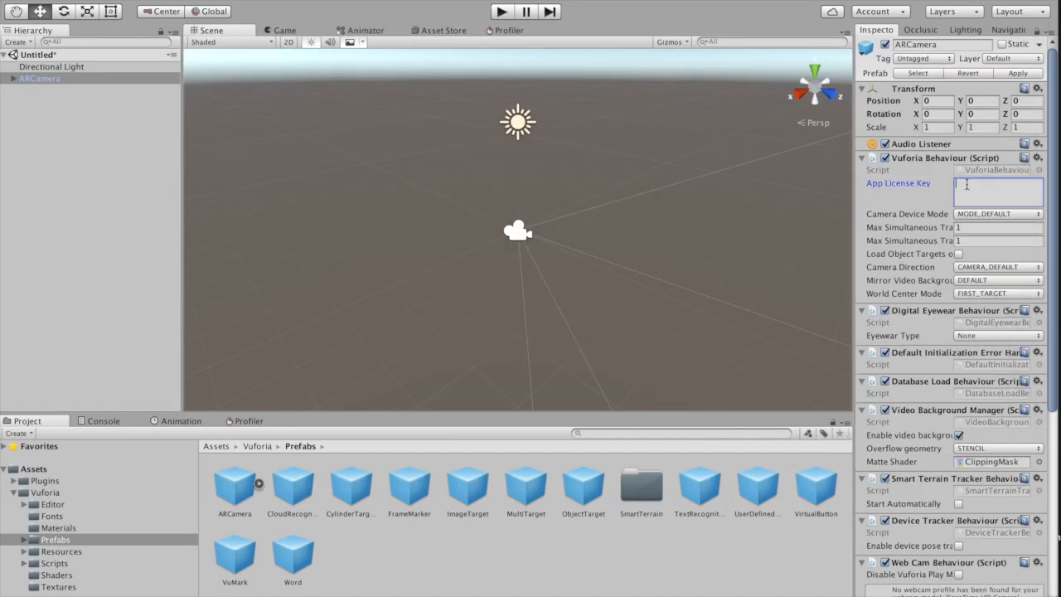
click(995, 292)
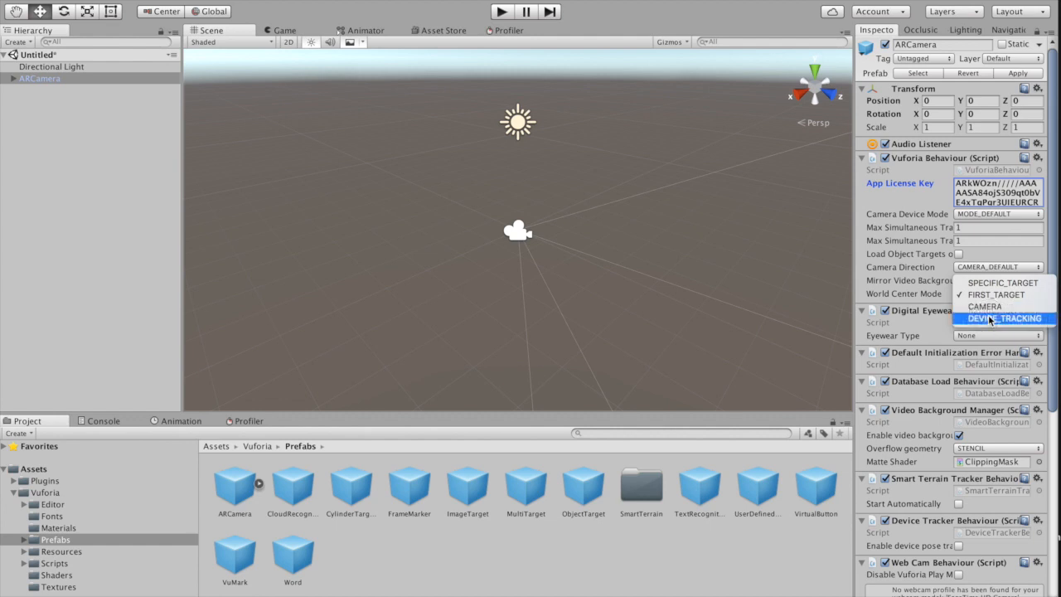
click(1005, 318)
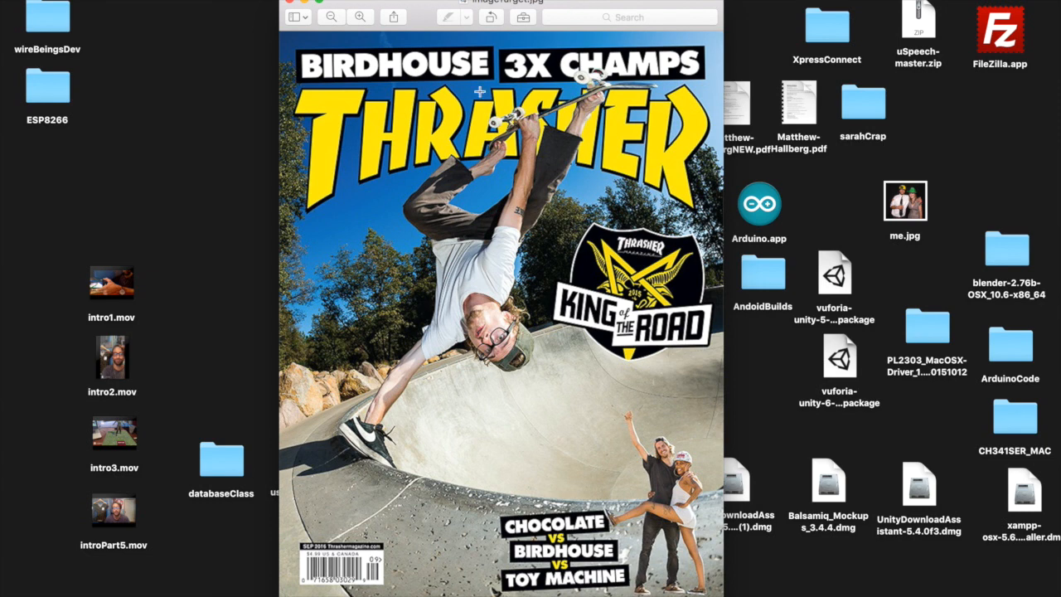
mouse_move(297, 37)
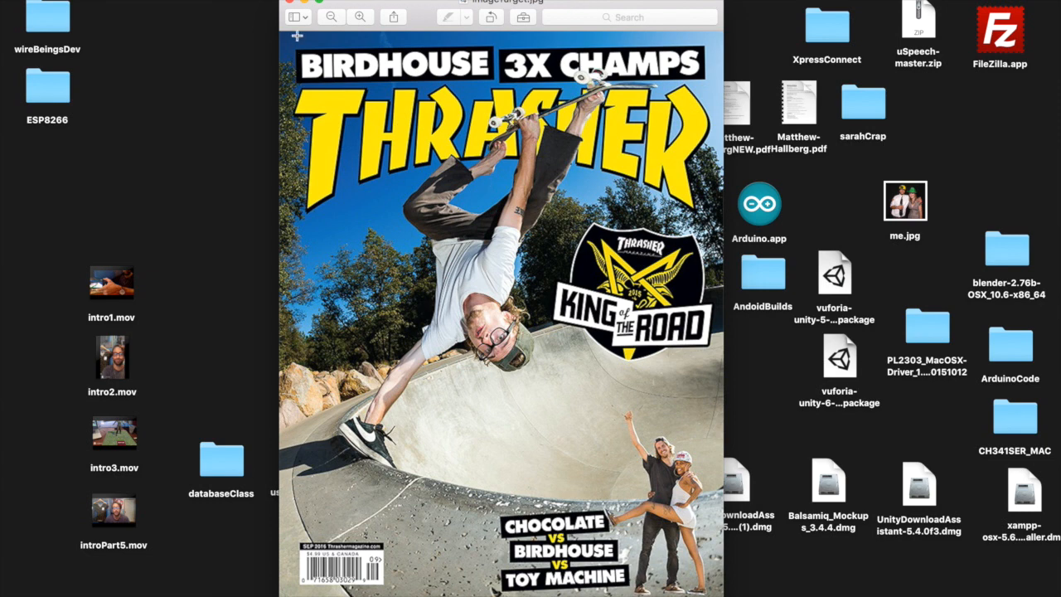
Return to the portal's Target Manager and start adding a target in the Image_Targets database
click(289, 16)
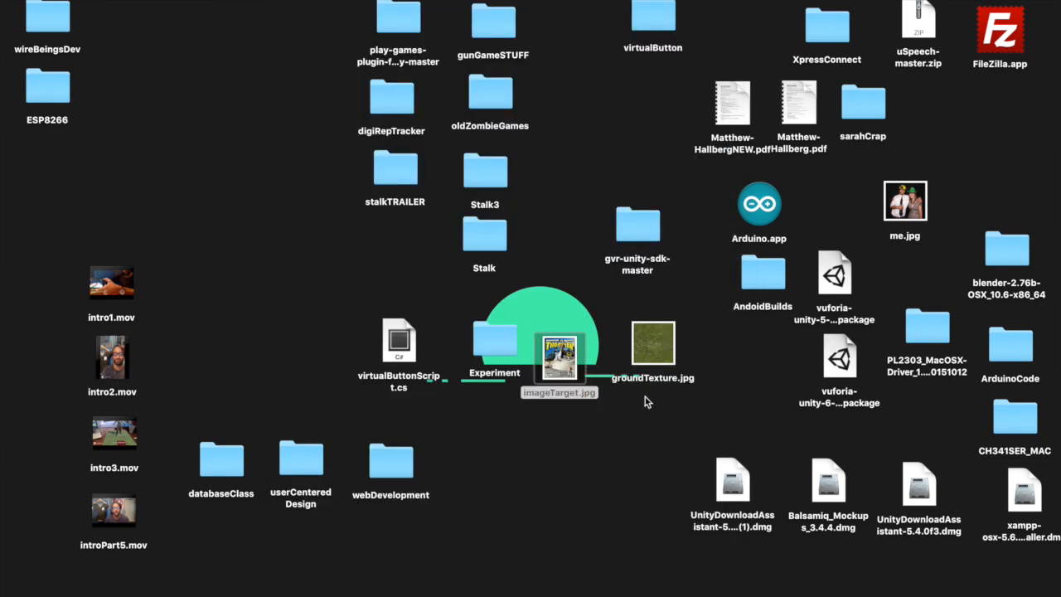
click(559, 356)
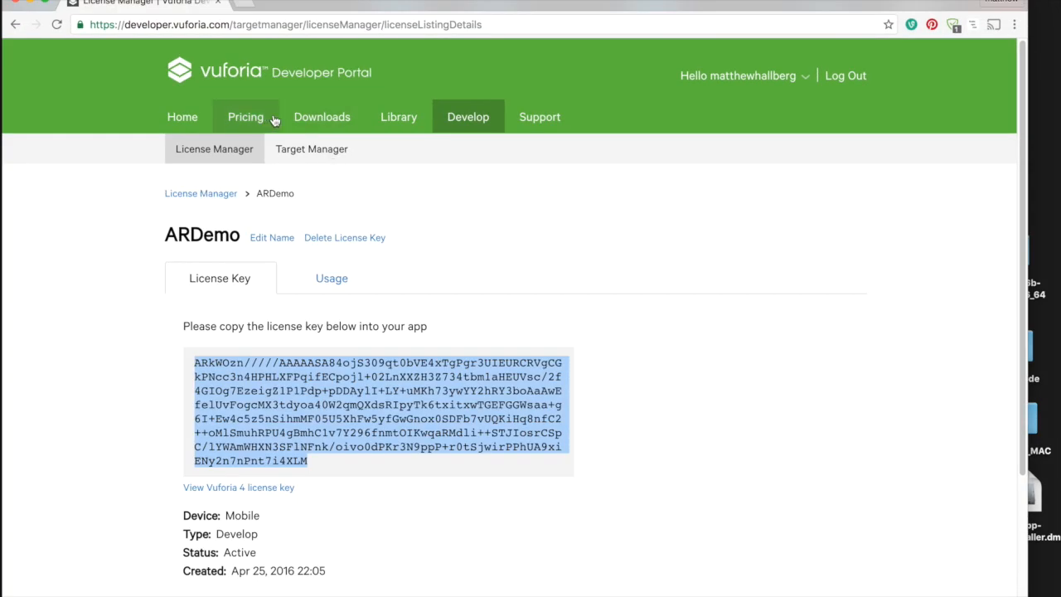
click(311, 149)
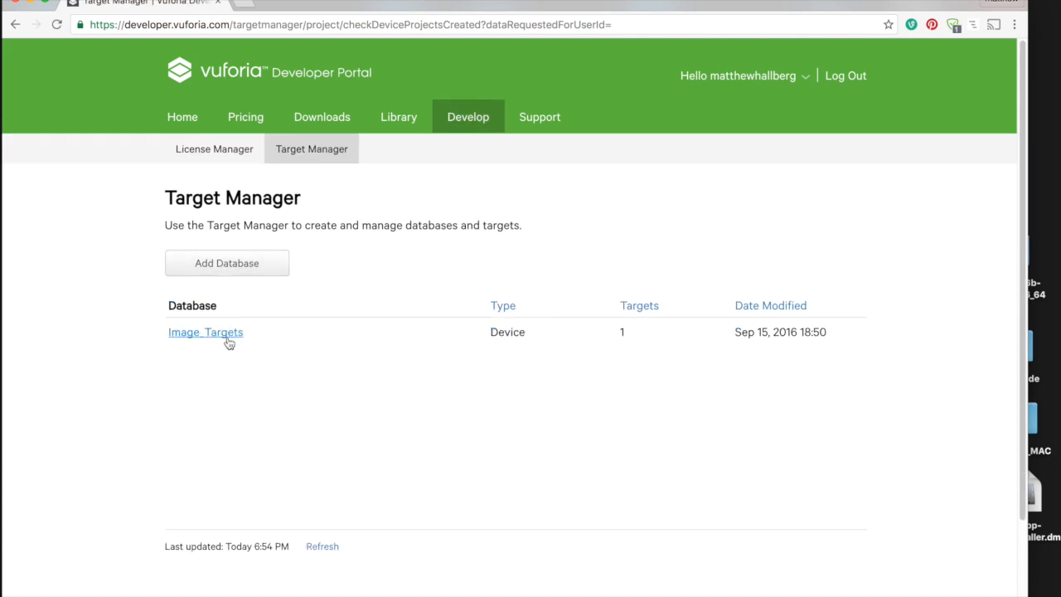
click(205, 332)
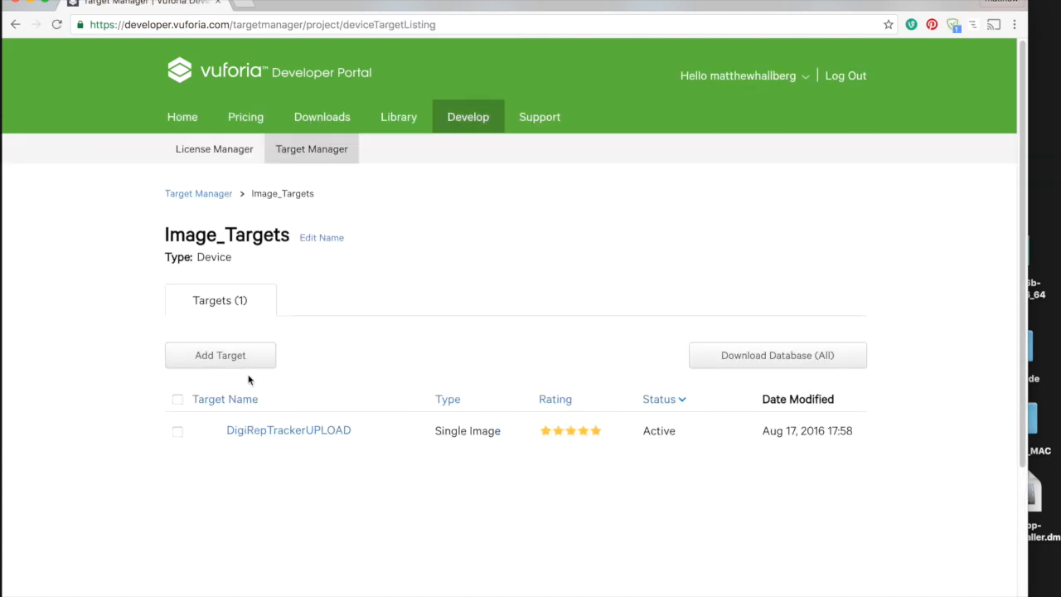
click(219, 355)
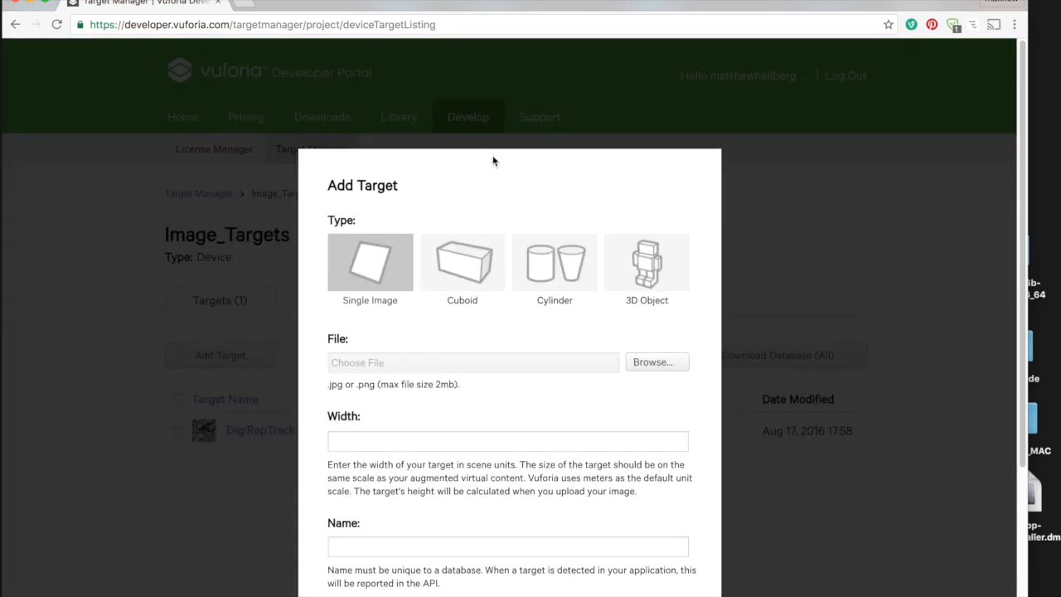
Choose imageTarget.jpg as the target image and begin entering its width
click(656, 361)
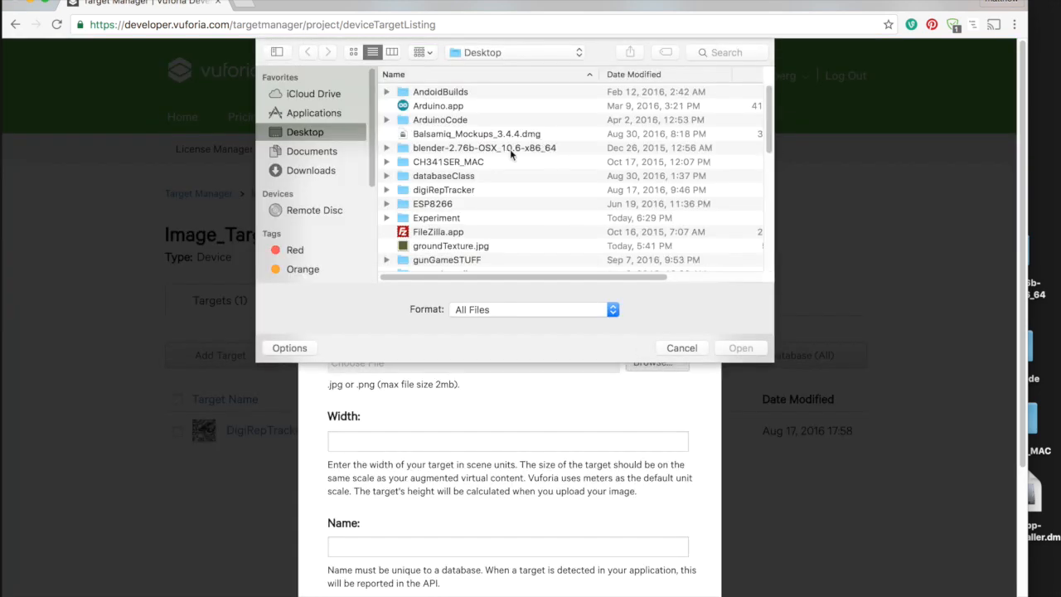
scroll(down, 3)
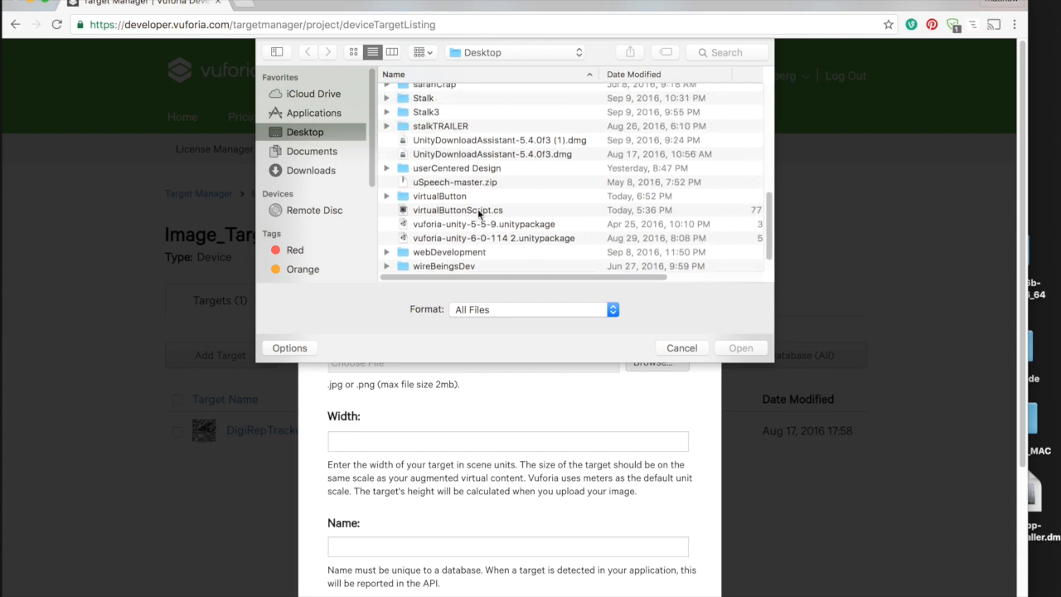
scroll(up, 3)
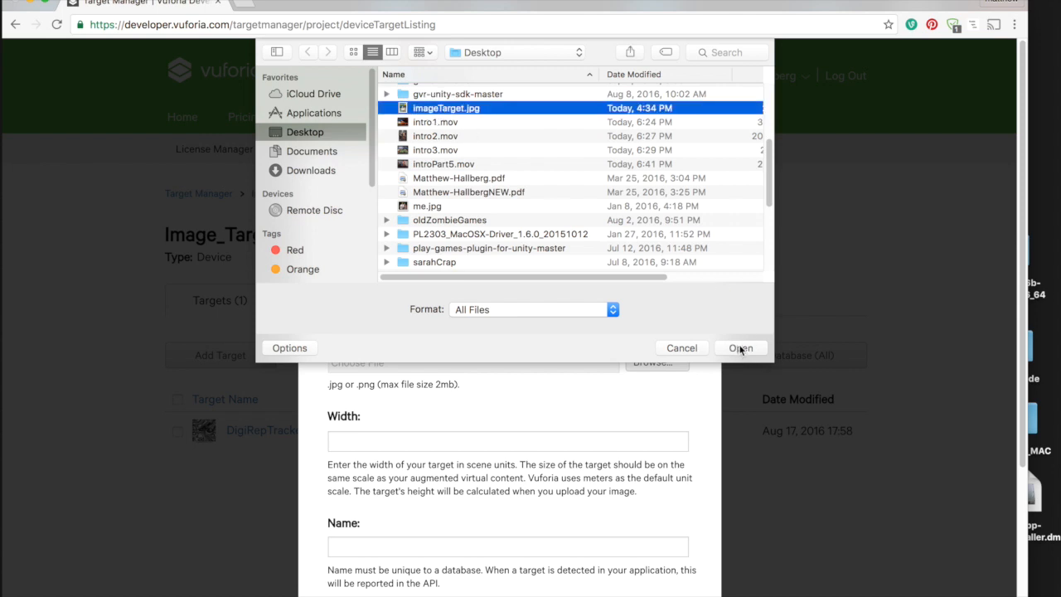
click(739, 348)
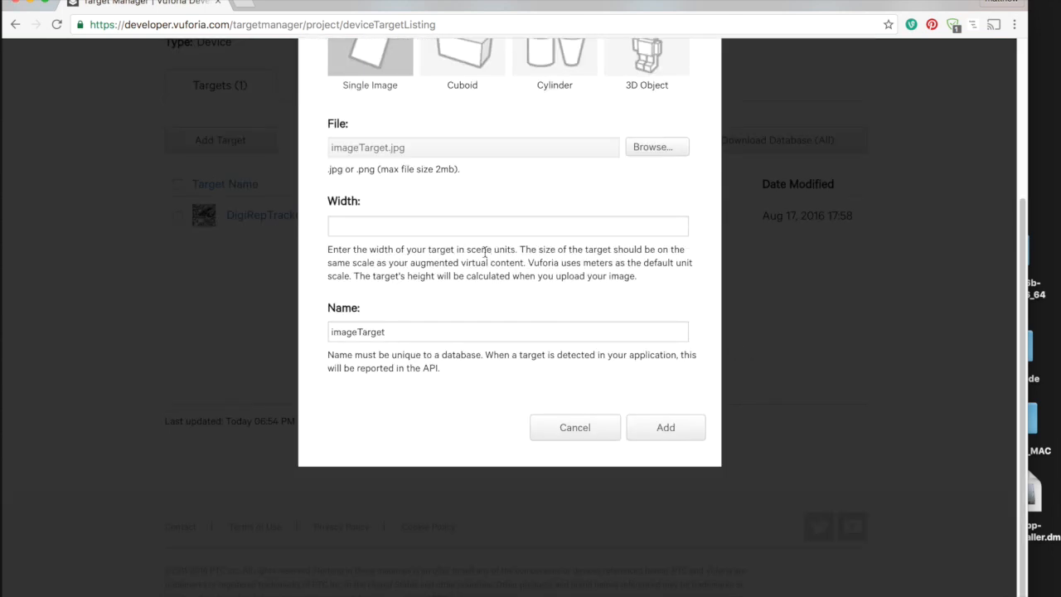
click(665, 427)
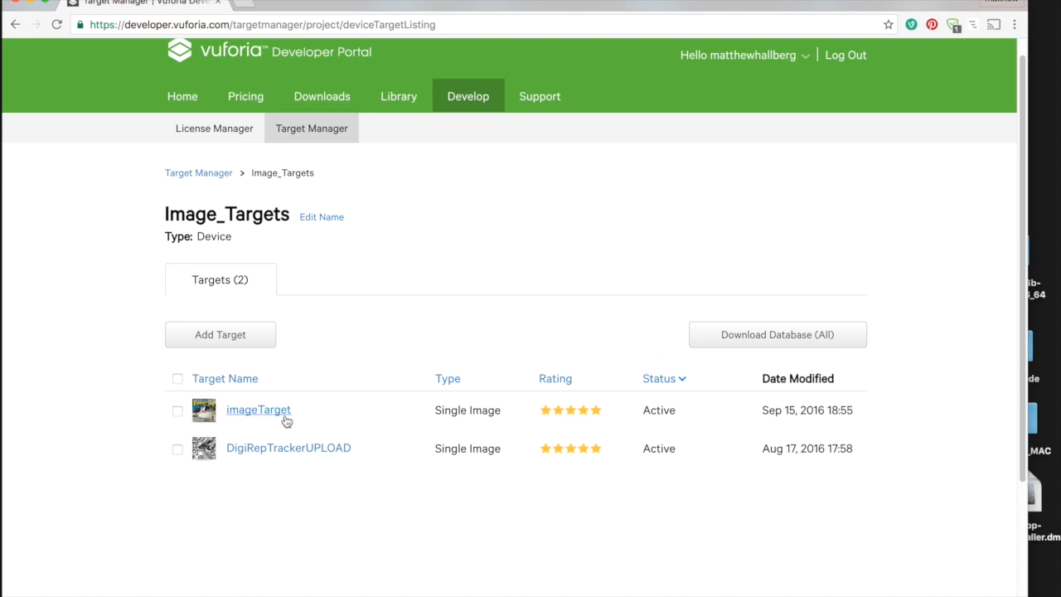
mouse_move(650, 404)
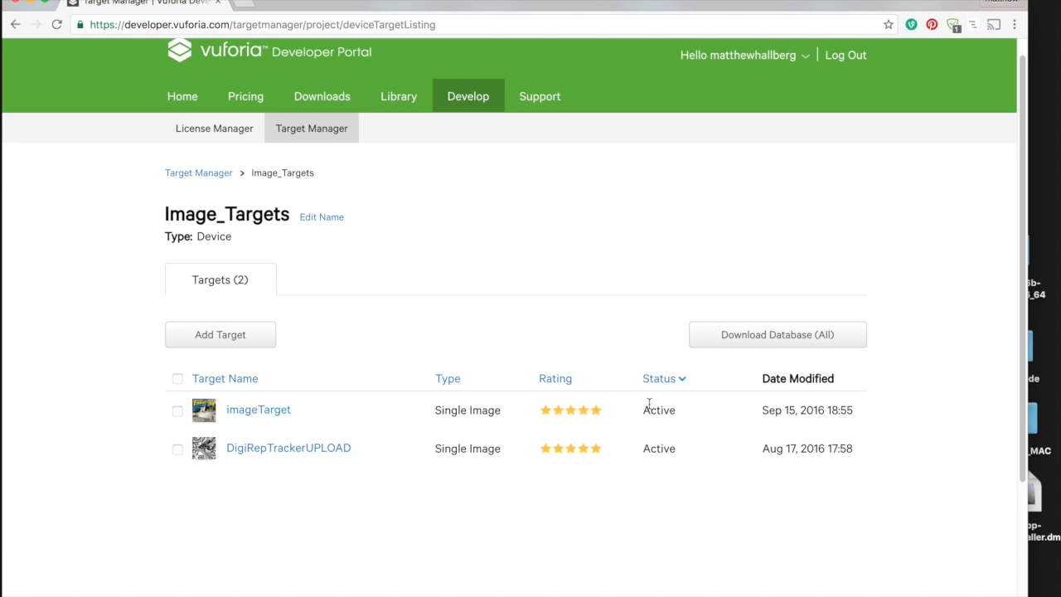
Download the whole database for Unity Editor as thrasherDatabase.unitypackage on the Desktop
click(775, 335)
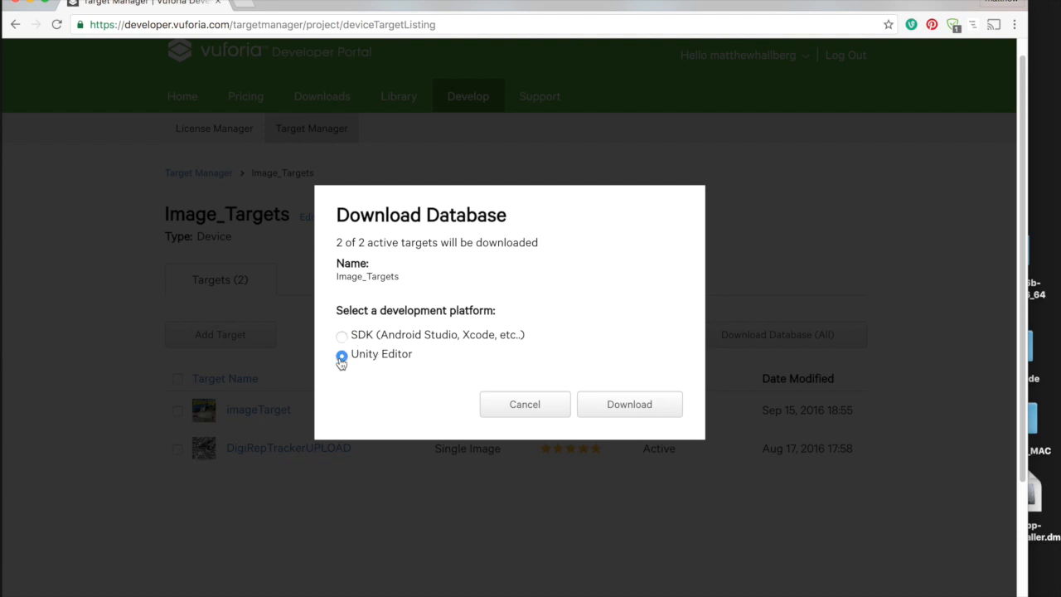
click(630, 404)
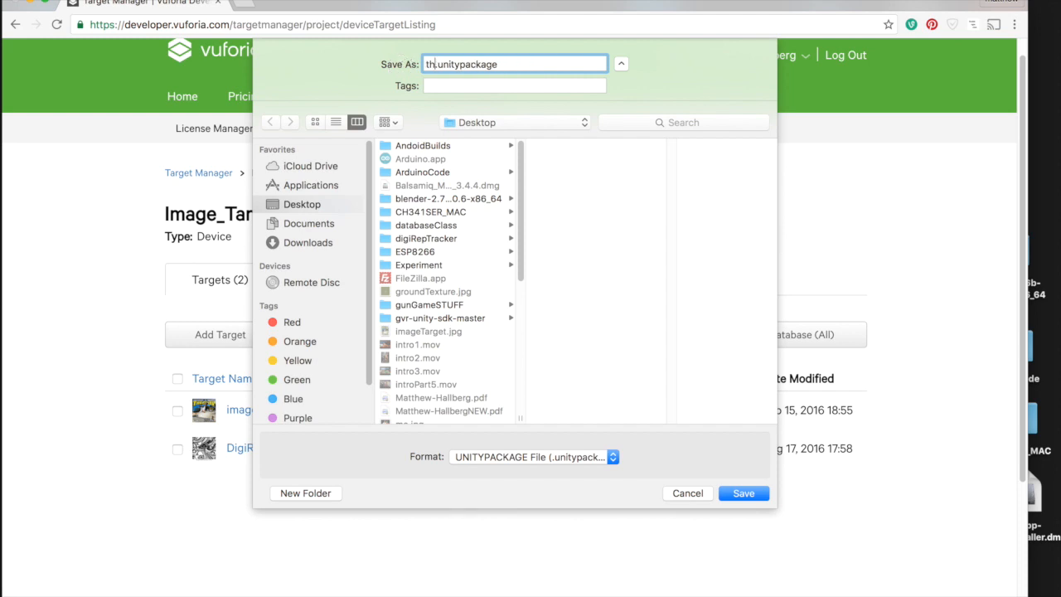
text(rasher)
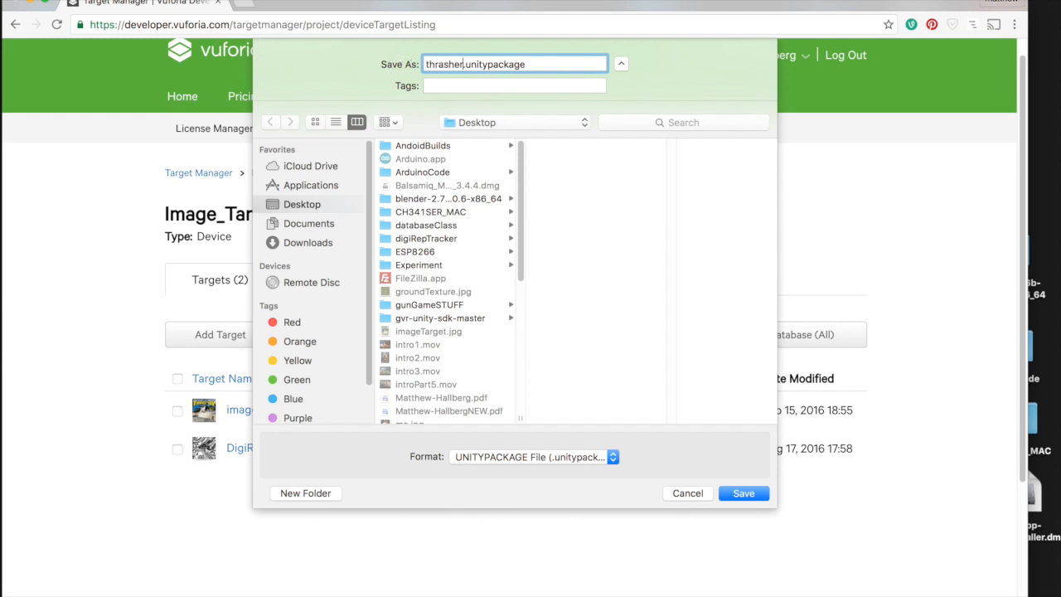
click(742, 494)
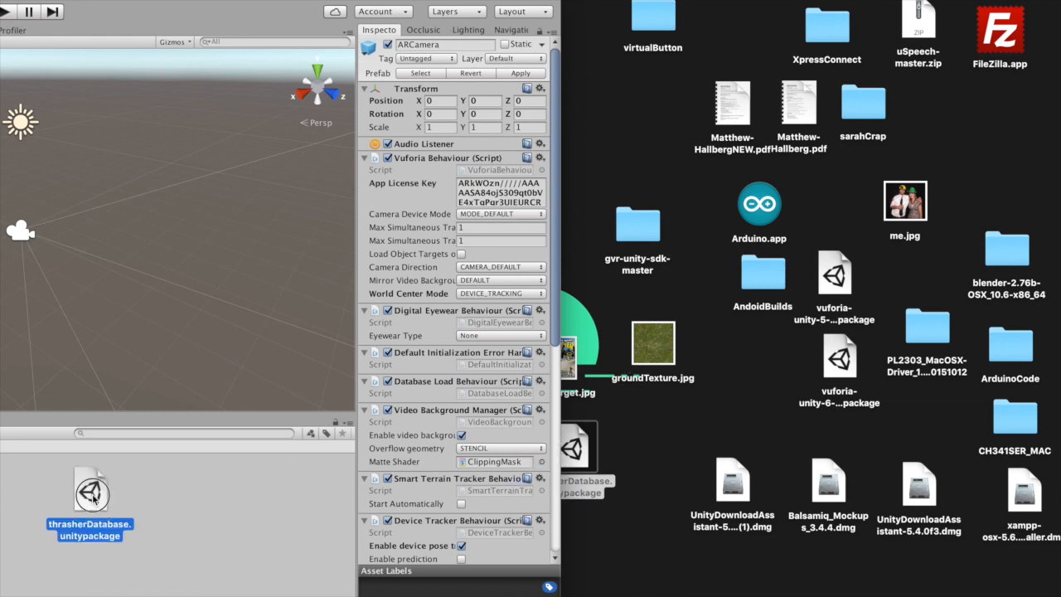
Import the thrasherDatabase package and load and activate Image_Targets on the ARCamera
double_click(90, 489)
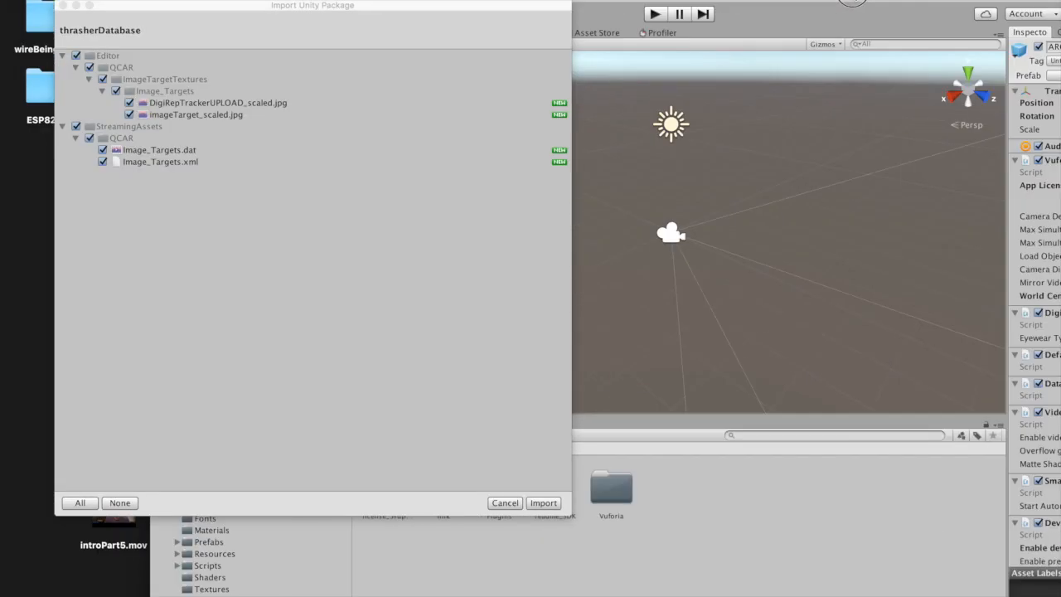
click(544, 502)
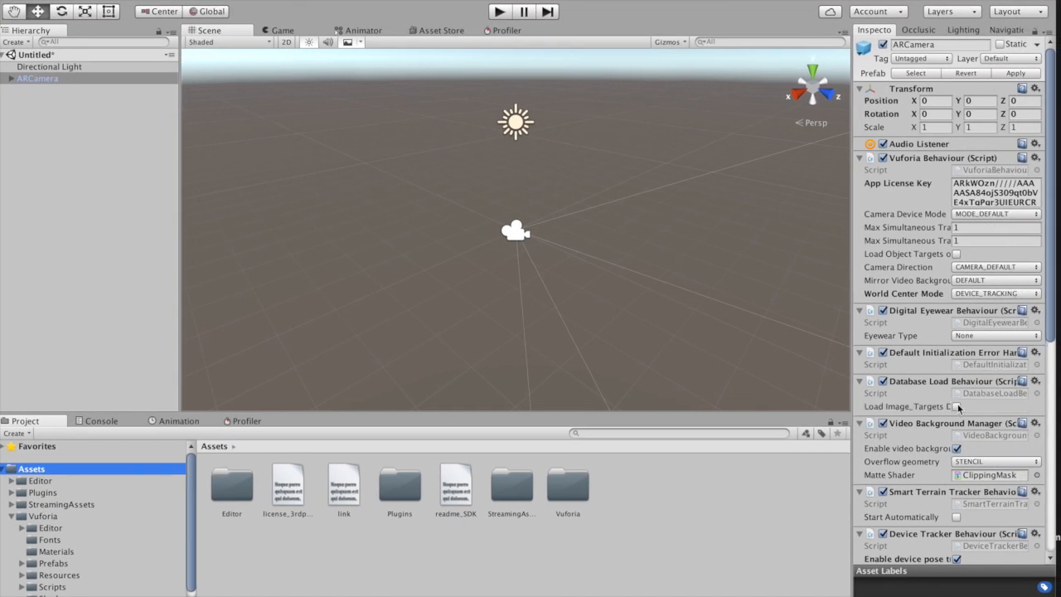
click(959, 406)
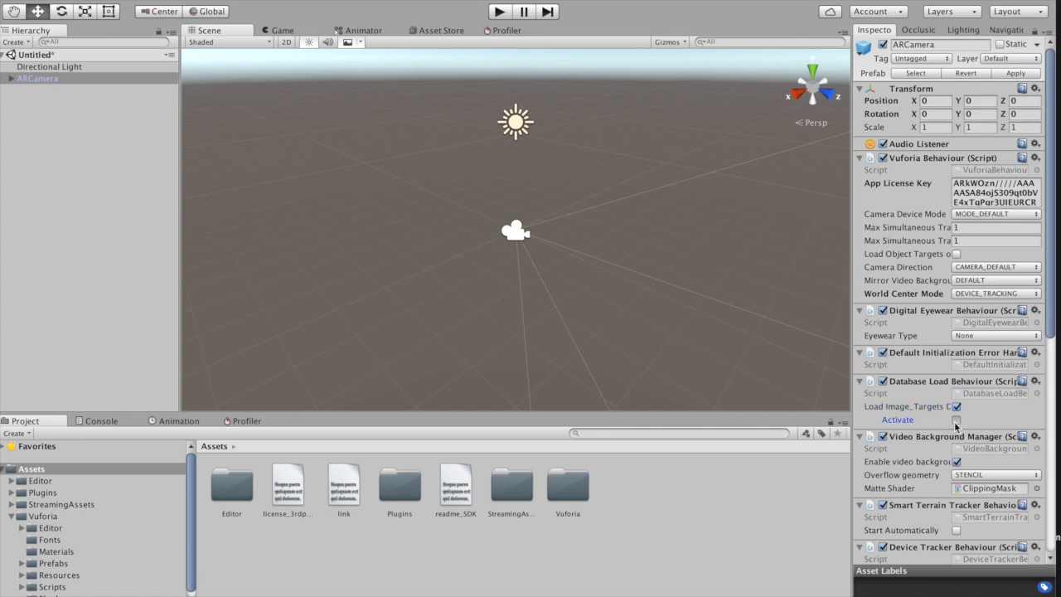
click(43, 516)
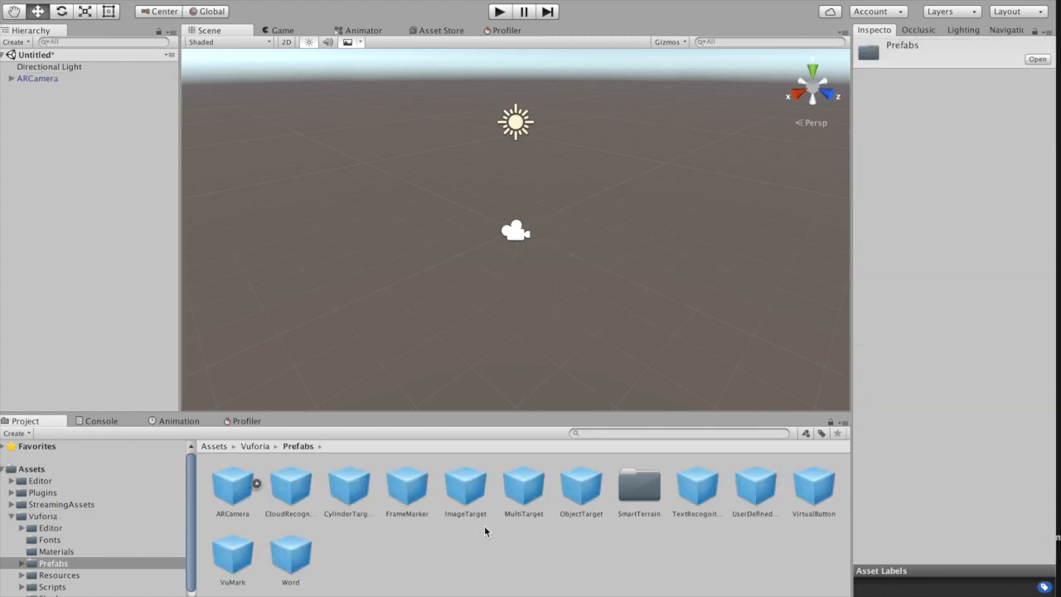
mouse_move(440, 504)
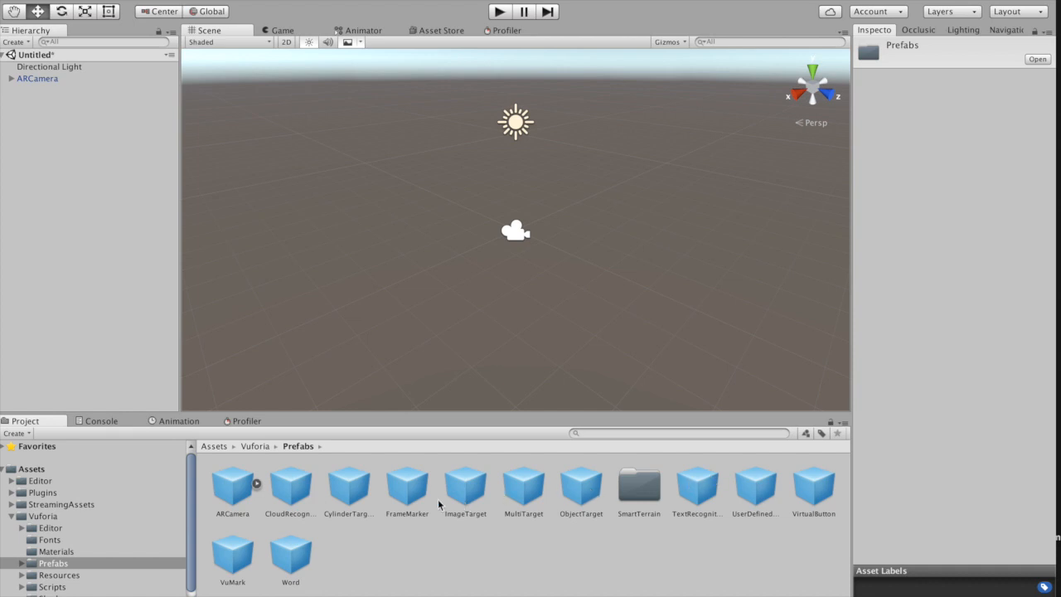
Add an ImageTarget to the scene using the Image_Targets database
drag(465, 484, 83, 78)
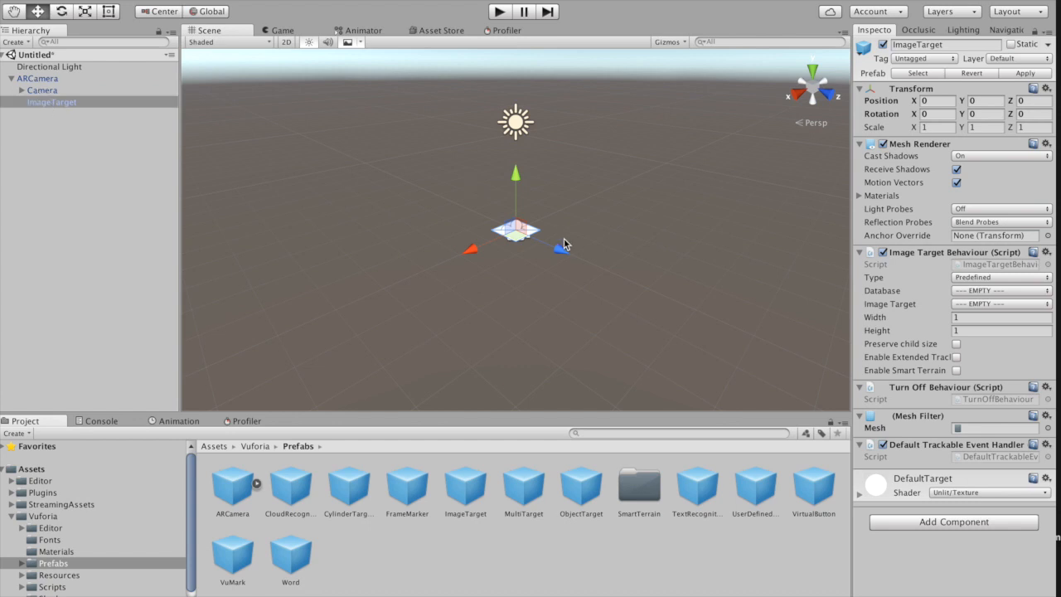
click(1002, 290)
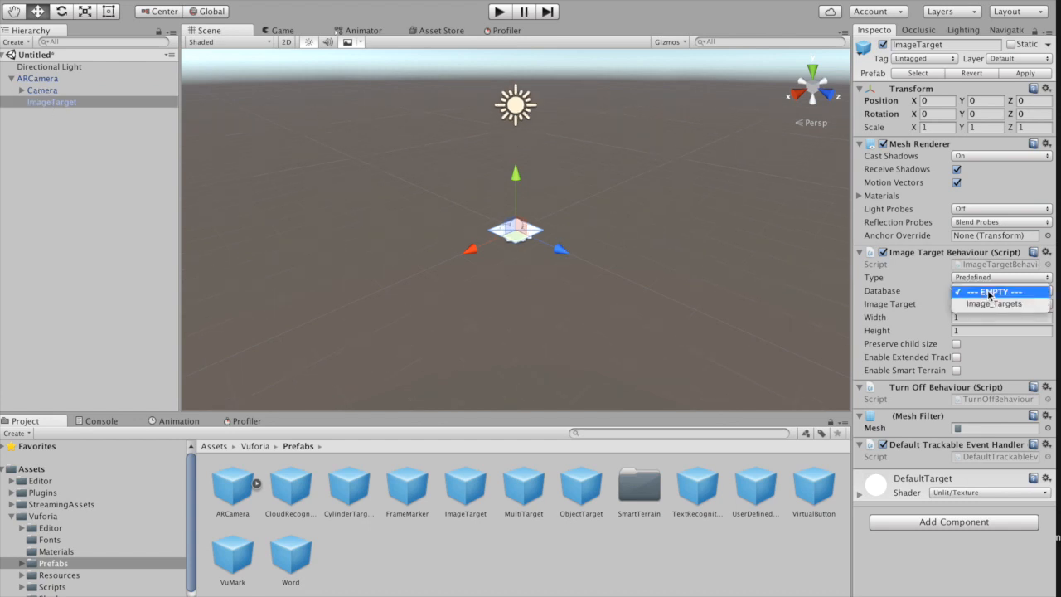
click(995, 303)
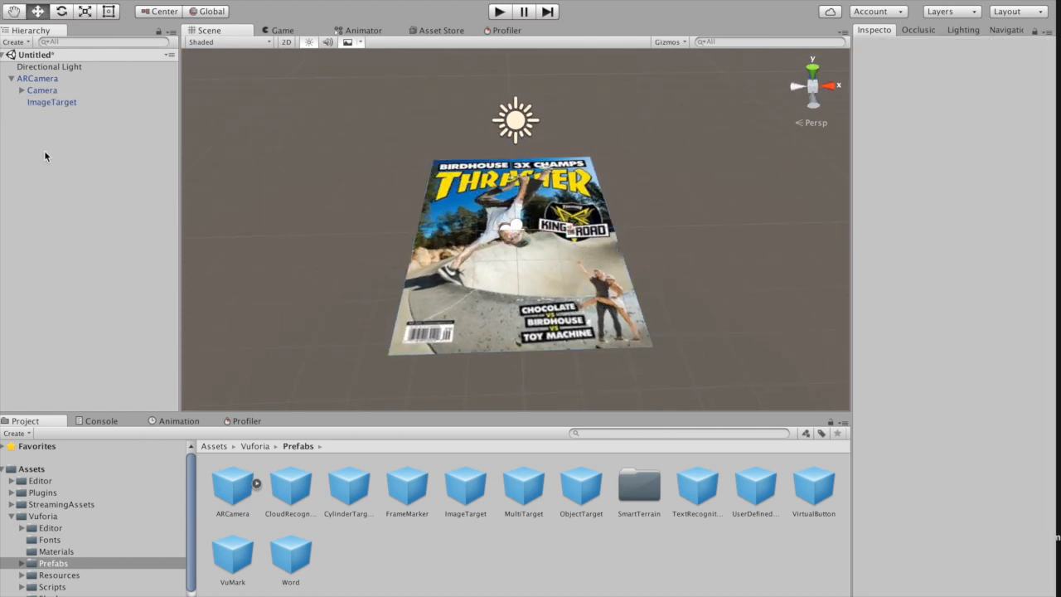
mouse_move(65, 144)
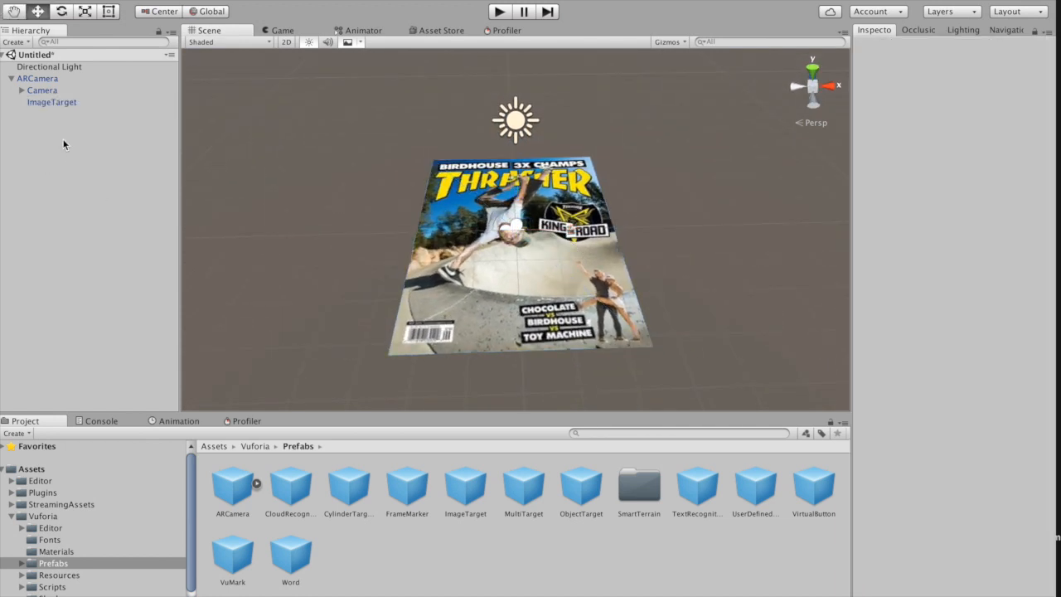
Add a Plane, shrink it to the magazine cover's size, and apply the groundTexture grass to it
right_click(52, 103)
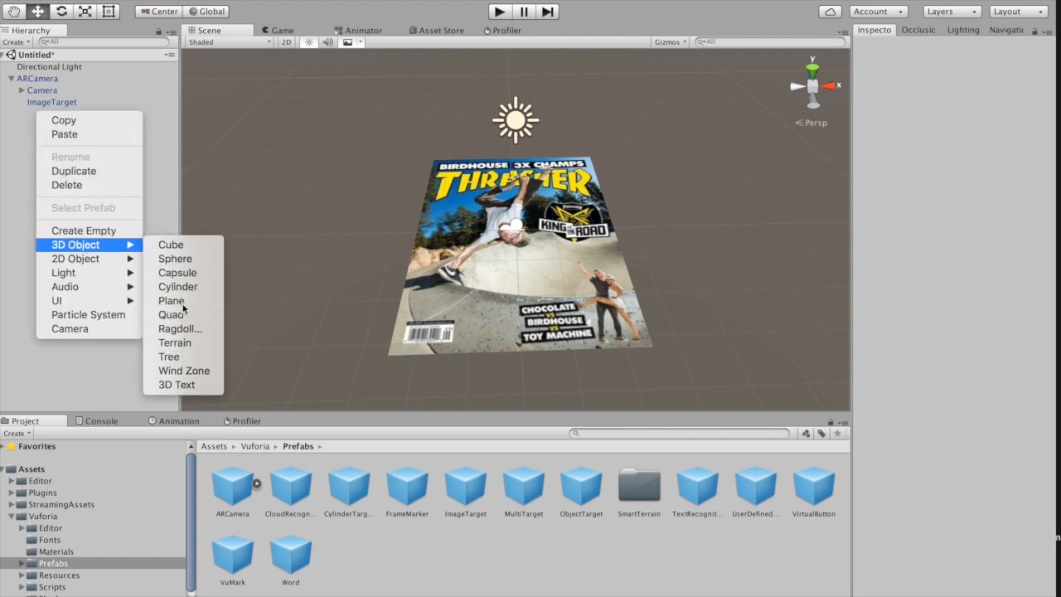
click(170, 300)
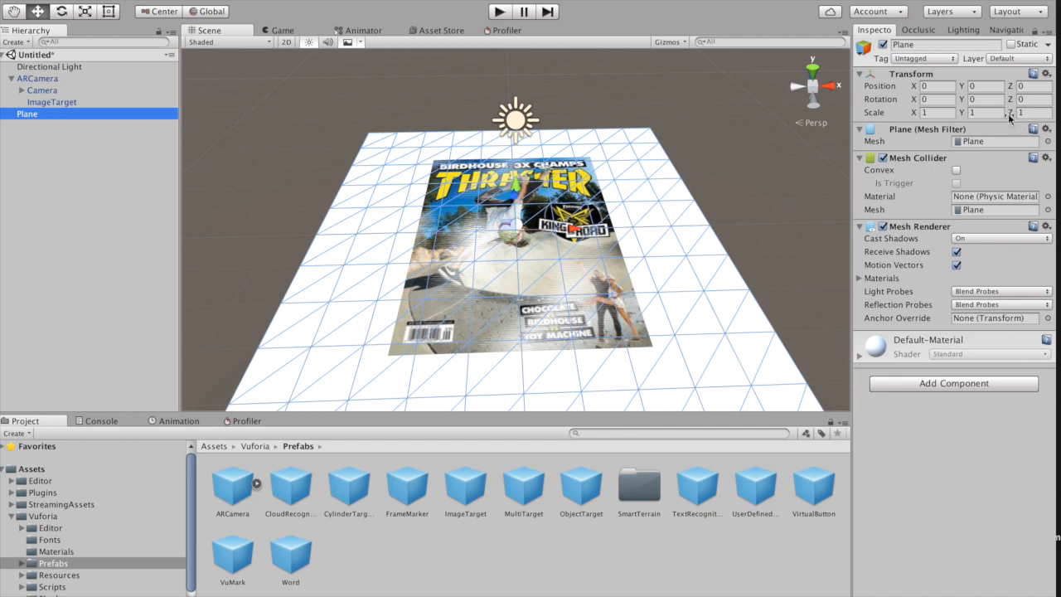
drag(1012, 113, 992, 113)
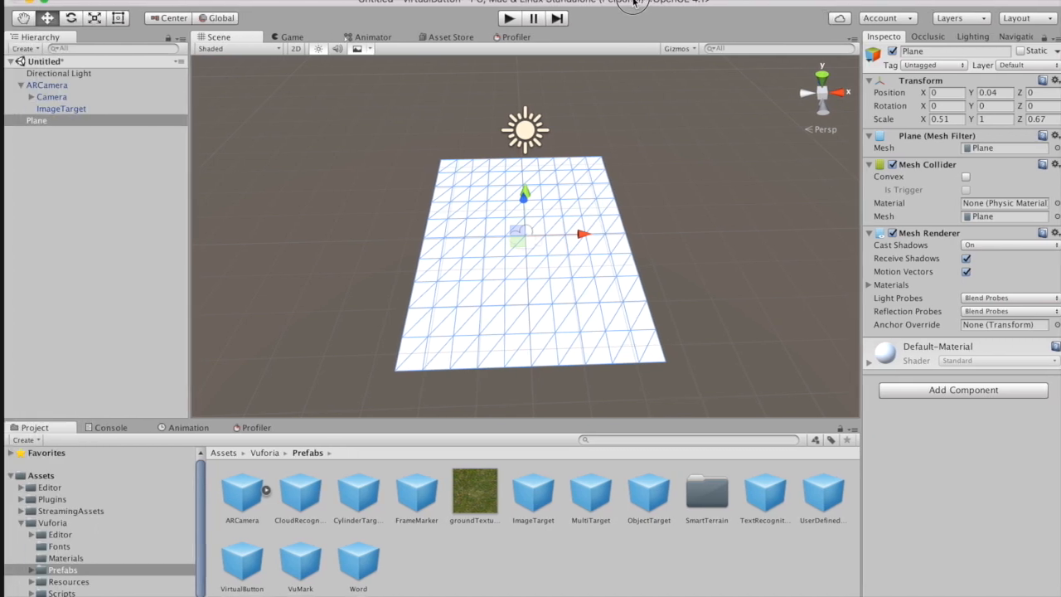
drag(474, 487, 474, 339)
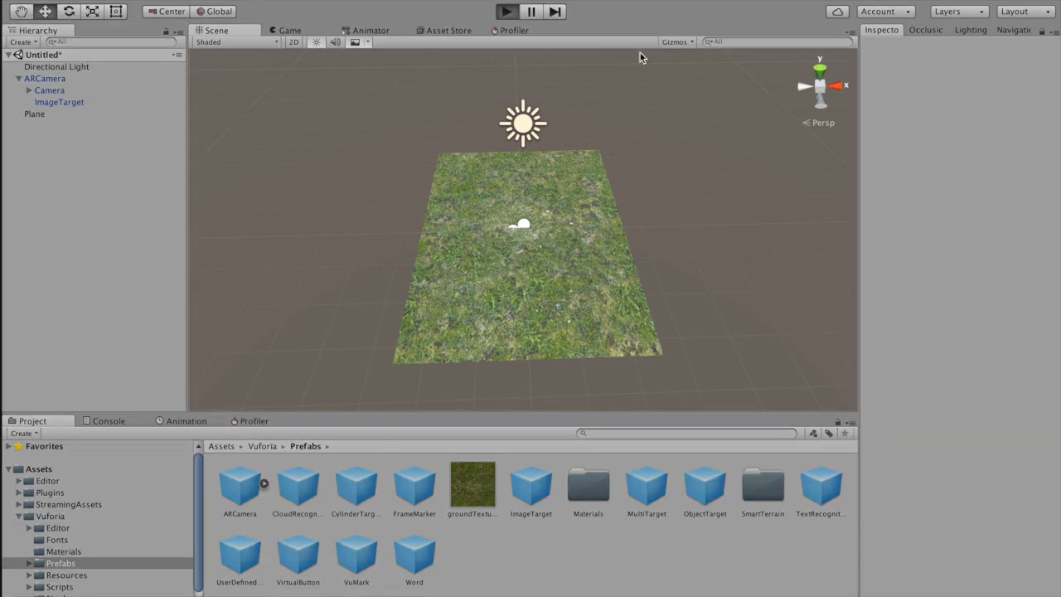
Run a quick Play test, then nest the grass Plane under ImageTarget in the Hierarchy
click(507, 10)
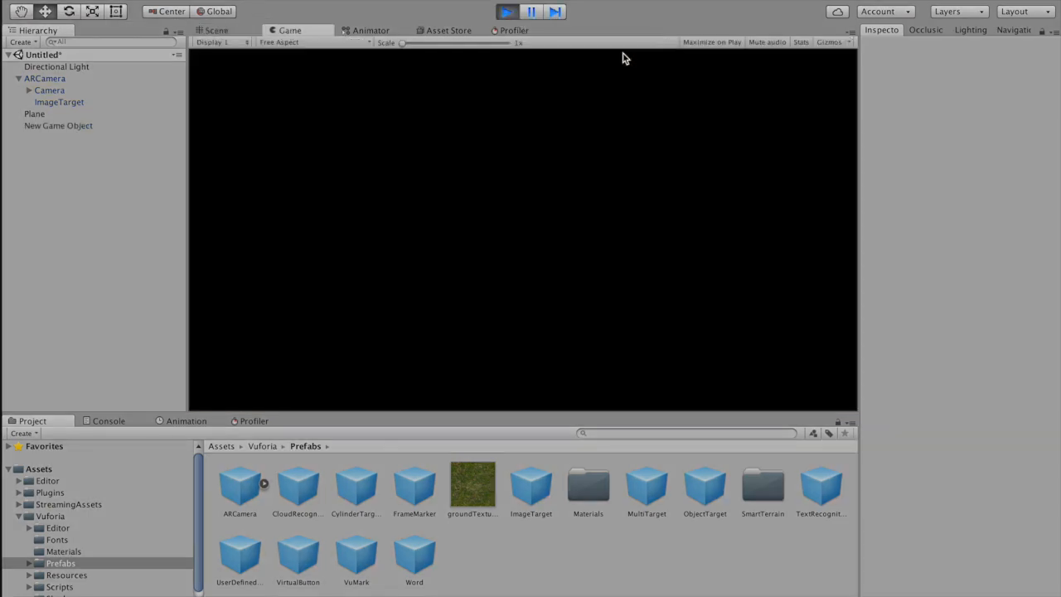
click(507, 10)
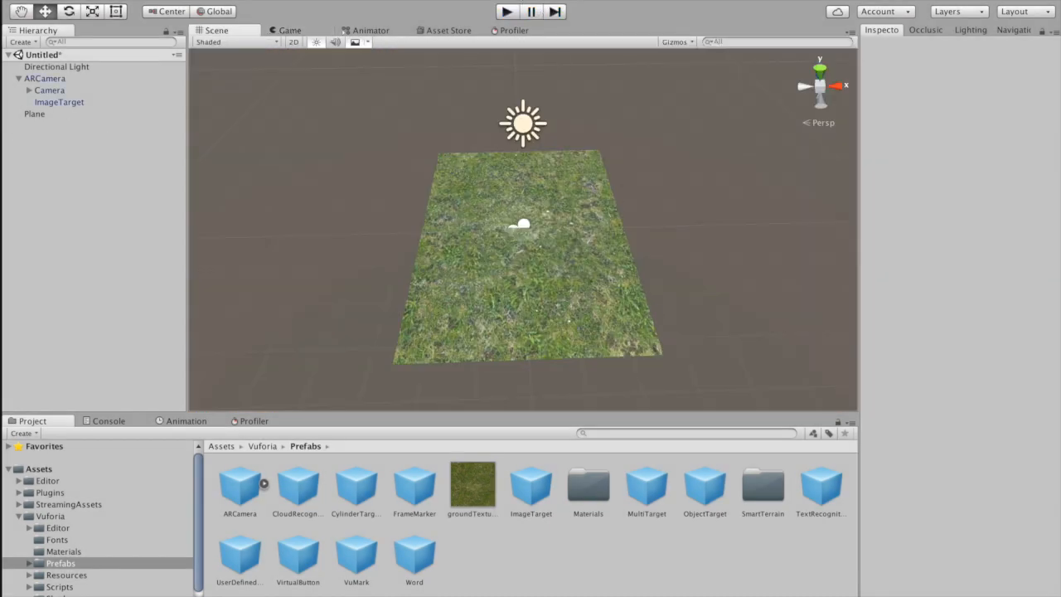
click(45, 78)
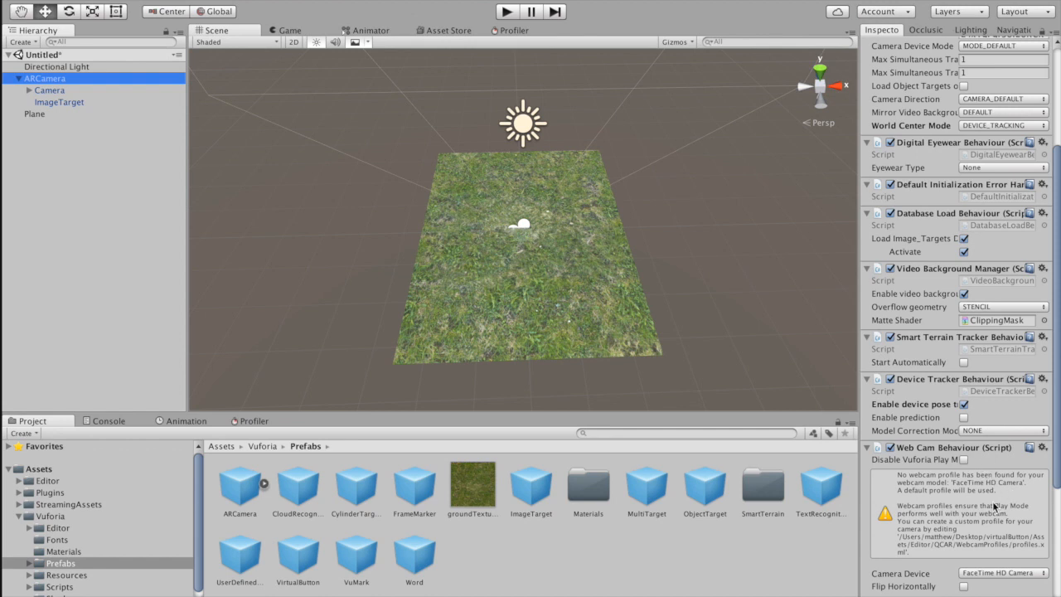
mouse_move(126, 112)
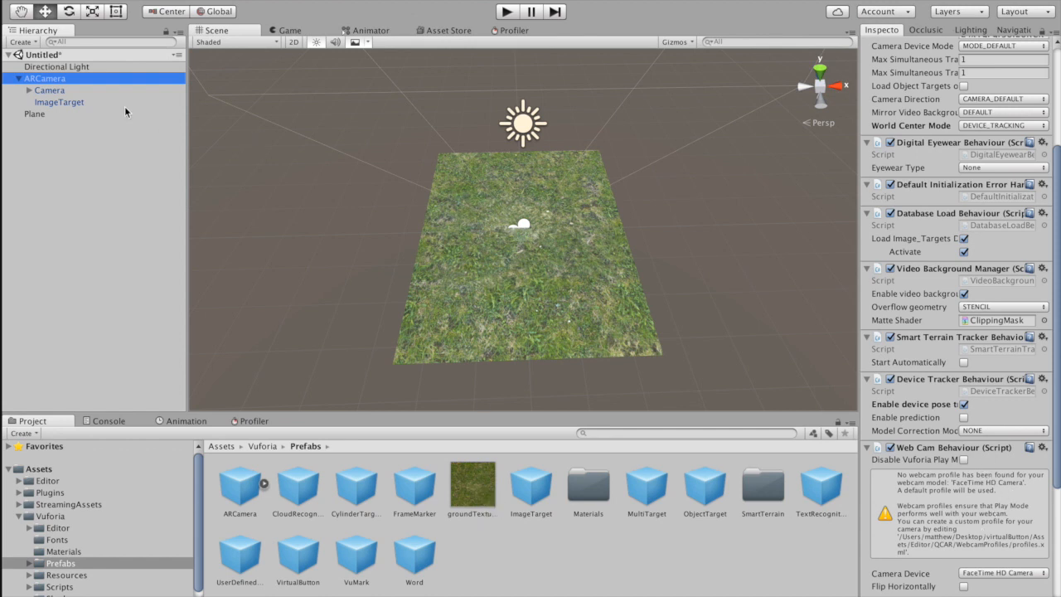
click(35, 112)
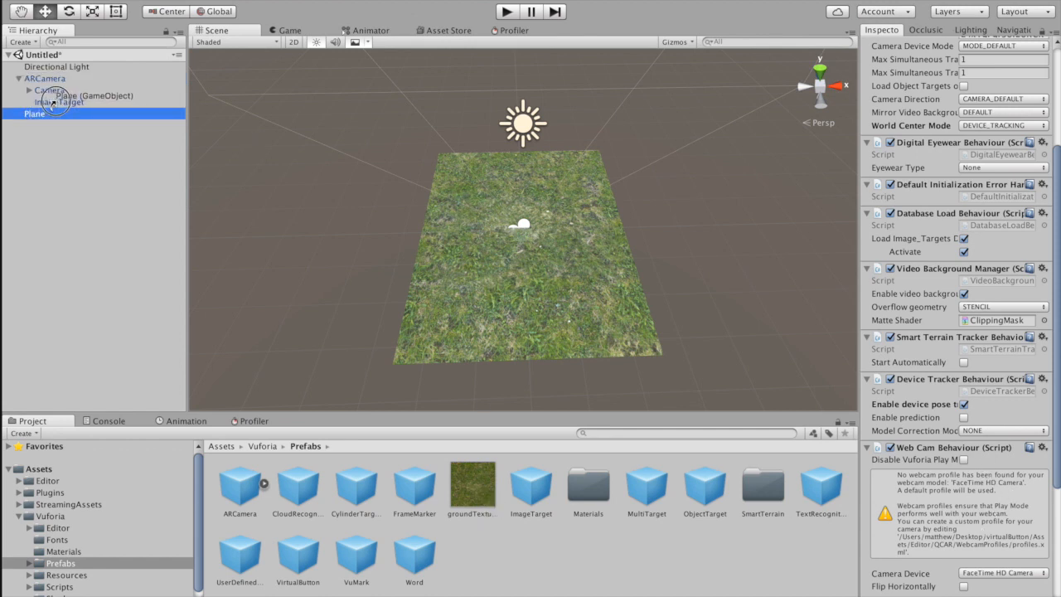
click(55, 112)
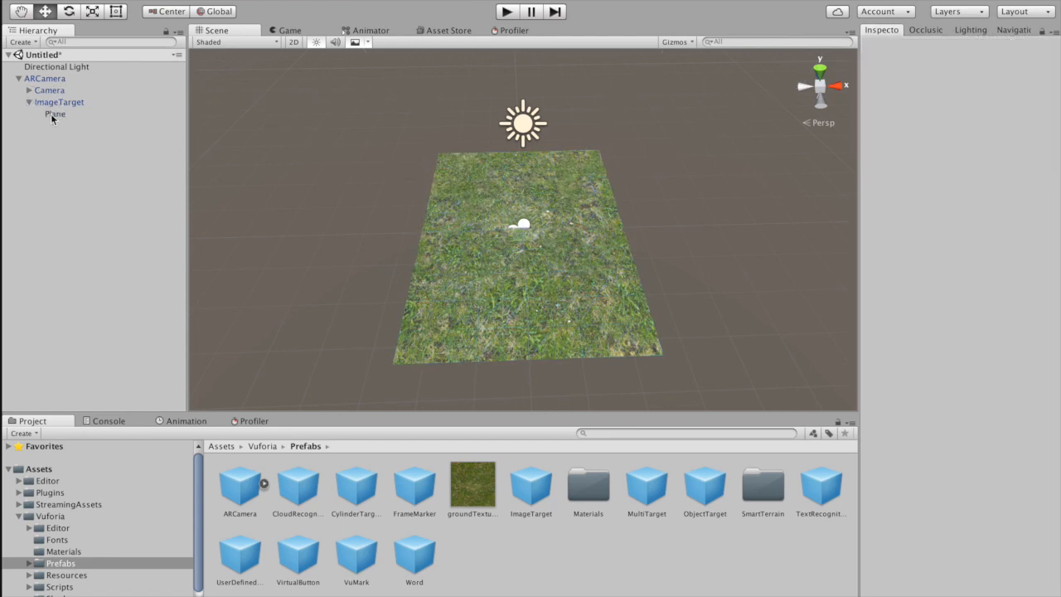
click(54, 113)
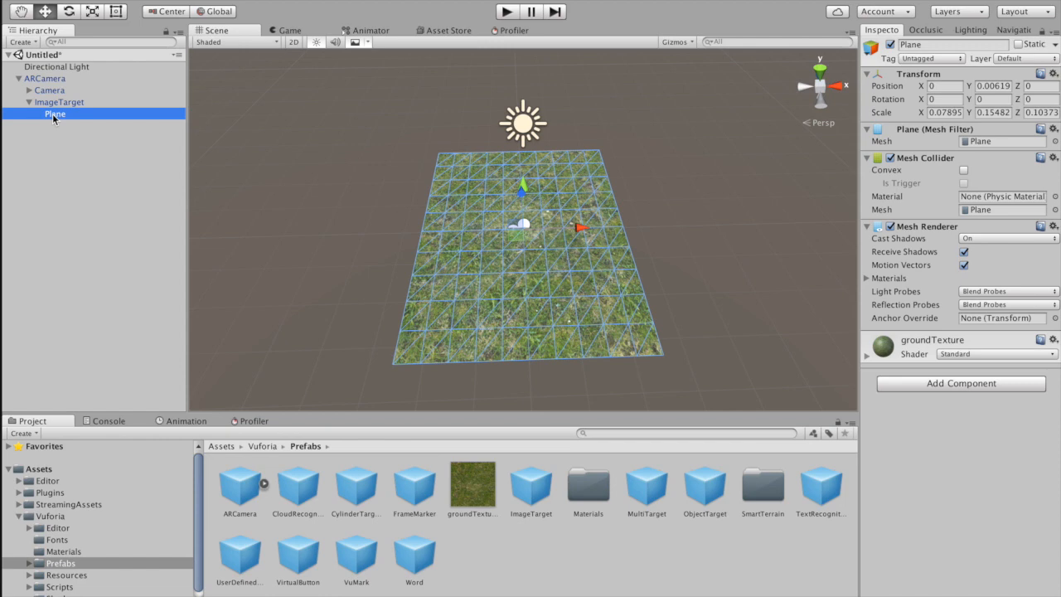
mouse_move(59, 102)
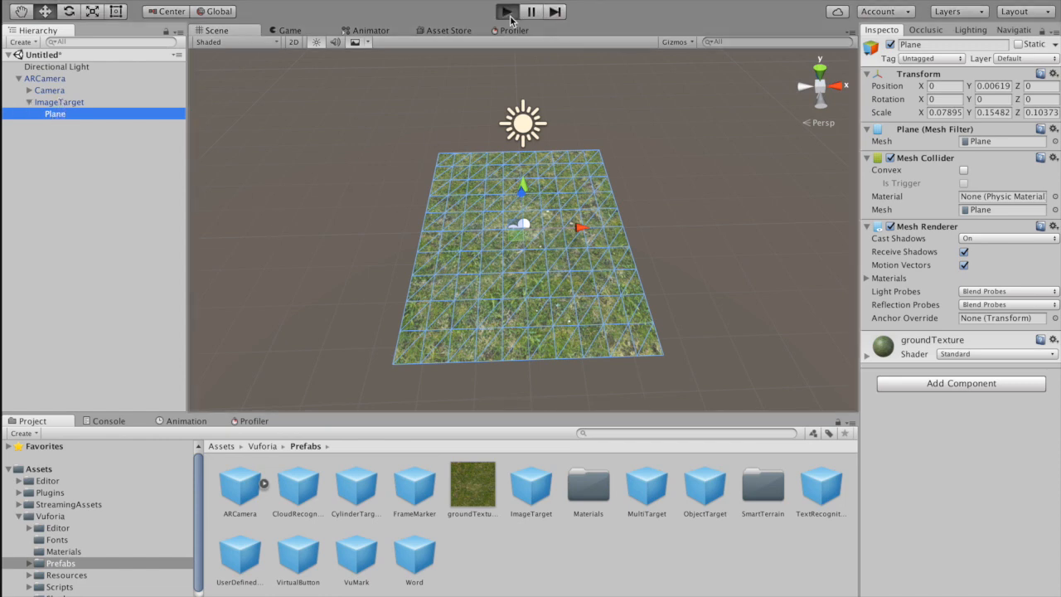
Play the scene with the webcam to test tracking, stop it, and save the scene as test
click(507, 10)
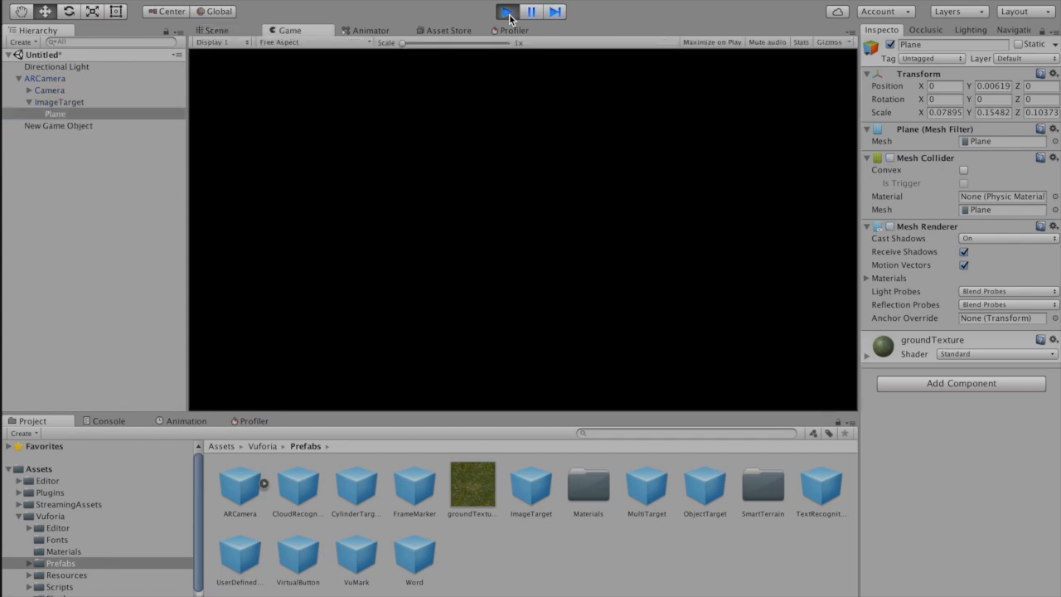
click(507, 9)
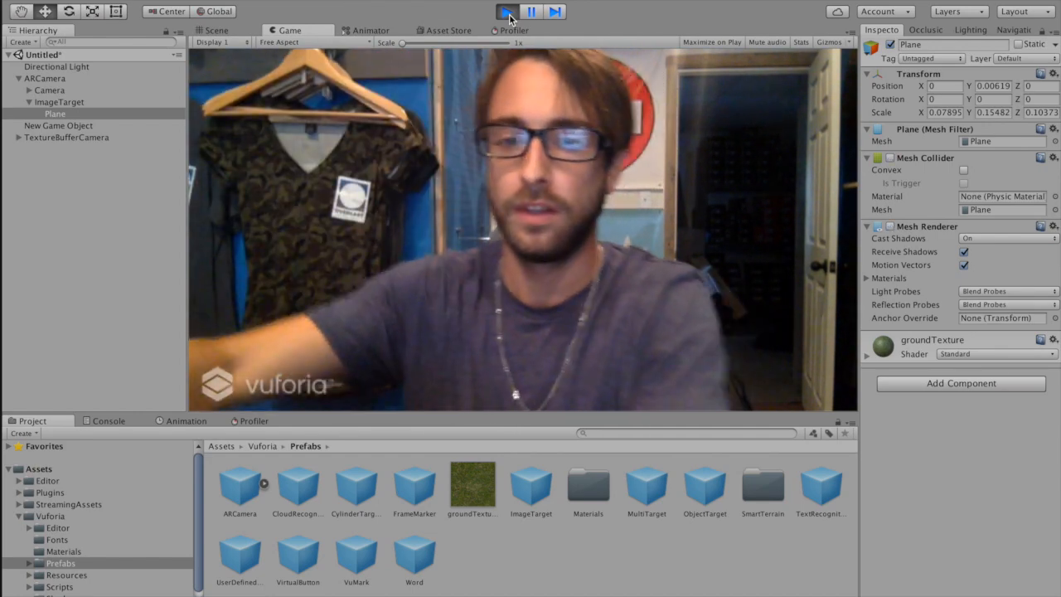
click(508, 10)
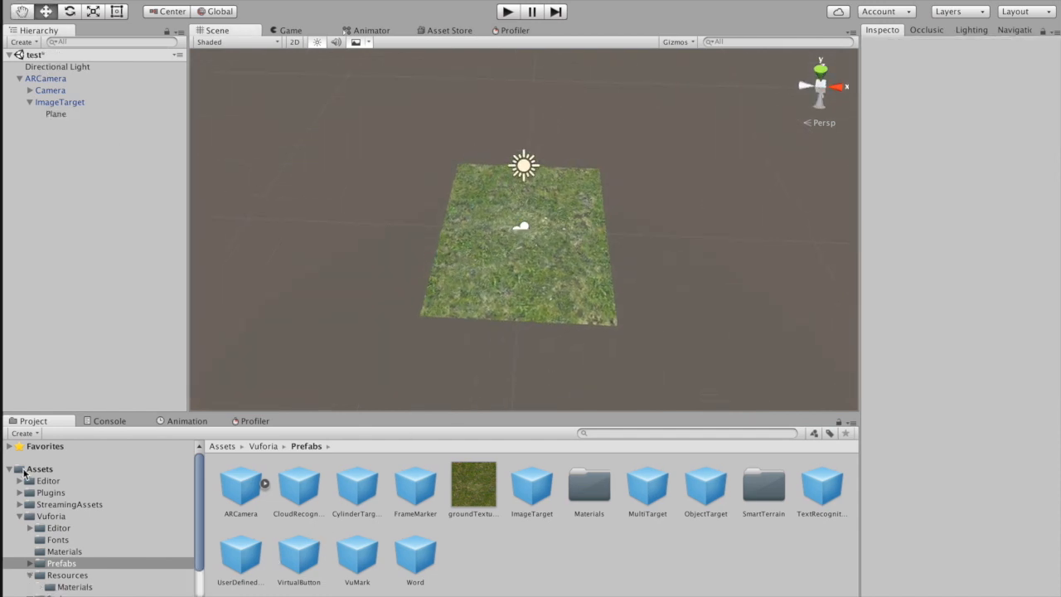
Select the VirtualButton beside the Plane and view the image target from above to position it
click(50, 516)
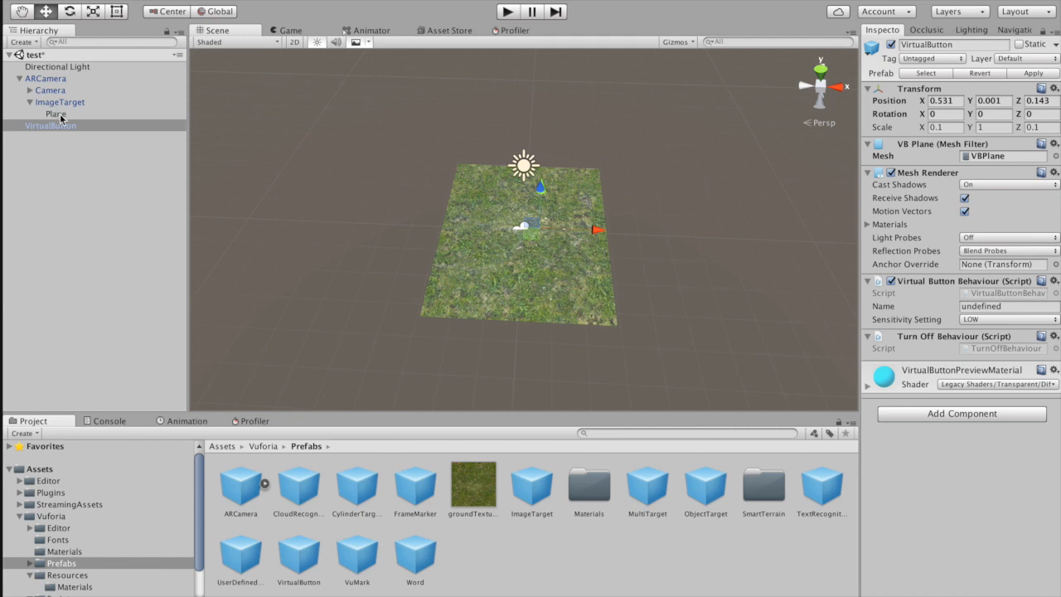
click(56, 113)
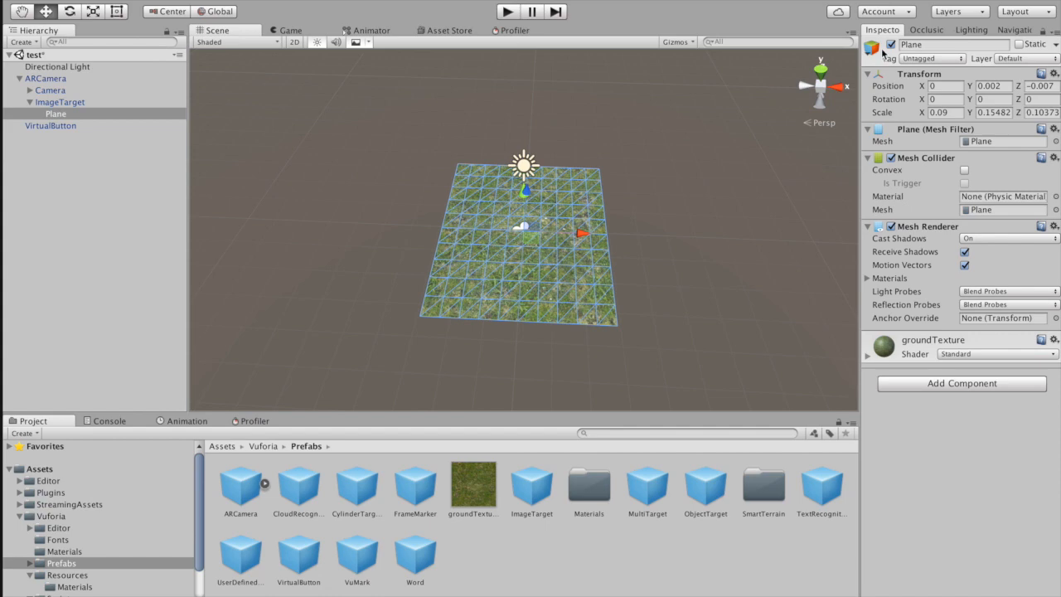
click(50, 126)
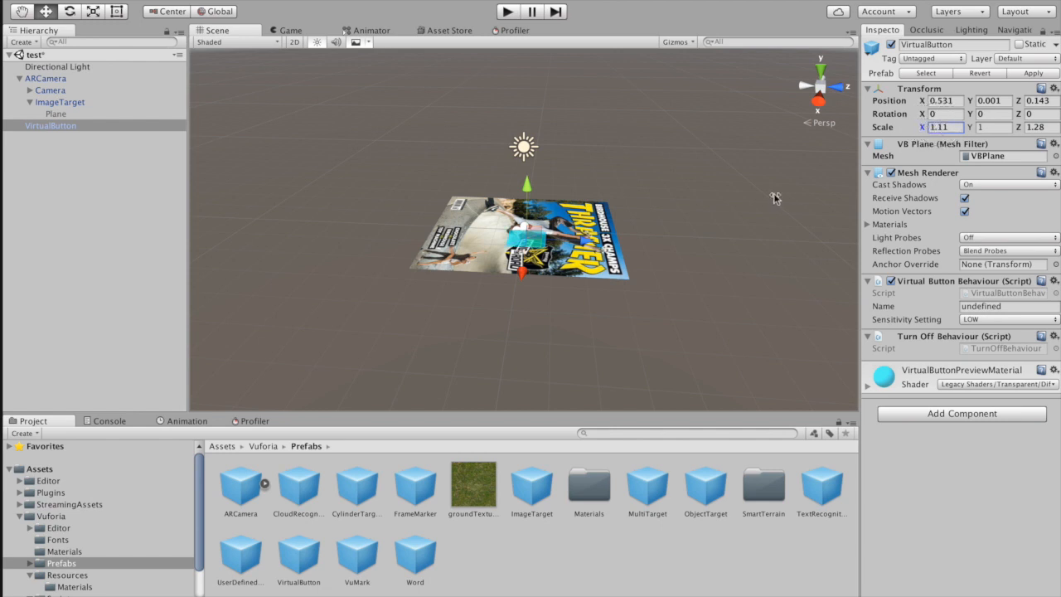
drag(523, 232, 530, 216)
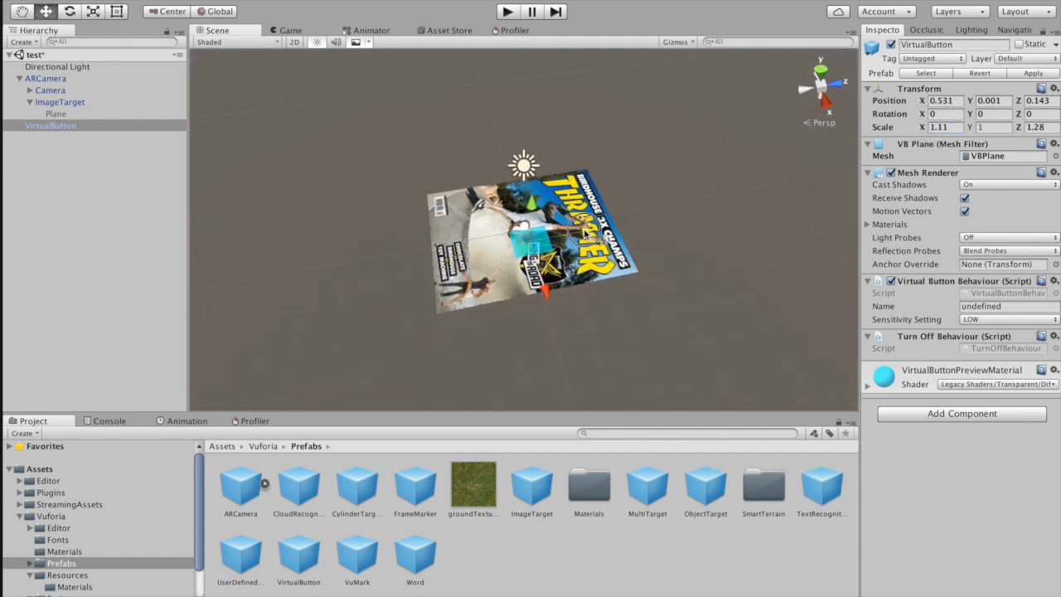
drag(548, 240, 510, 245)
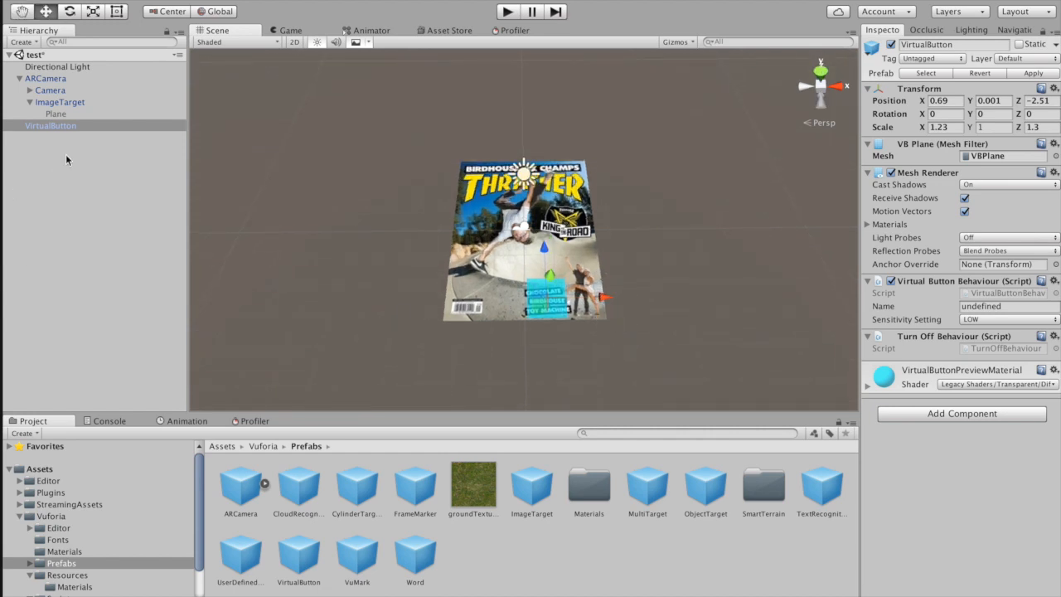
click(57, 113)
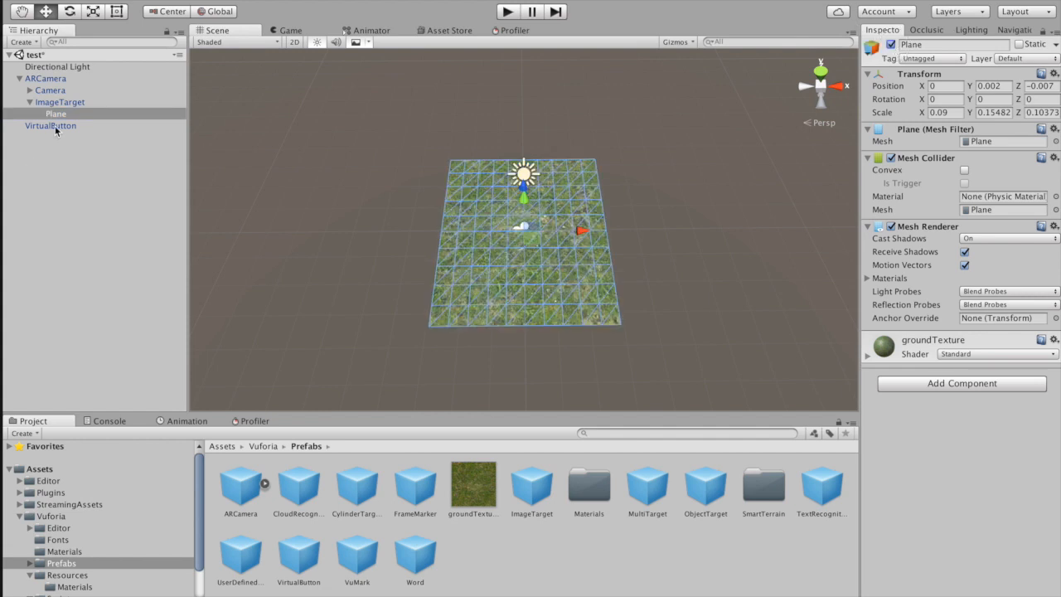
click(50, 126)
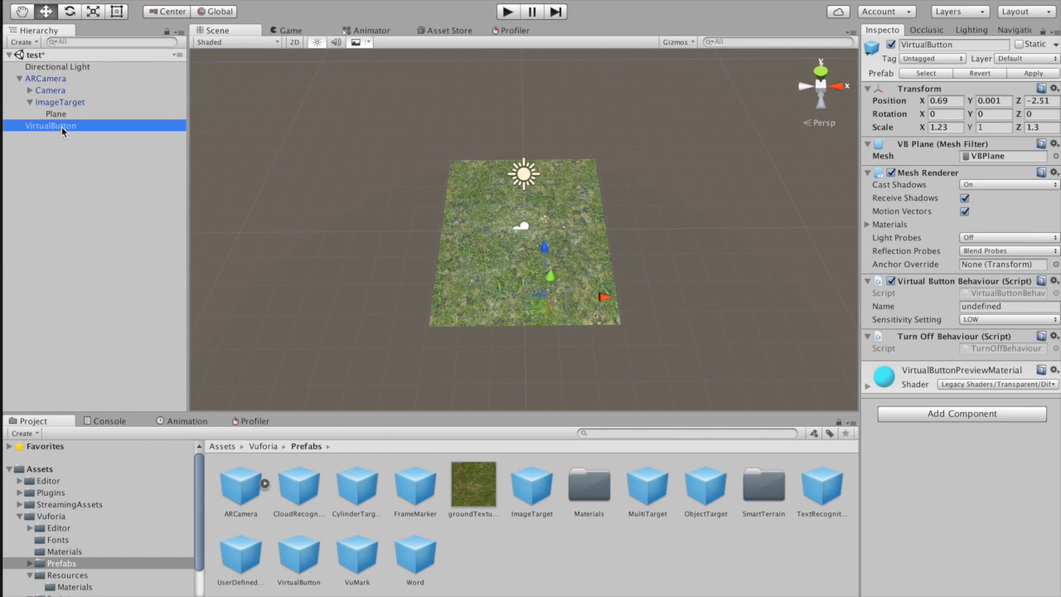
mouse_move(63, 126)
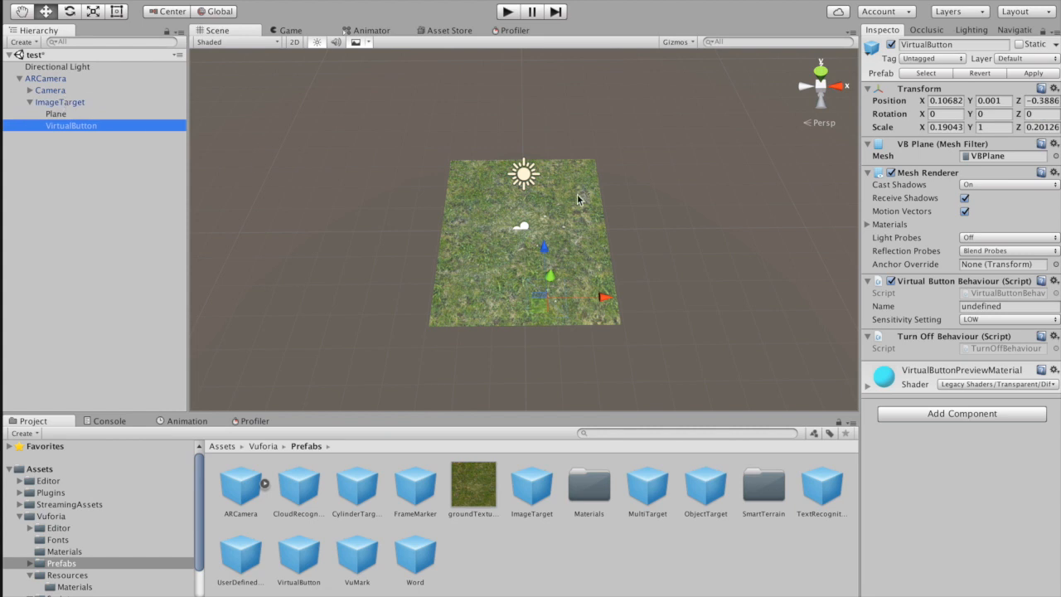
mouse_move(245, 215)
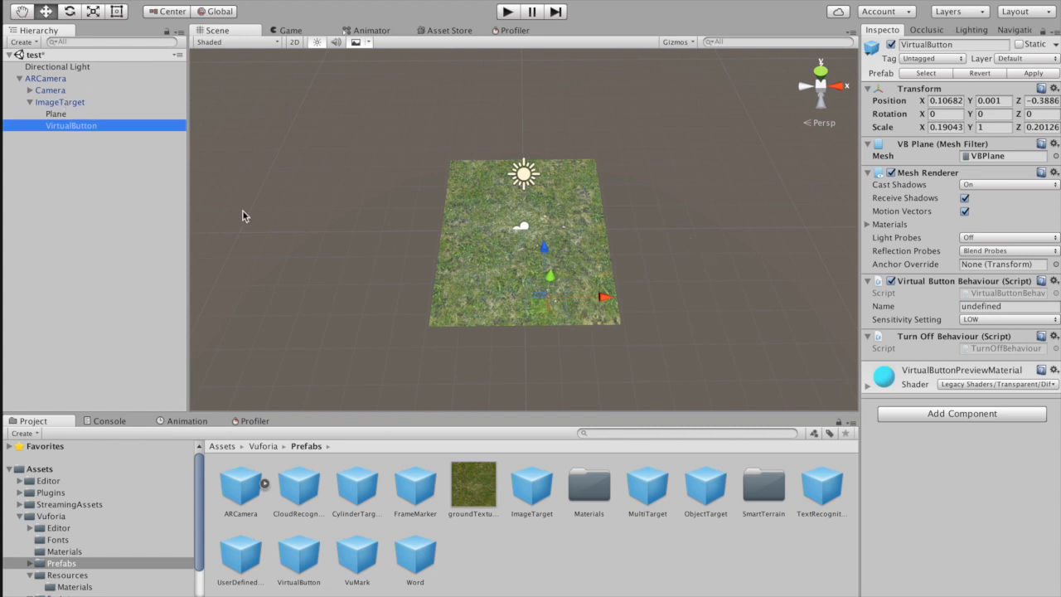
Add a new C# script component named vbScript to the ImageTarget object
click(60, 101)
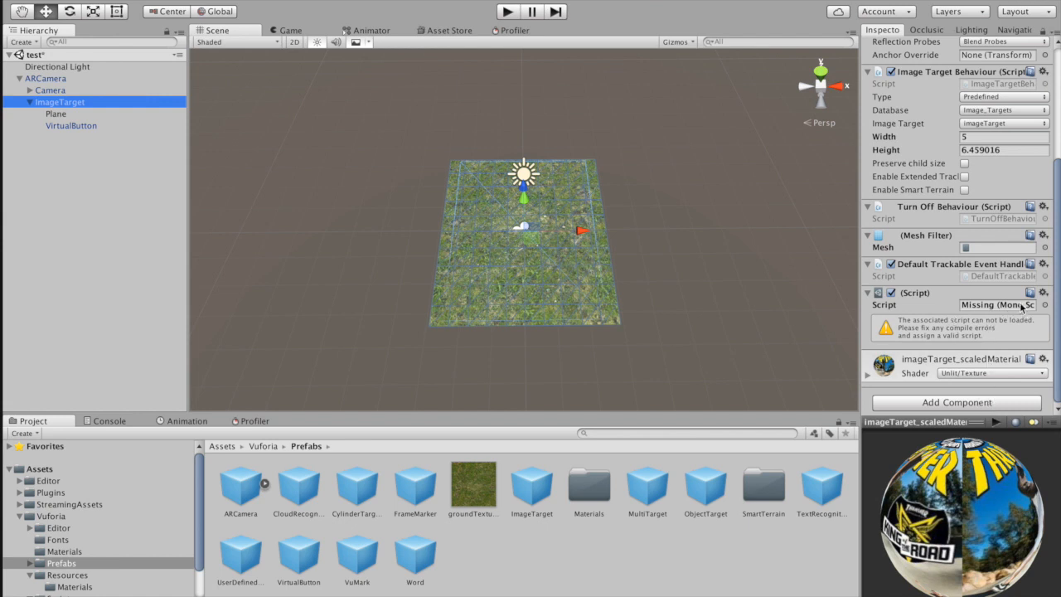
mouse_move(1043, 295)
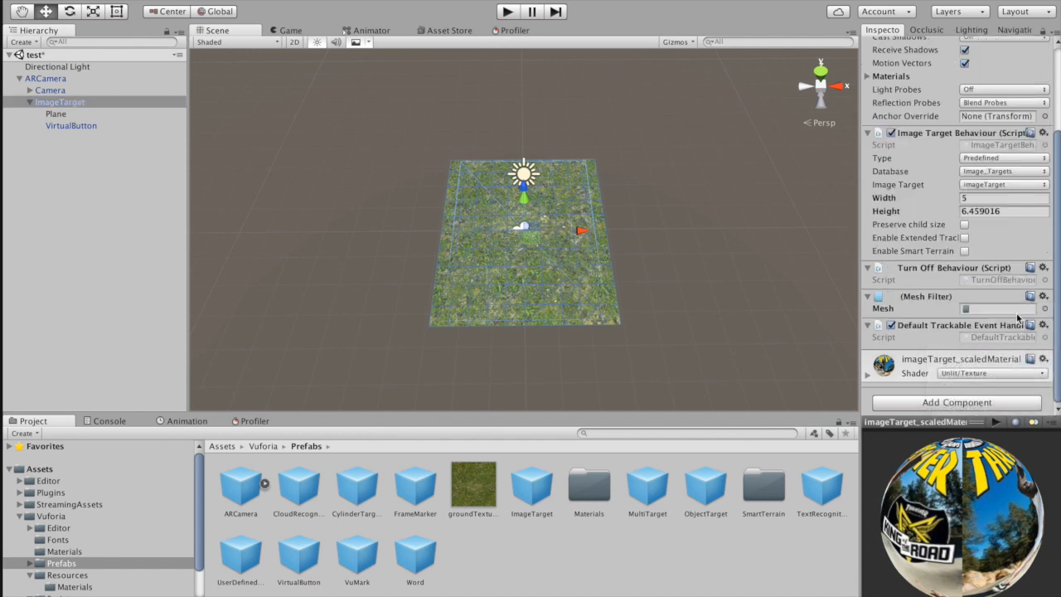
click(955, 403)
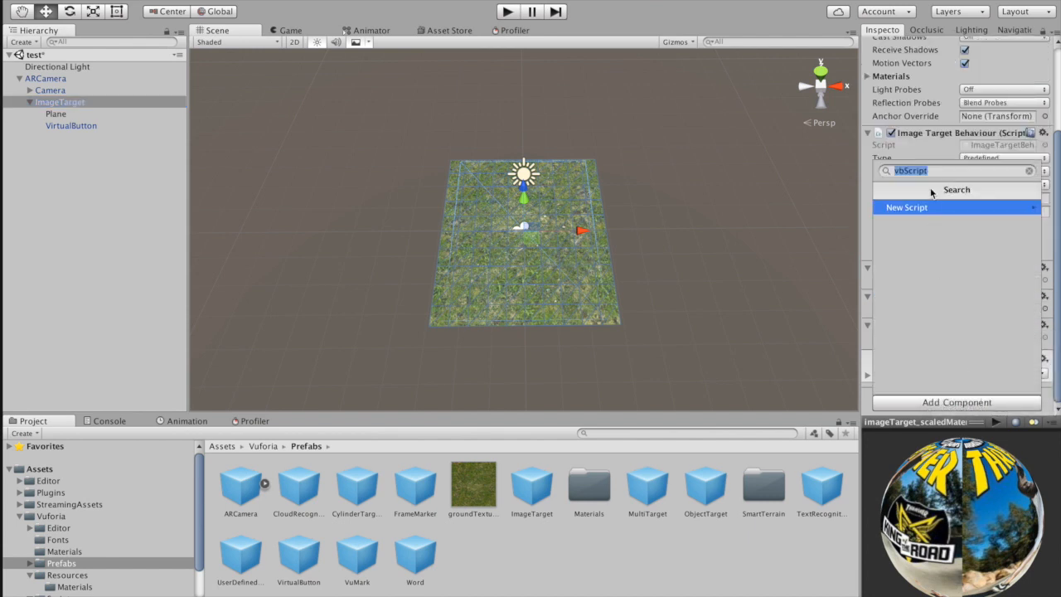
mouse_move(936, 206)
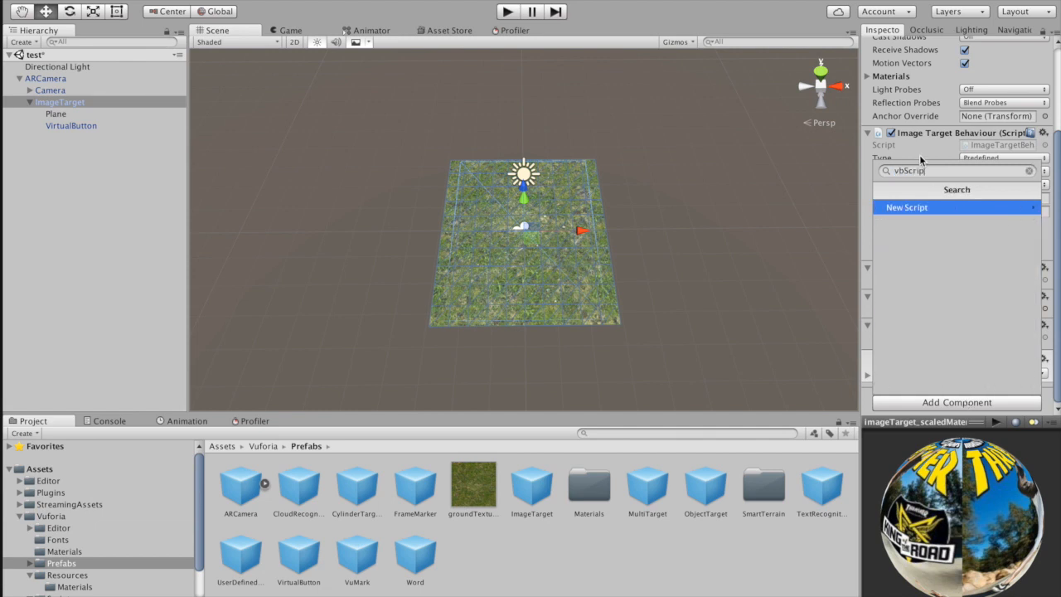
click(907, 207)
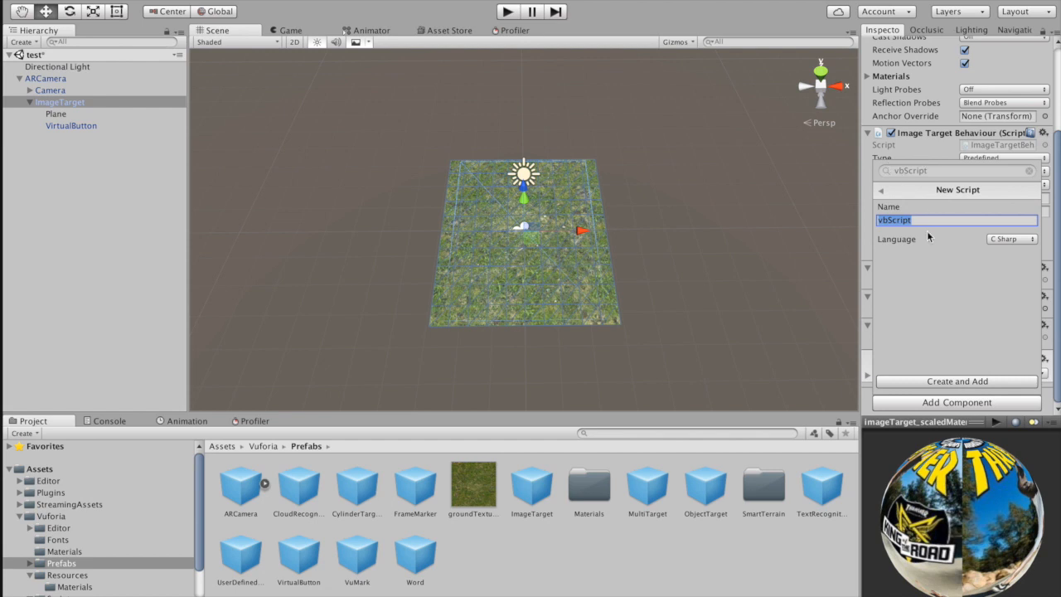
click(957, 379)
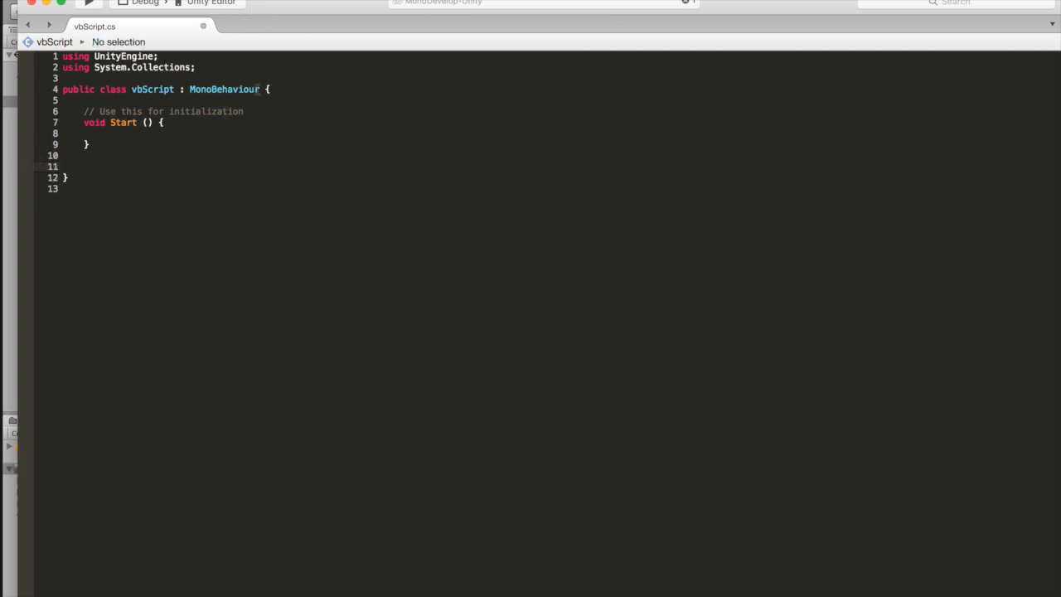
Make vbScript implement IVirtualButtonEventHandler and add using Vuforia
text(,)
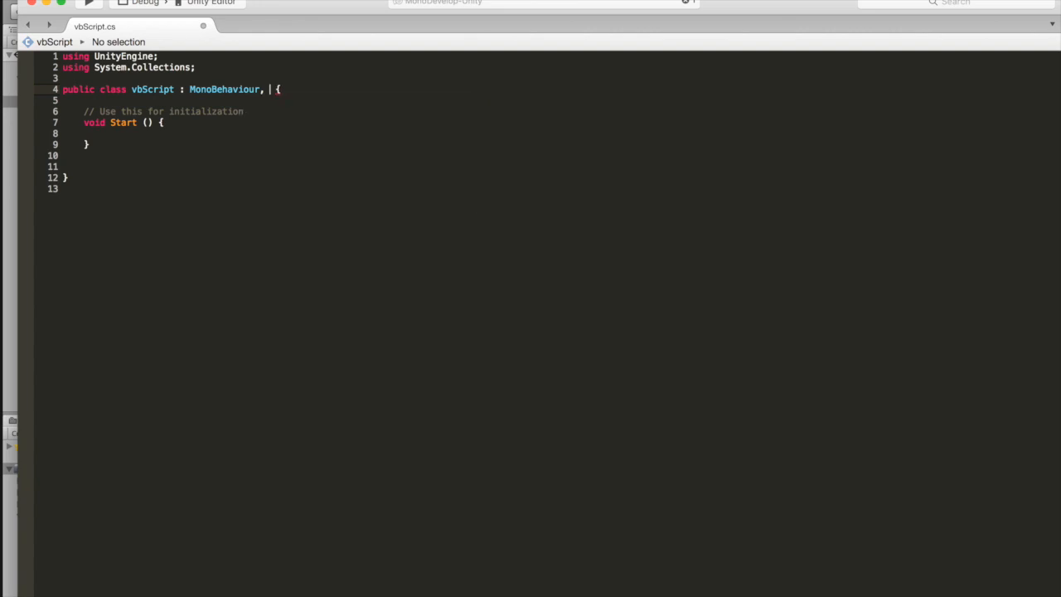
text(IV)
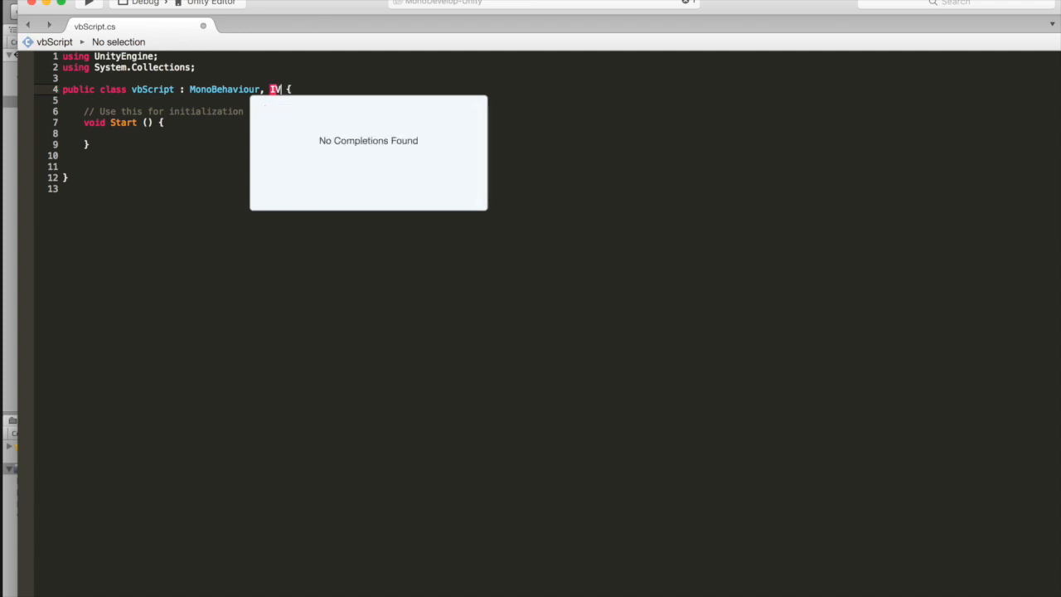
text(irtualButtonEven)
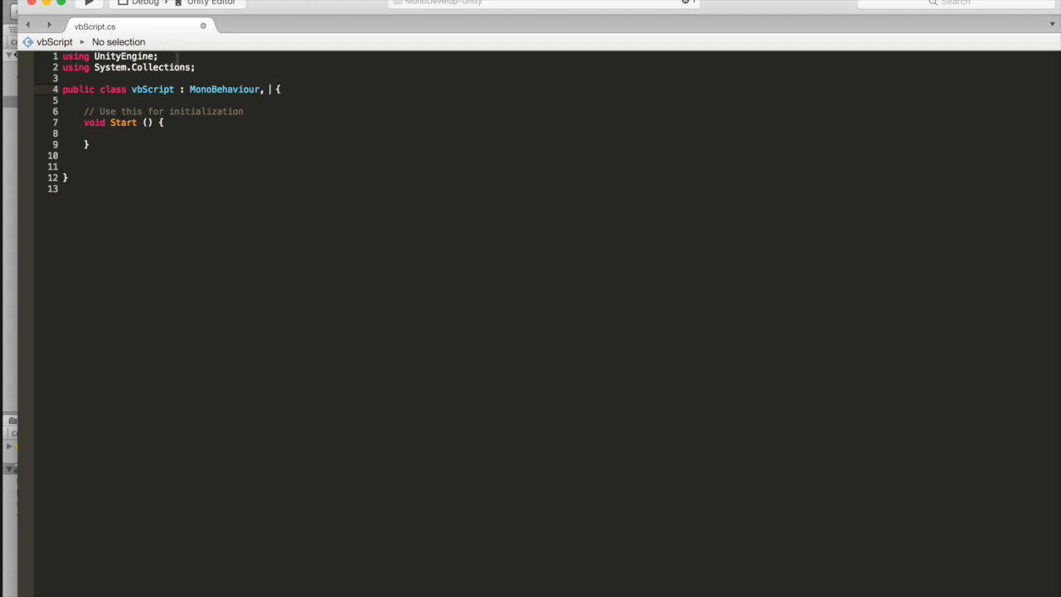
text(using)
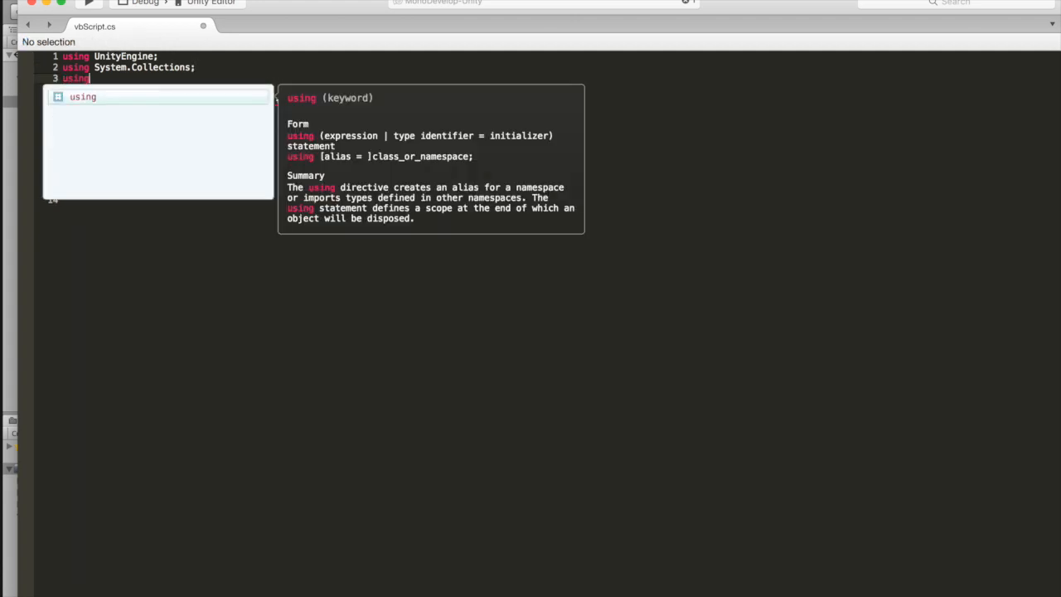
text(Vuforia;l)
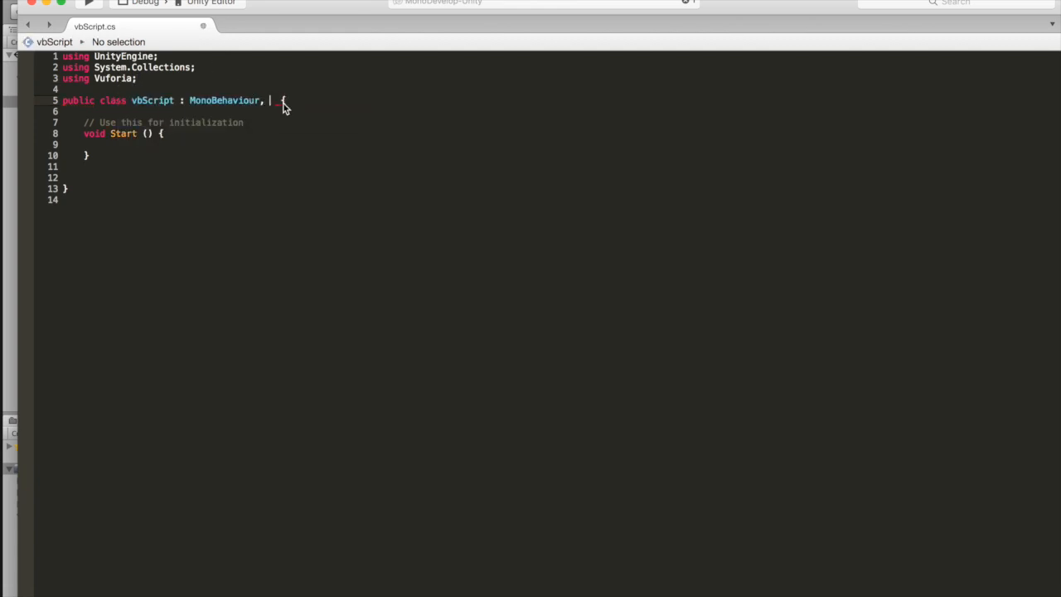
text(Iv)
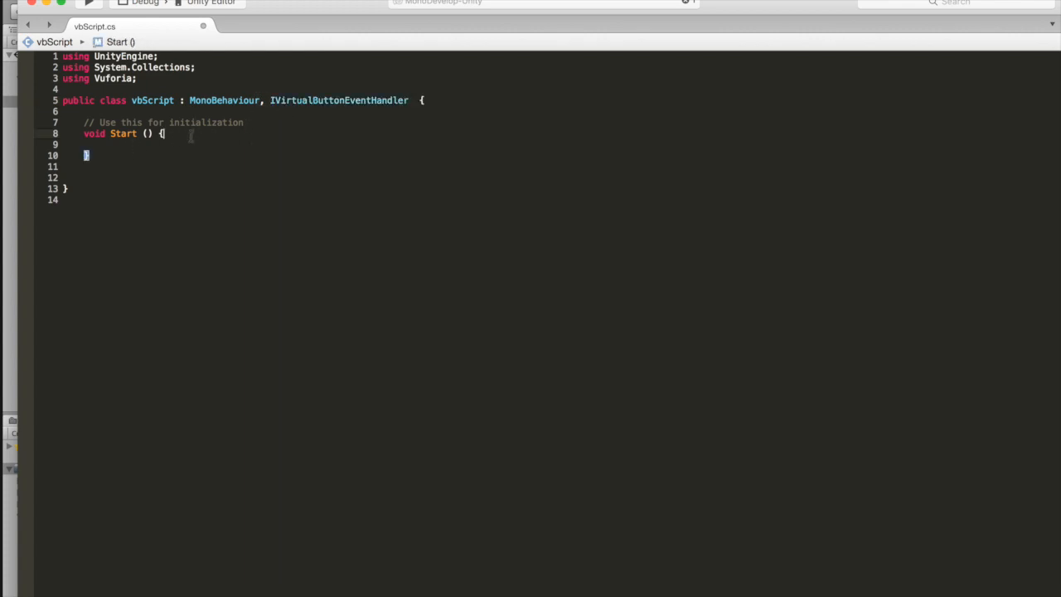
key(Return)
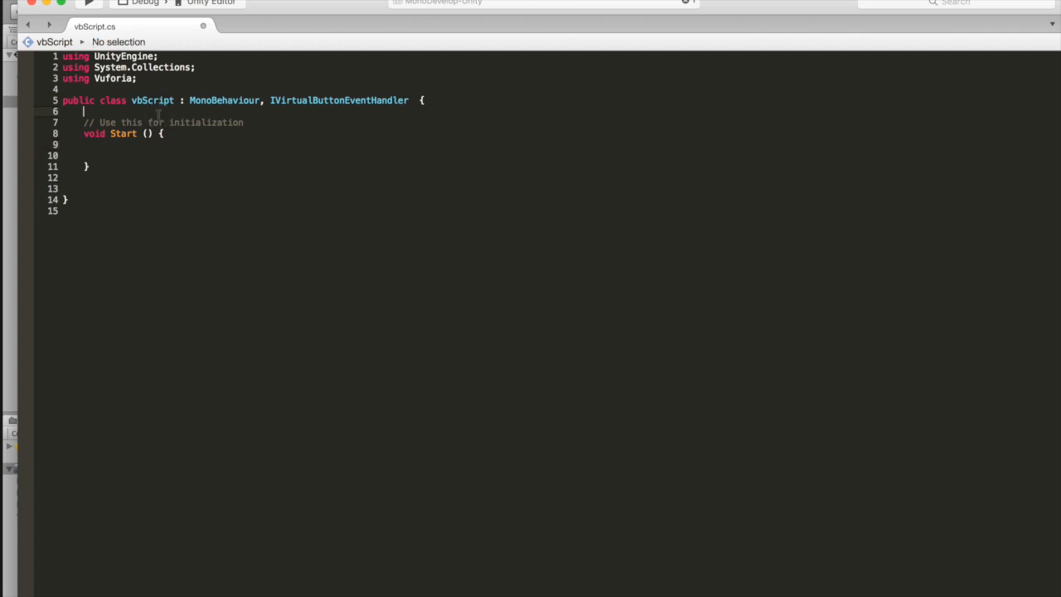
Declare a GameObject field vbButtonObject in the class
text(Ga)
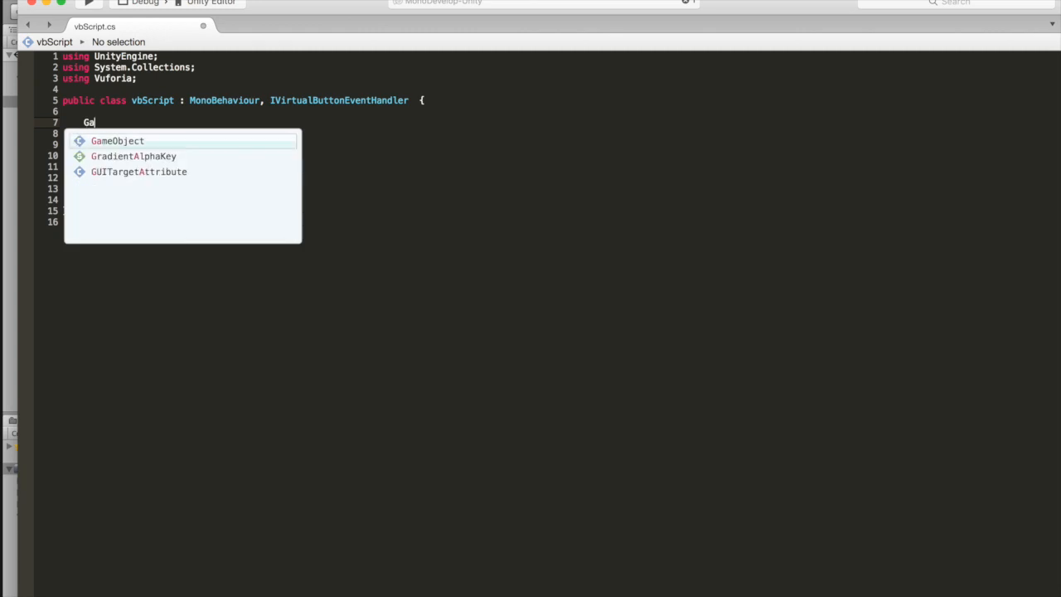
click(116, 139)
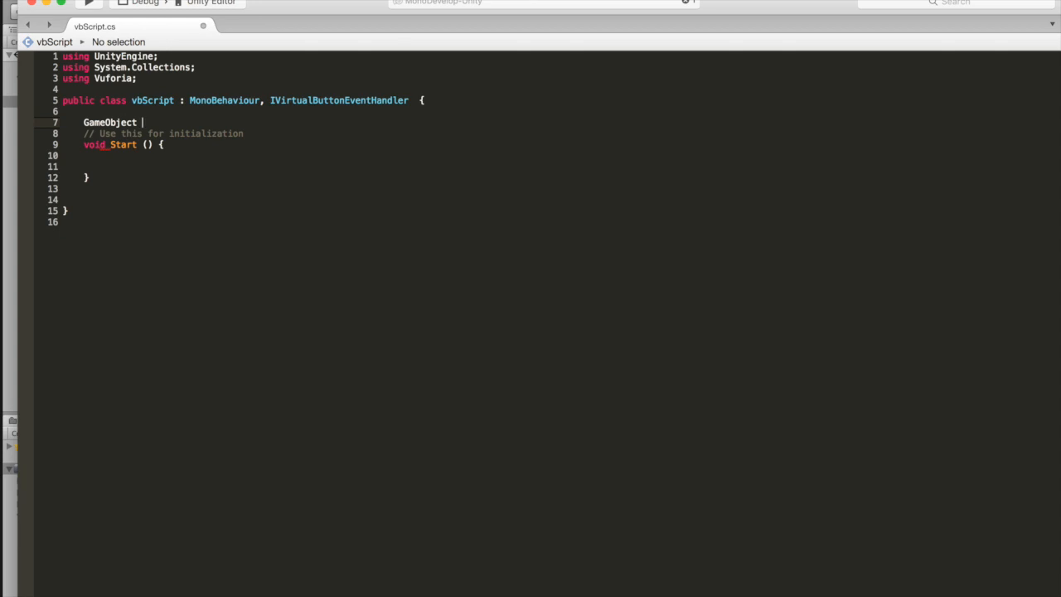
text(vb)
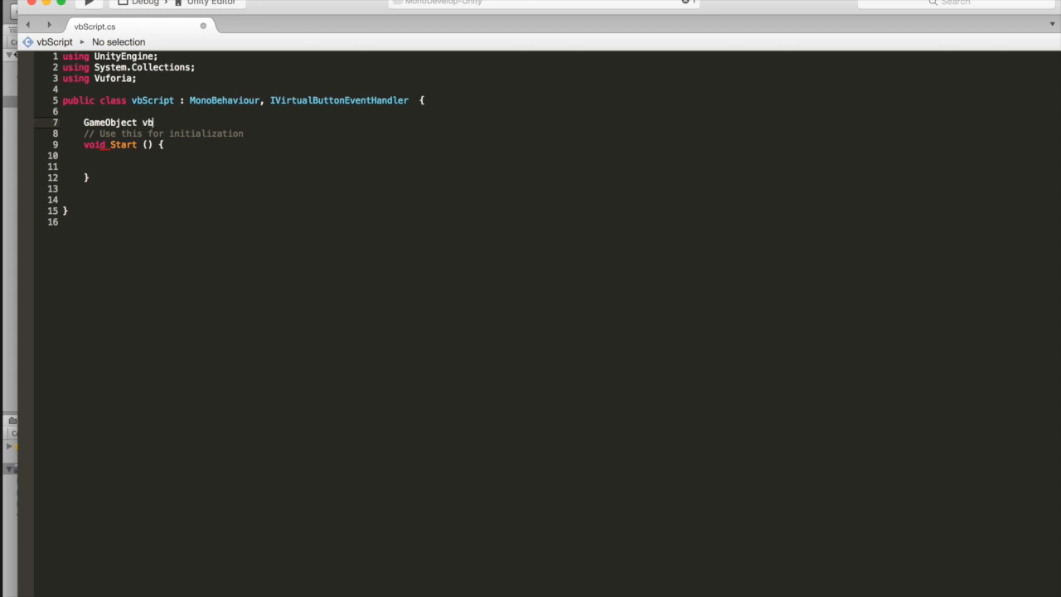
text(ButtonObject)
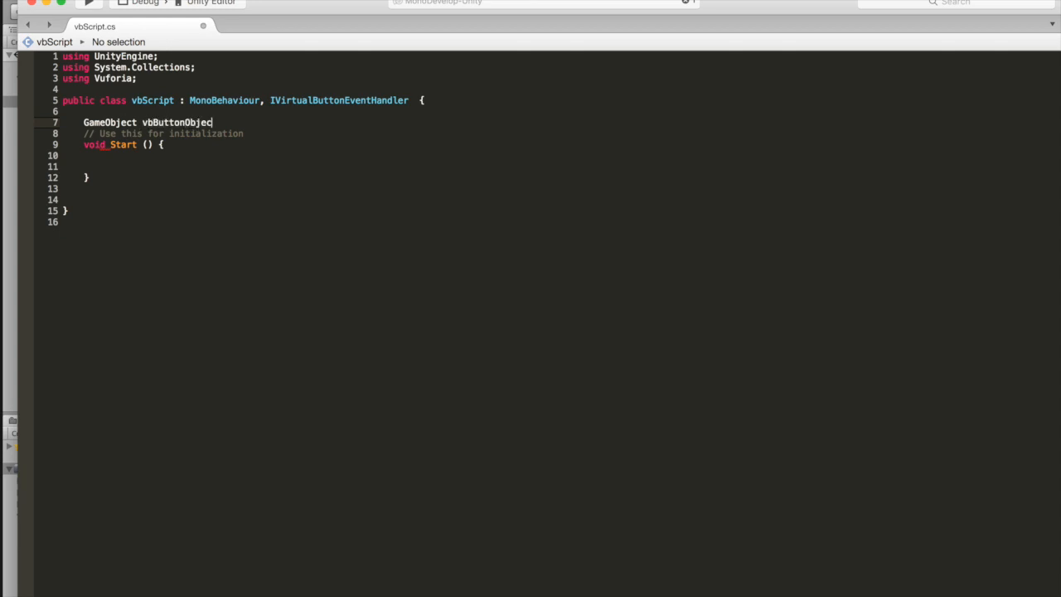
text(;)
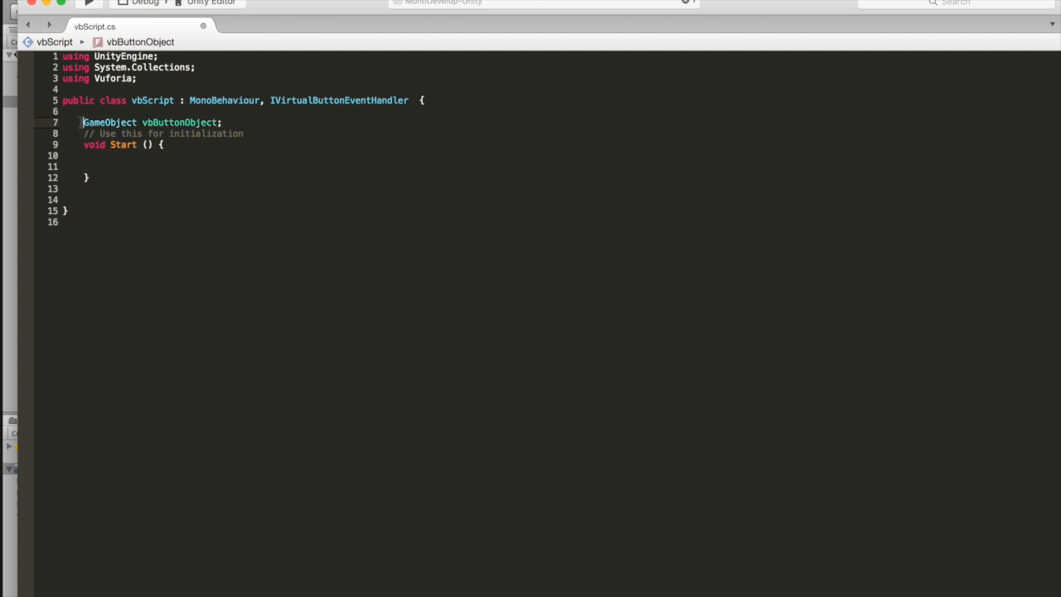
text(public)
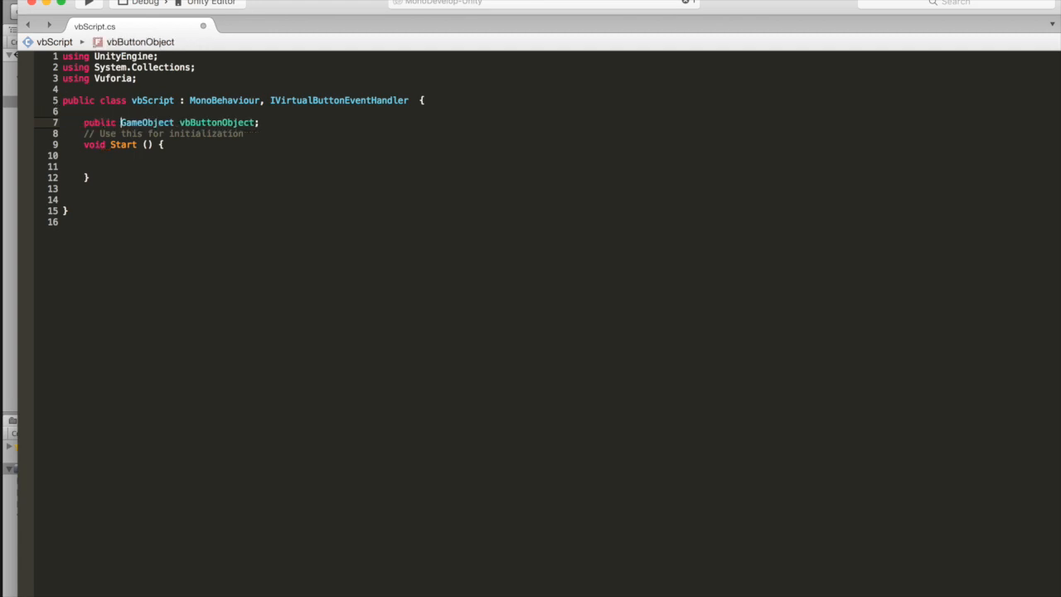
click(106, 156)
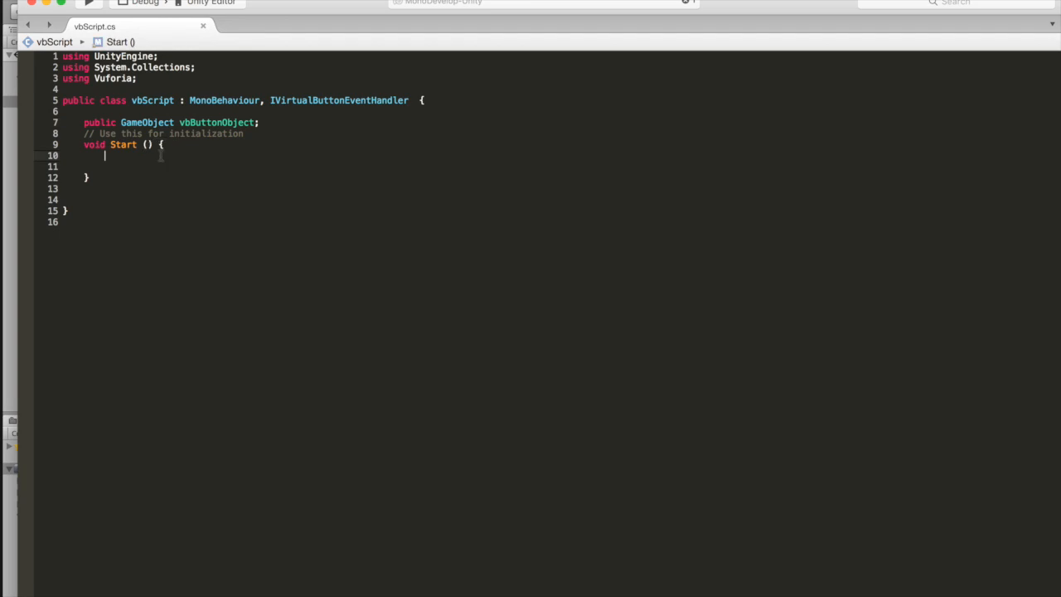
click(97, 122)
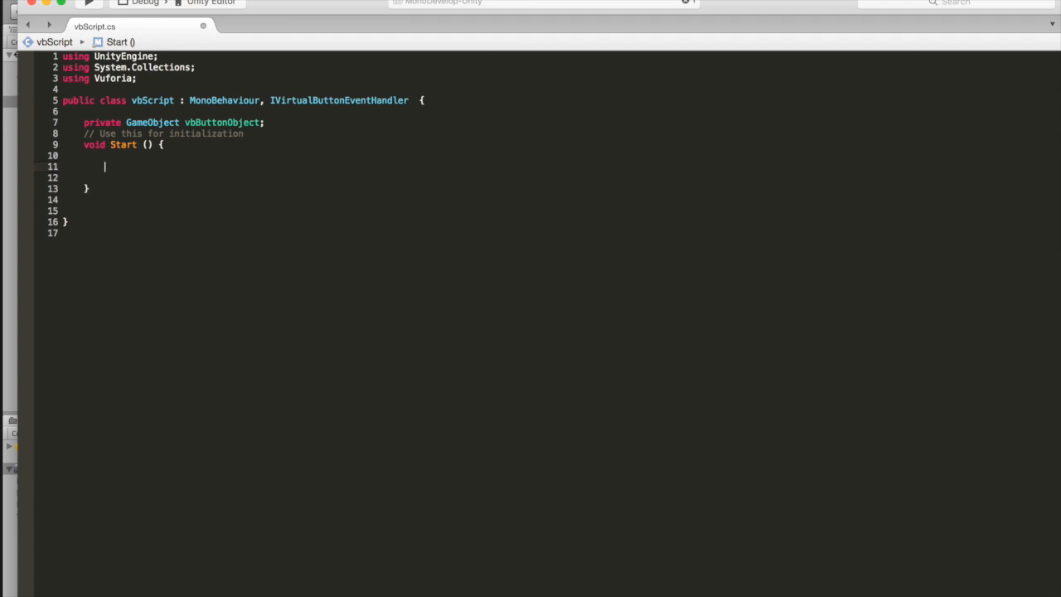
In Start, assign vbButtonObject = GameObject.Find("actionButton")
text(vbButtonObject = Game)
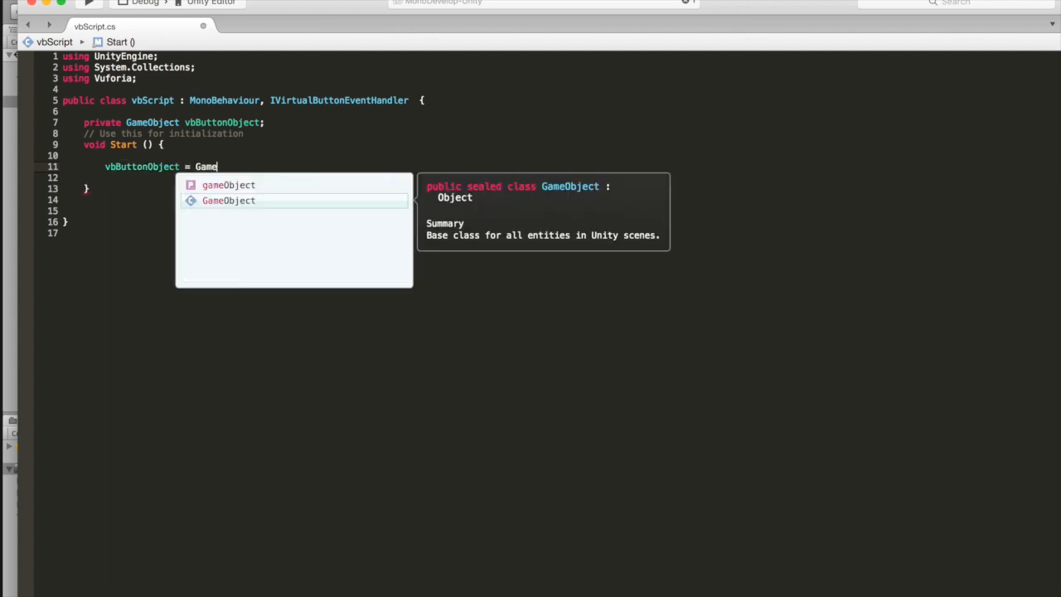
text(Object.Find()
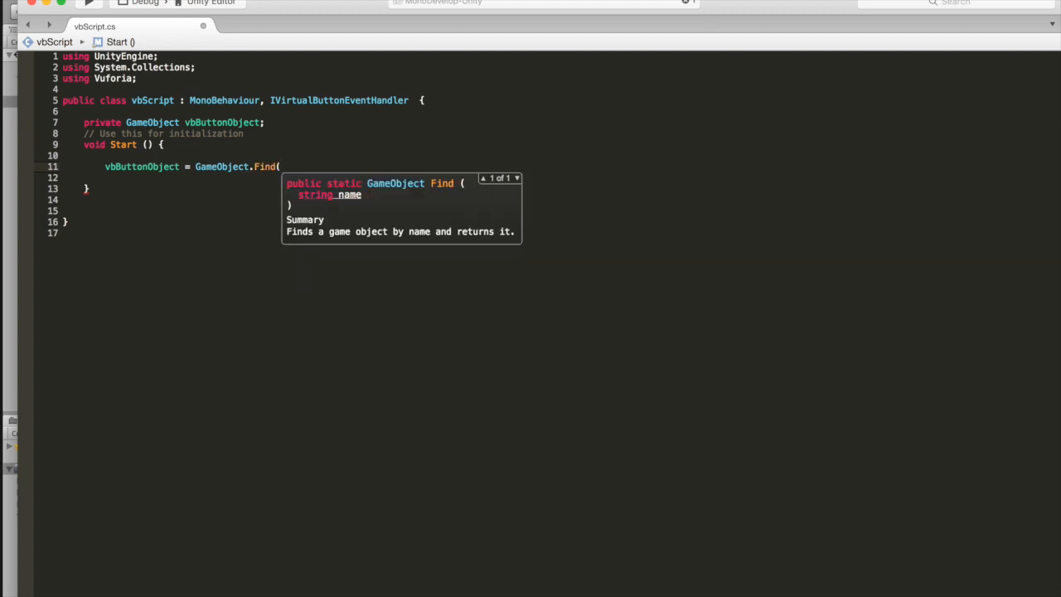
text("act)
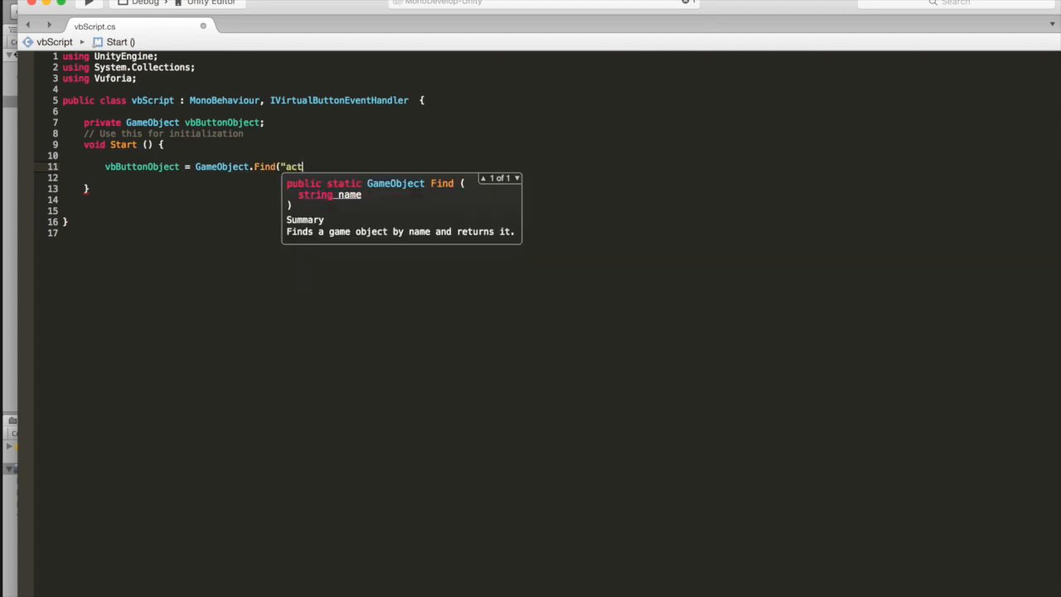
text(ionButton_)
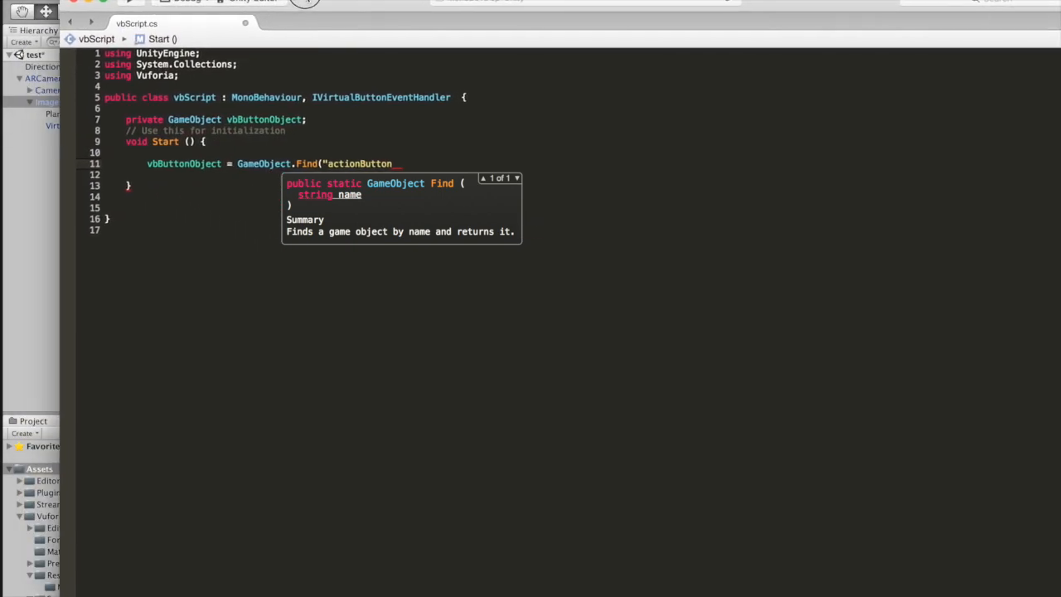
text(");)
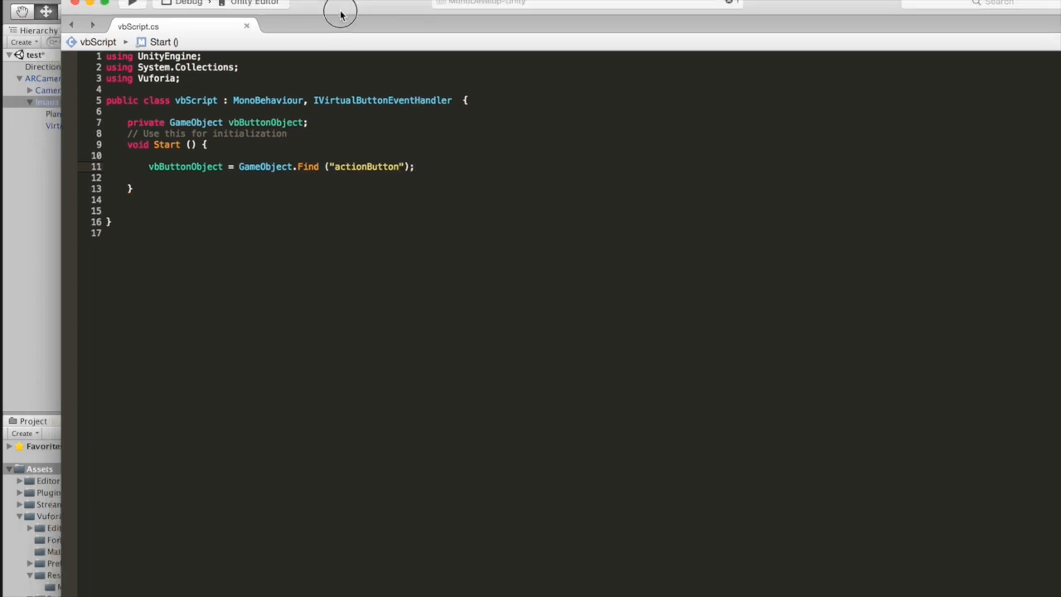
Rename the VirtualButton object to actionButton and set its Virtual Button Behaviour name to actionButton
click(256, 4)
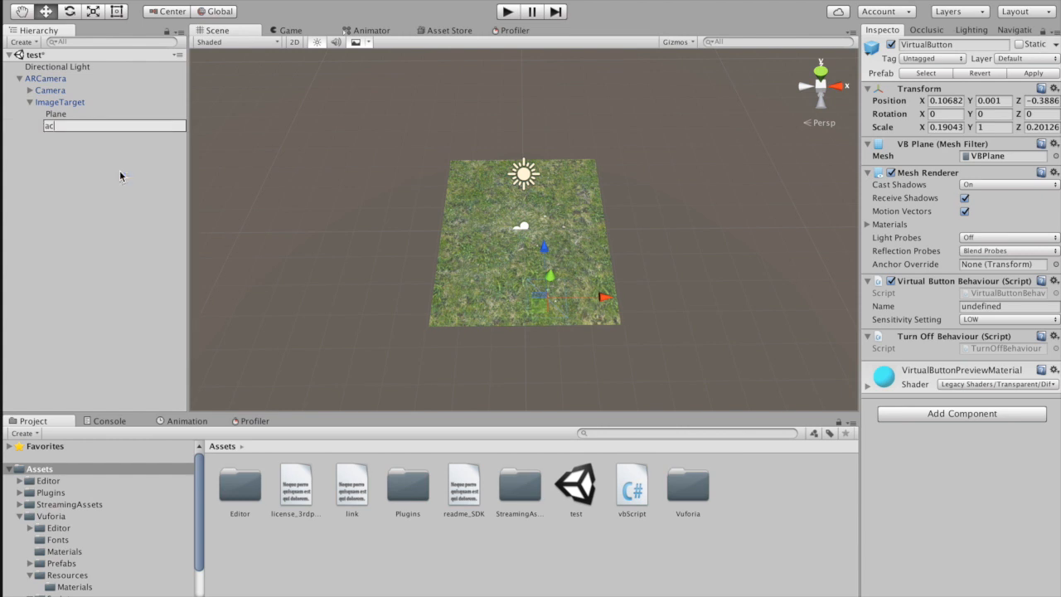
text(actionButton)
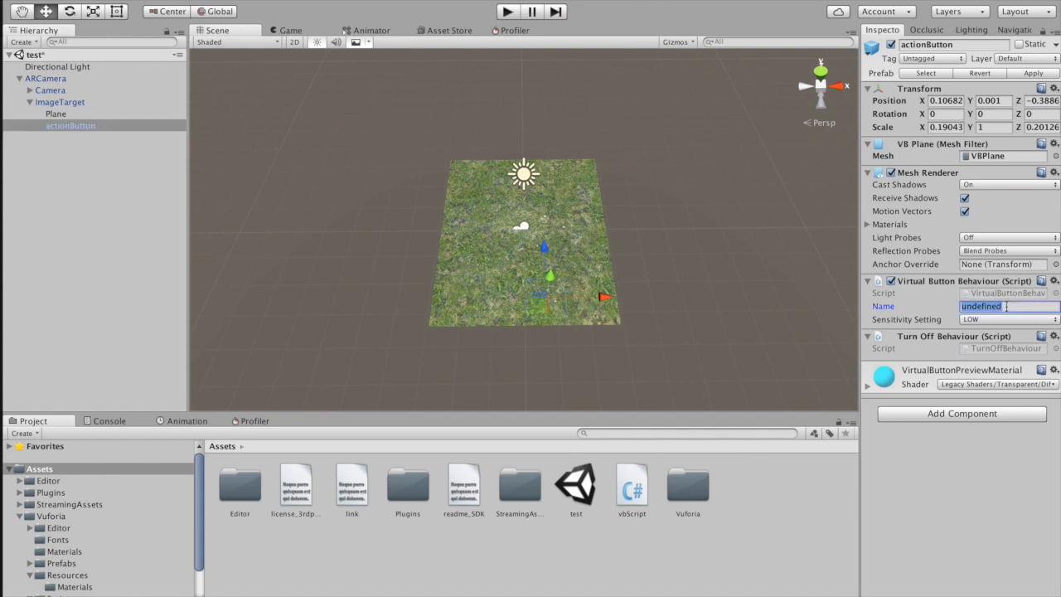
text(actionButton)
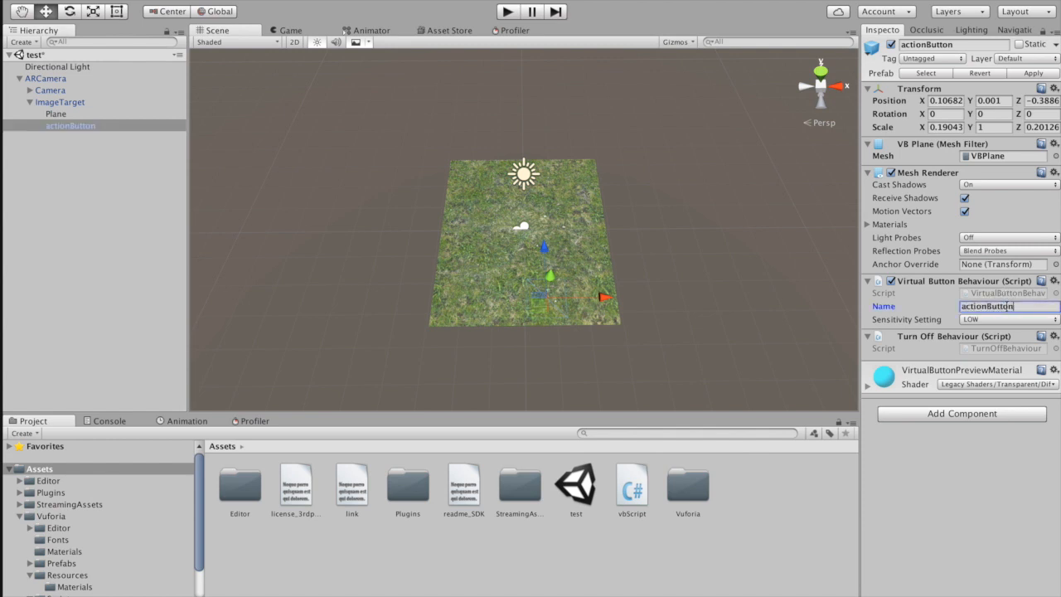
click(1008, 319)
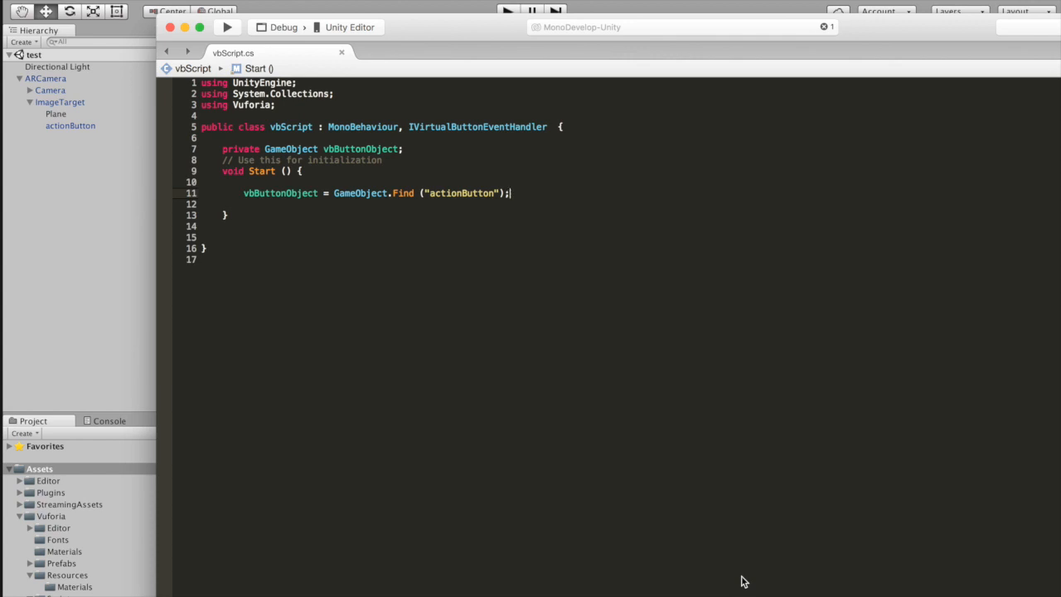
Begin a new Start line vbButtonObject.GetComponent<Virt... for the virtual button component
key(Return)
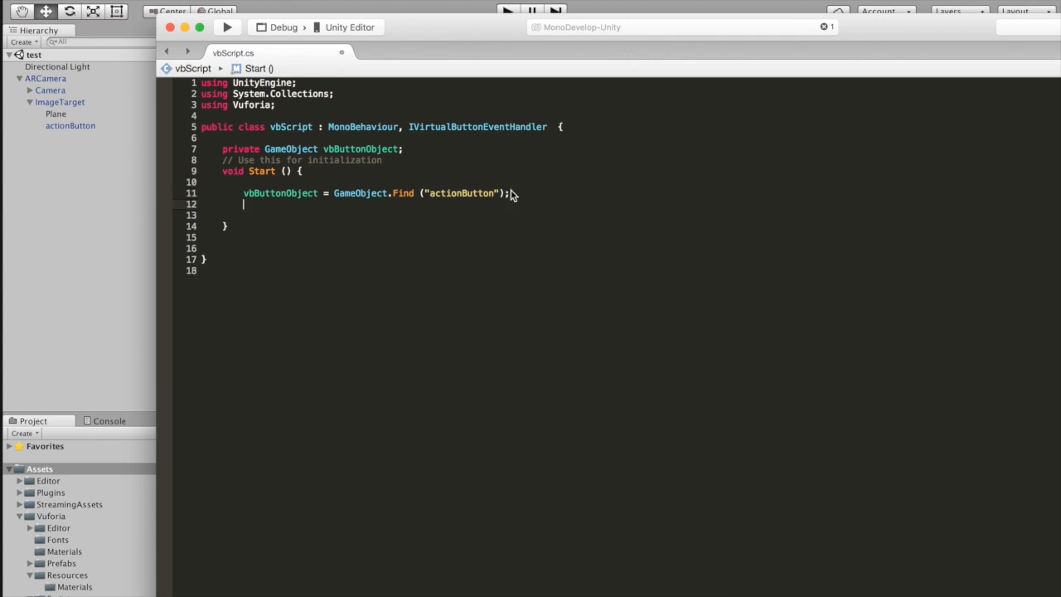
text(vb)
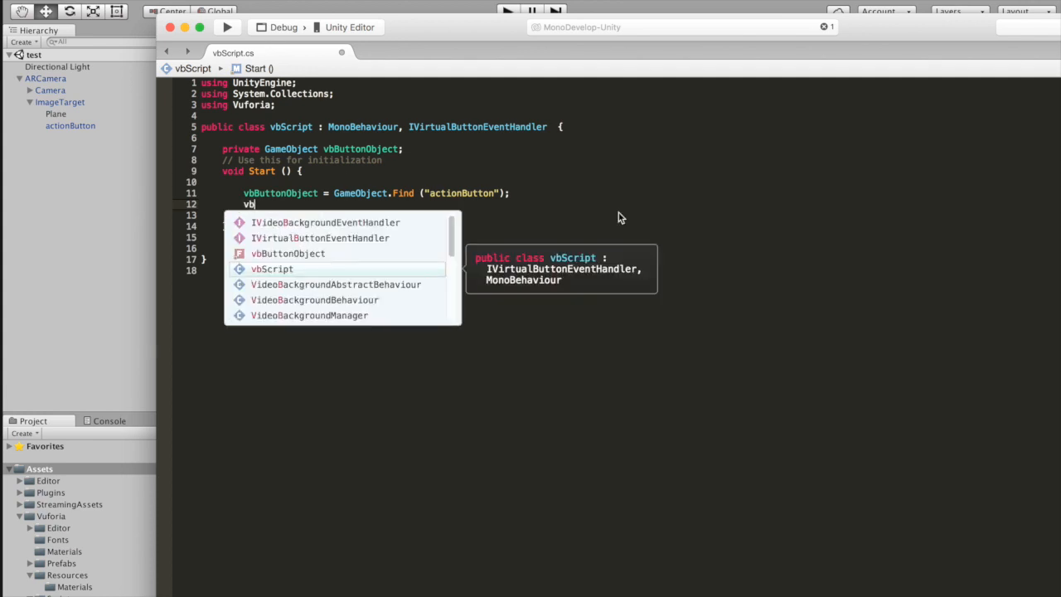
click(288, 252)
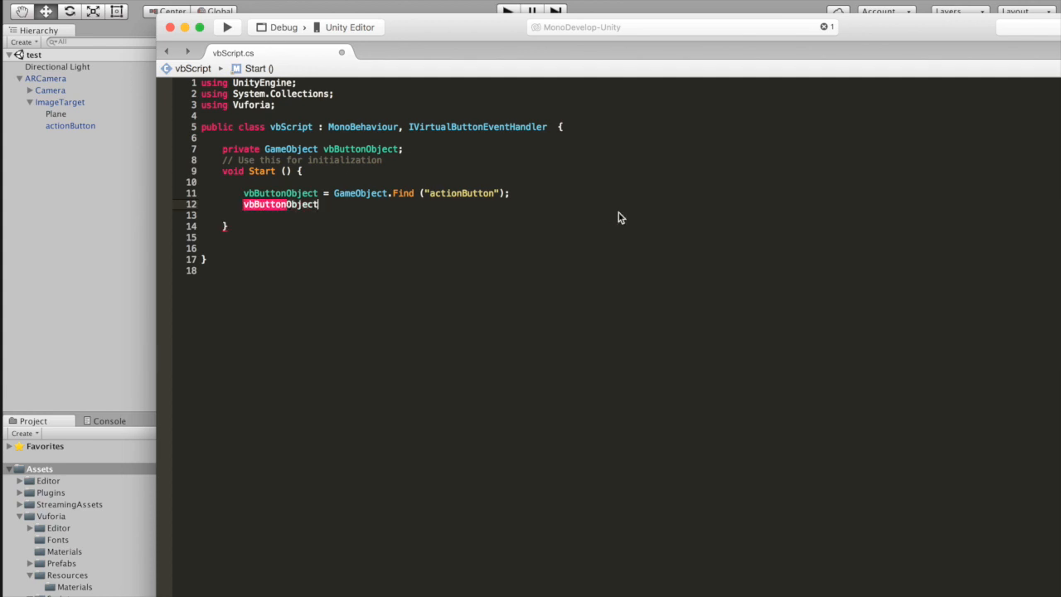
text(.GetComponent)
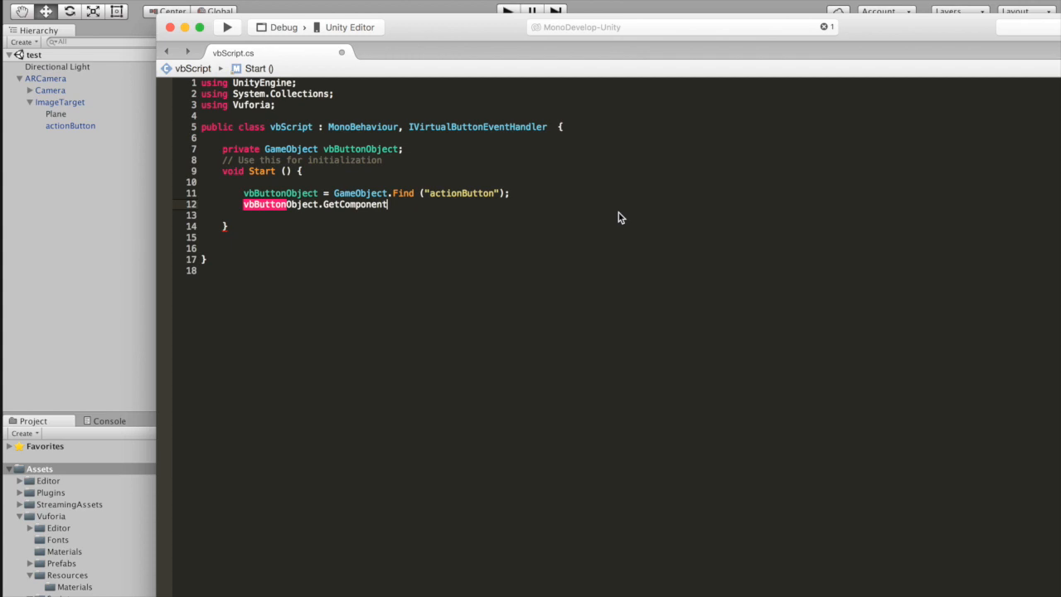
text(<Vi)
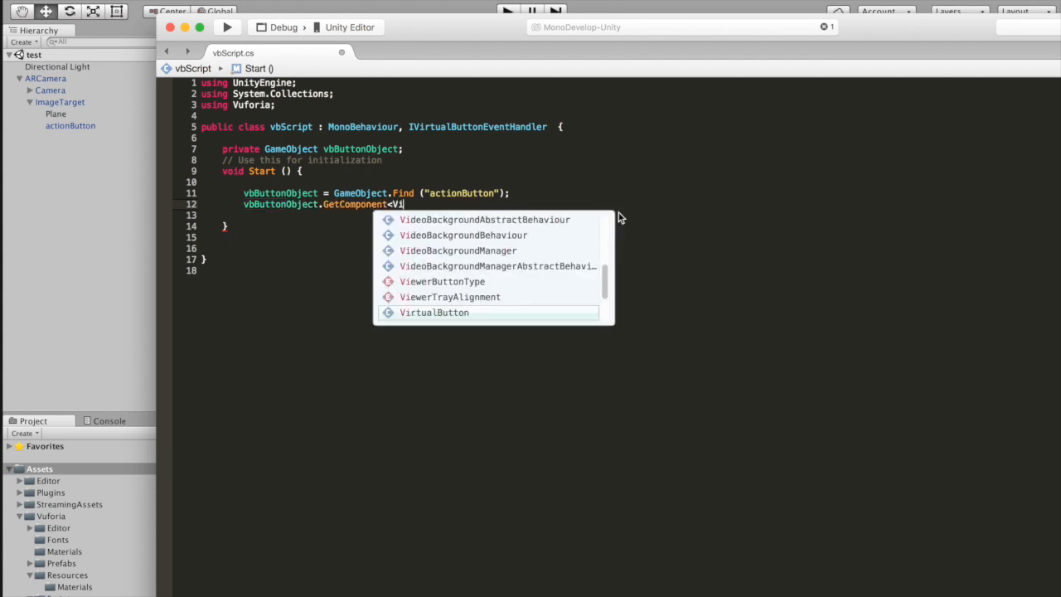
text(rt)
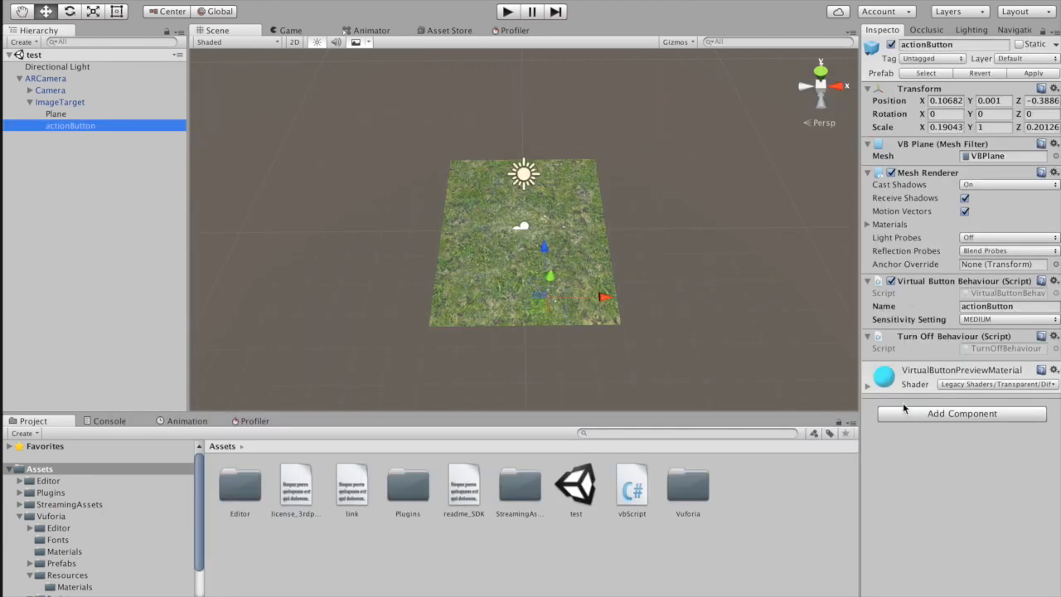
Check ImageTarget's components in Unity and reopen vbScript in MonoDevelop
click(60, 101)
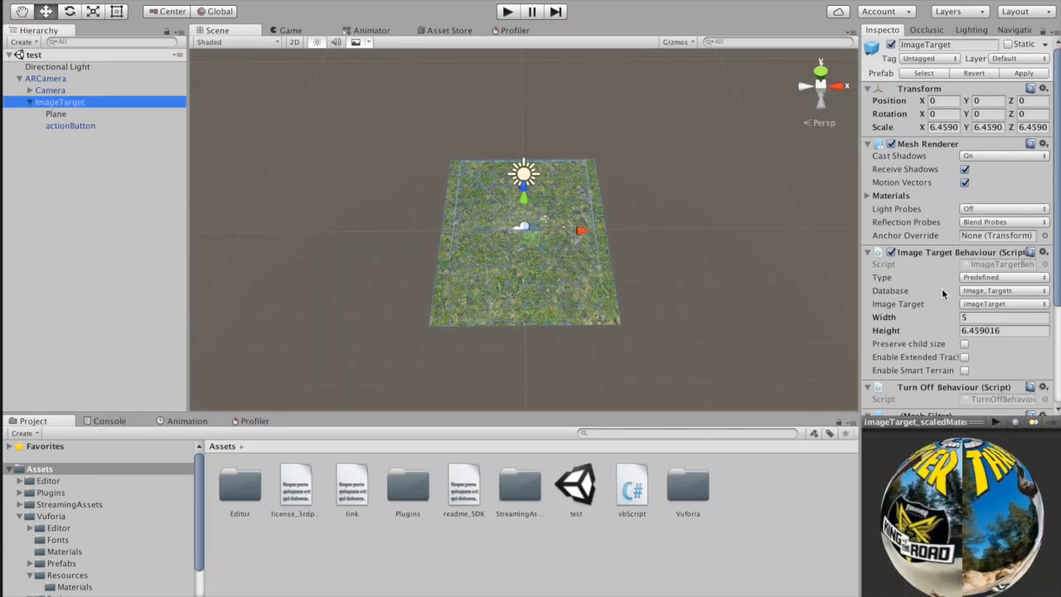
scroll(down, 3)
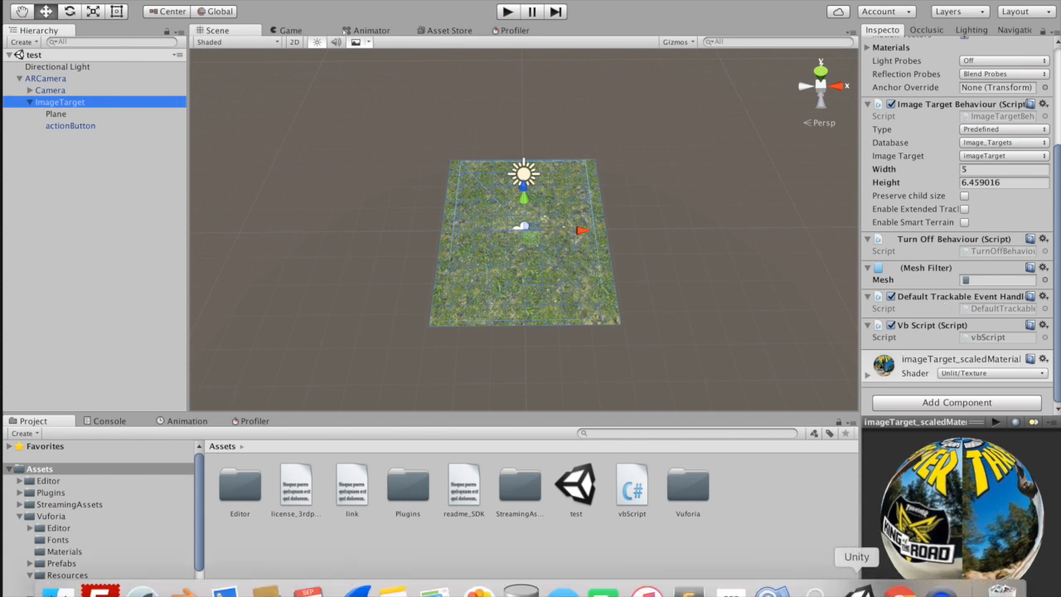
double_click(632, 484)
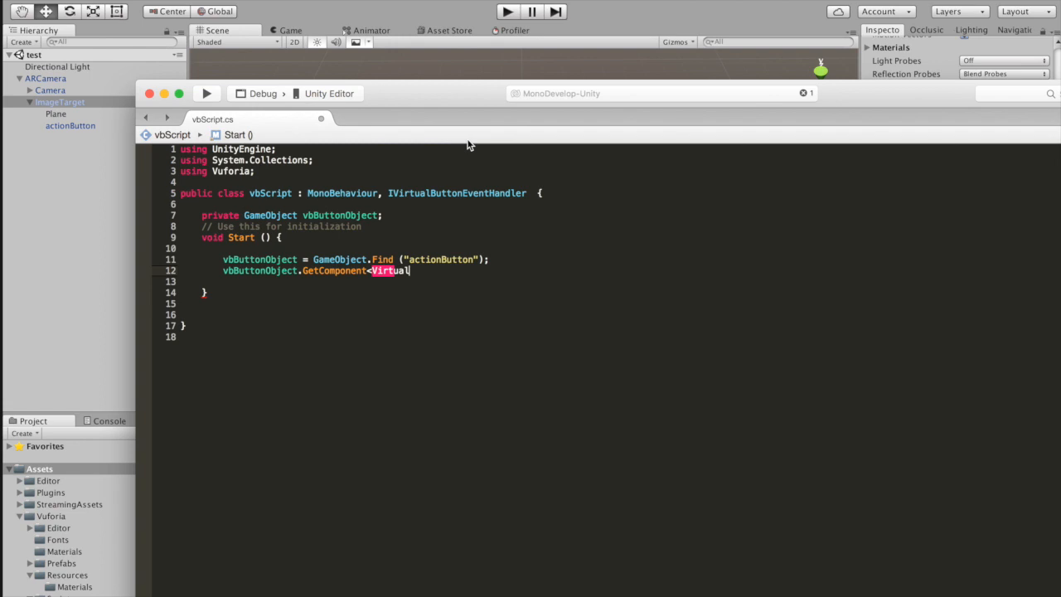
Complete the line as GetComponent<VirtualButtonBehaviour>().RegisterEventHandler(this);
text(Button)
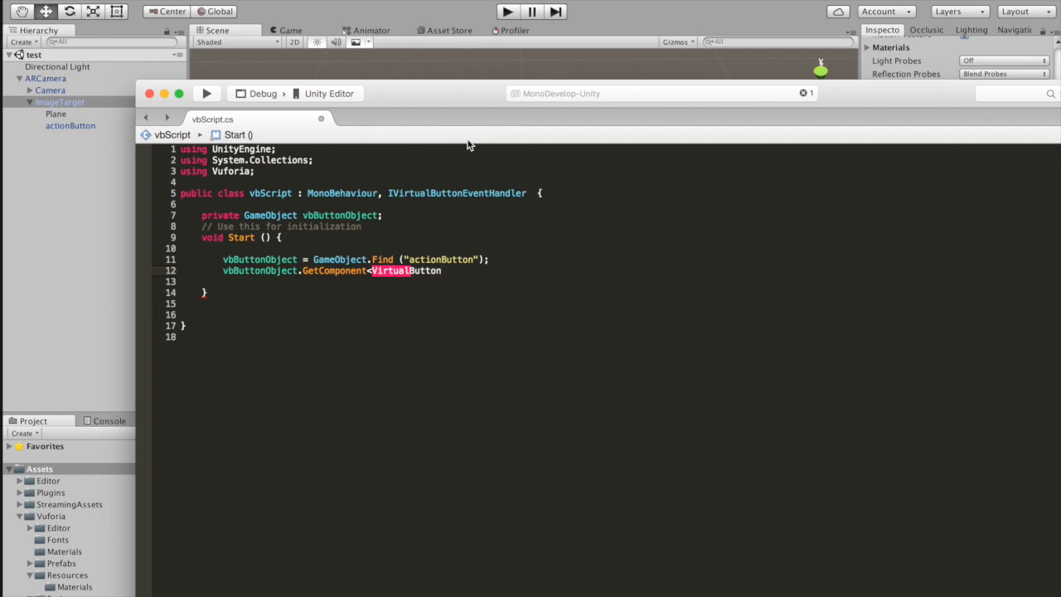
key(Backspace)
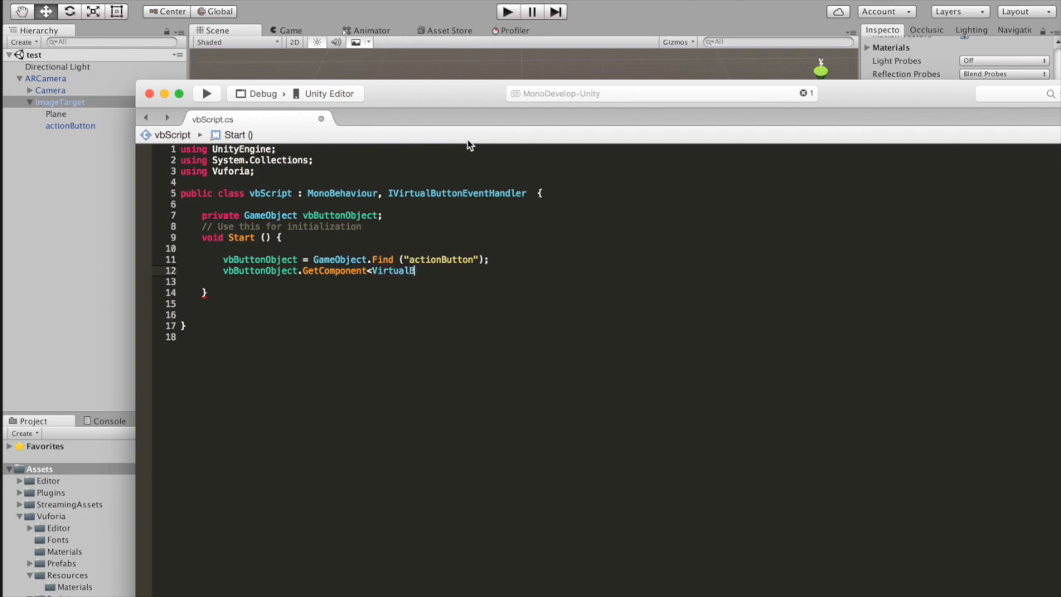
text(uttonB)
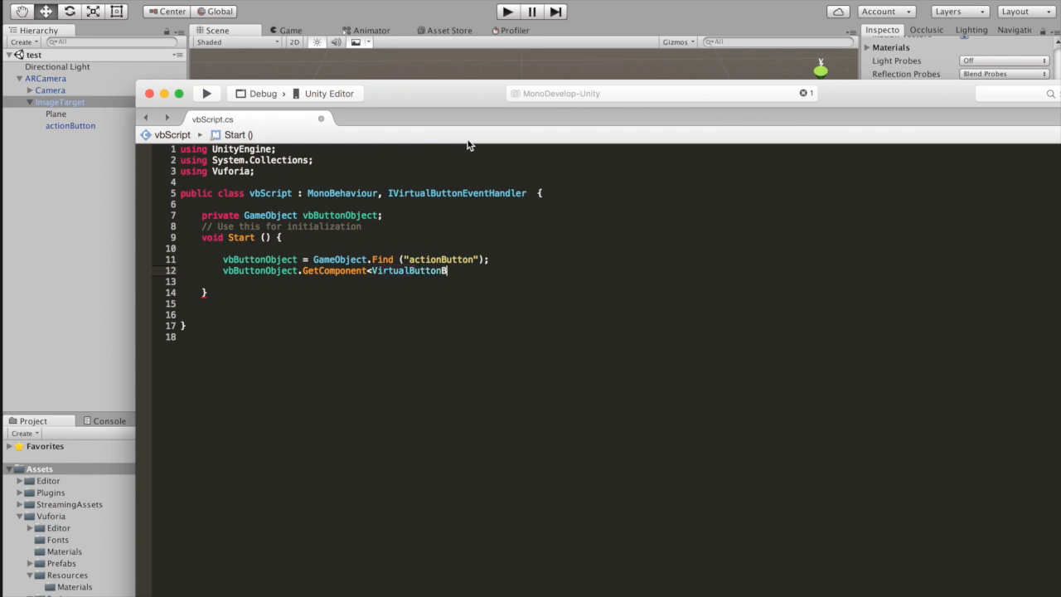
text(eha)
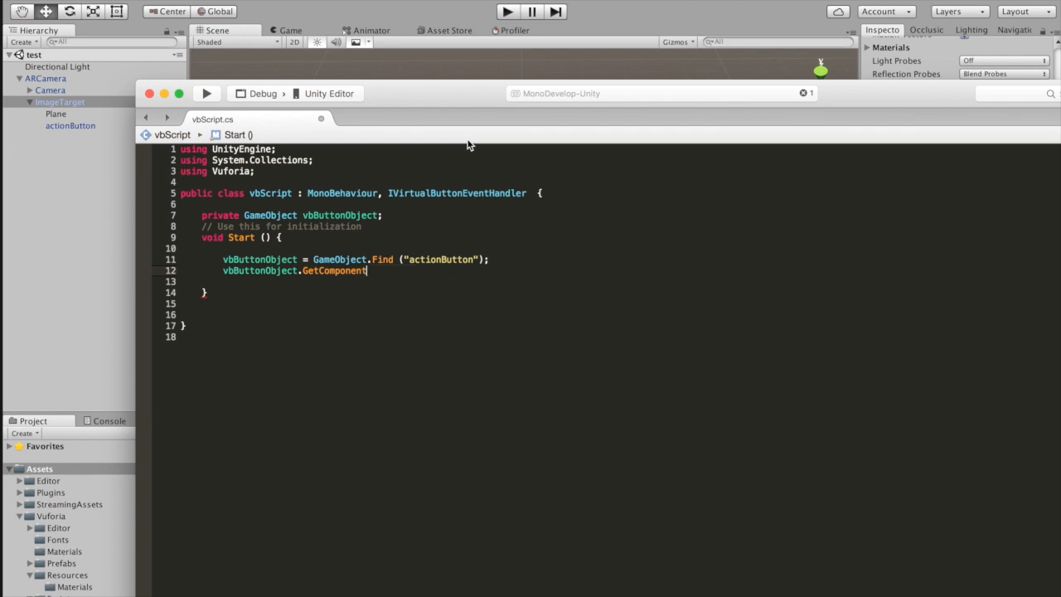
text(<virtualButtonBehaviour>().)
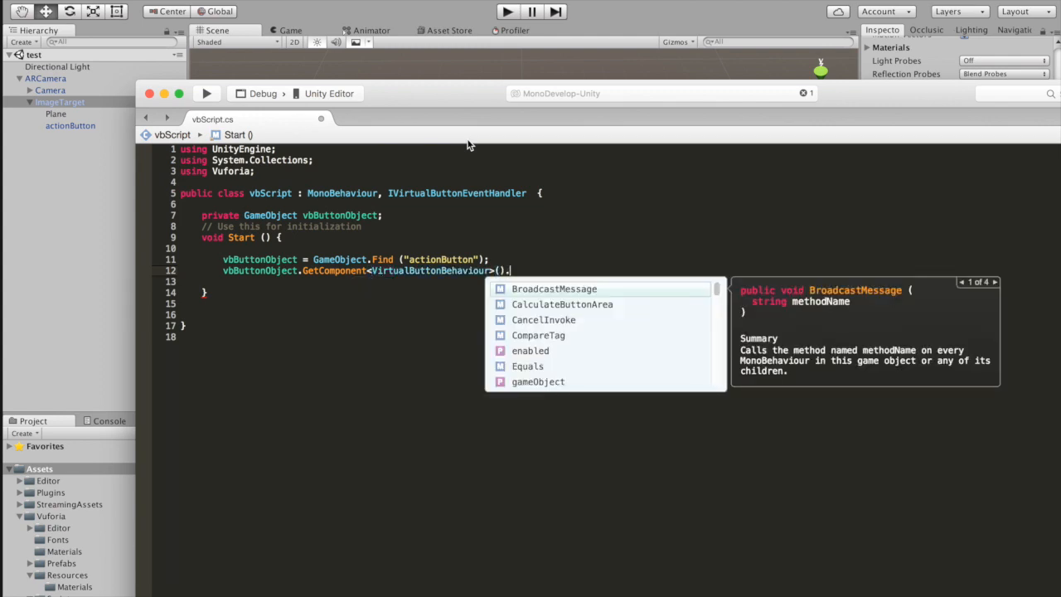
text(RegisterEventHandler)
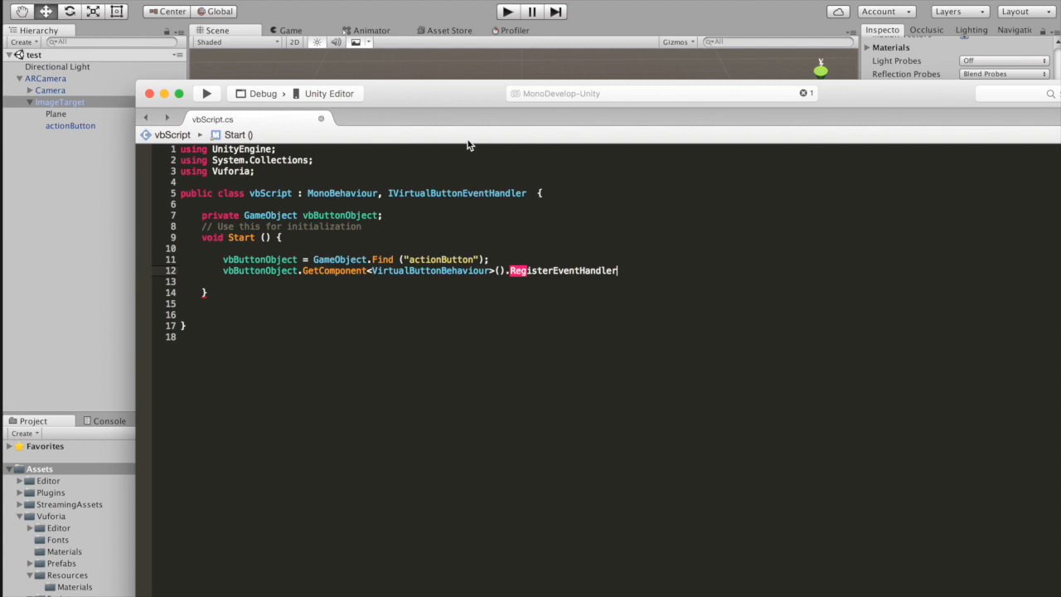
text((this);)
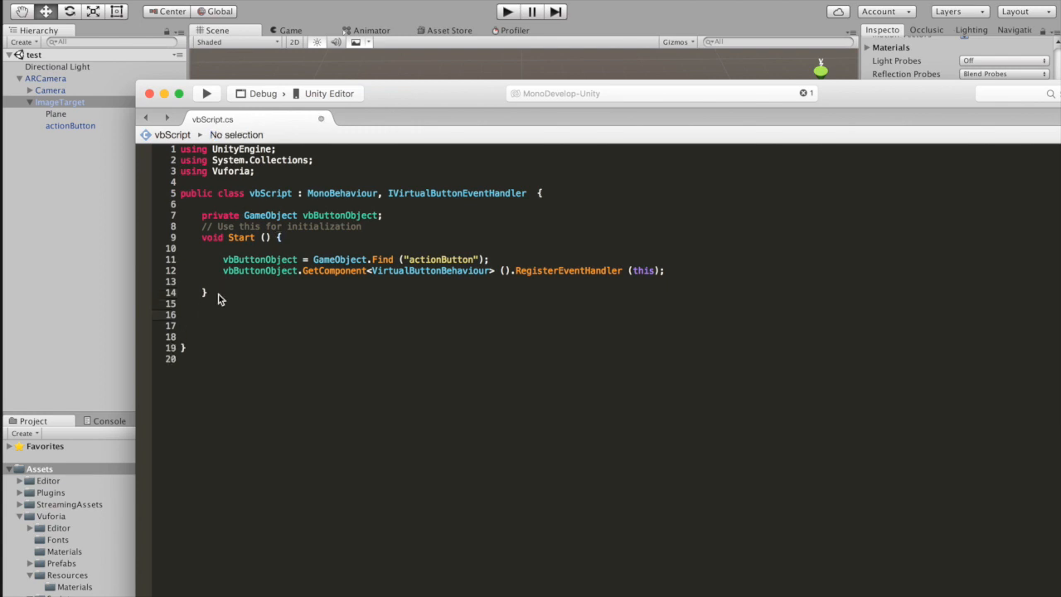
Add an empty public void OnButtonPressed(VirtualButtonAbstractBehaviour vb) method
text(public)
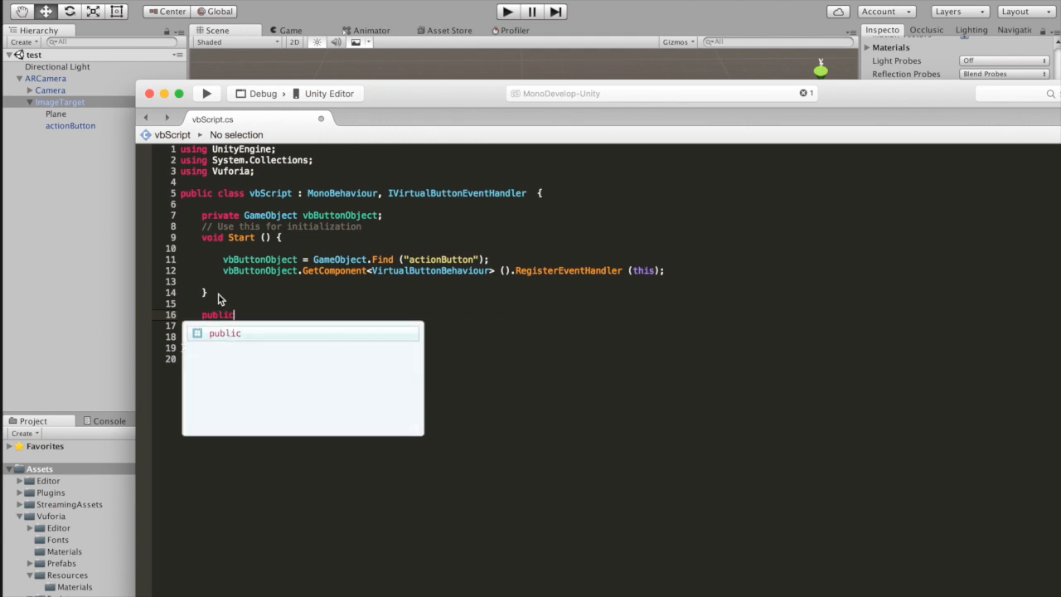
text(o)
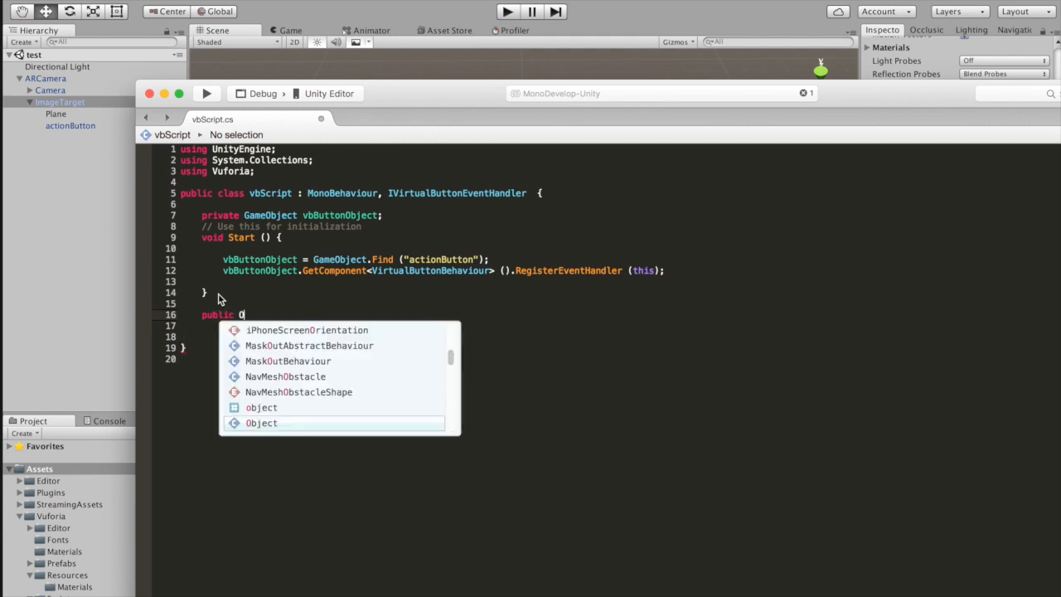
text(nButton)
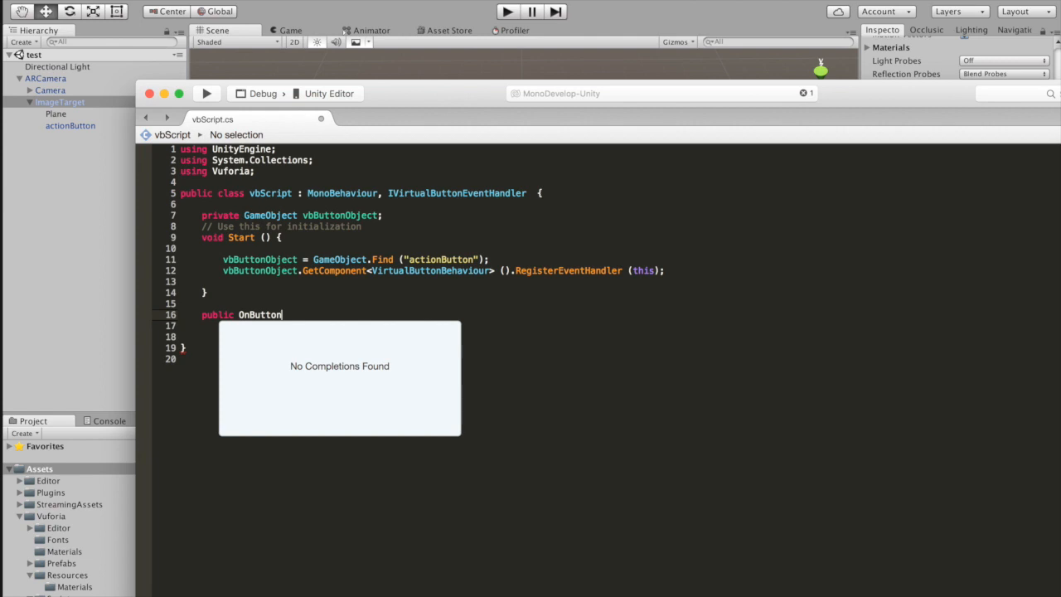
text(Pressed)
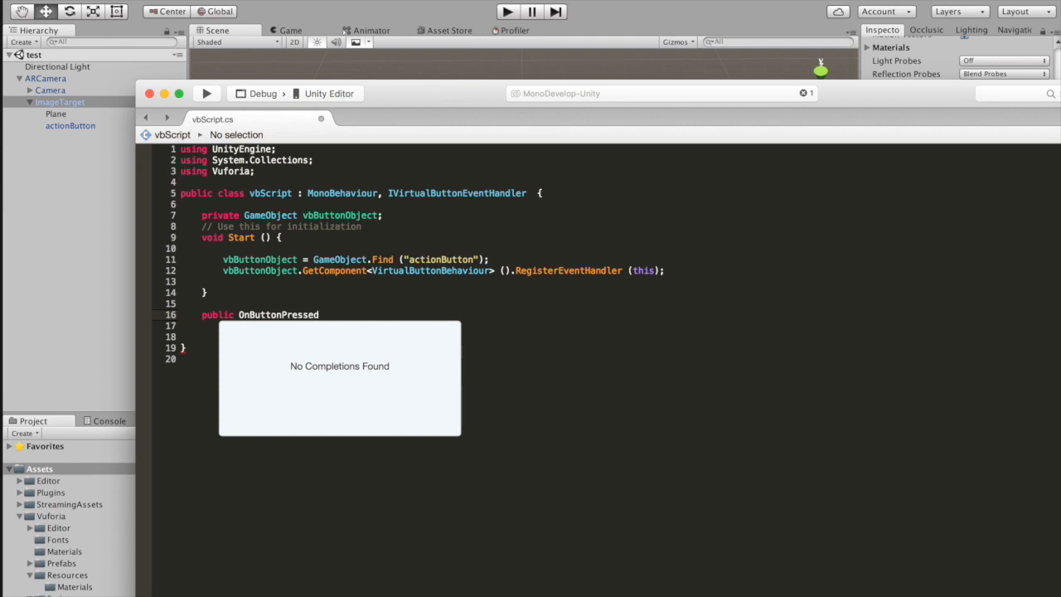
text((Vi)
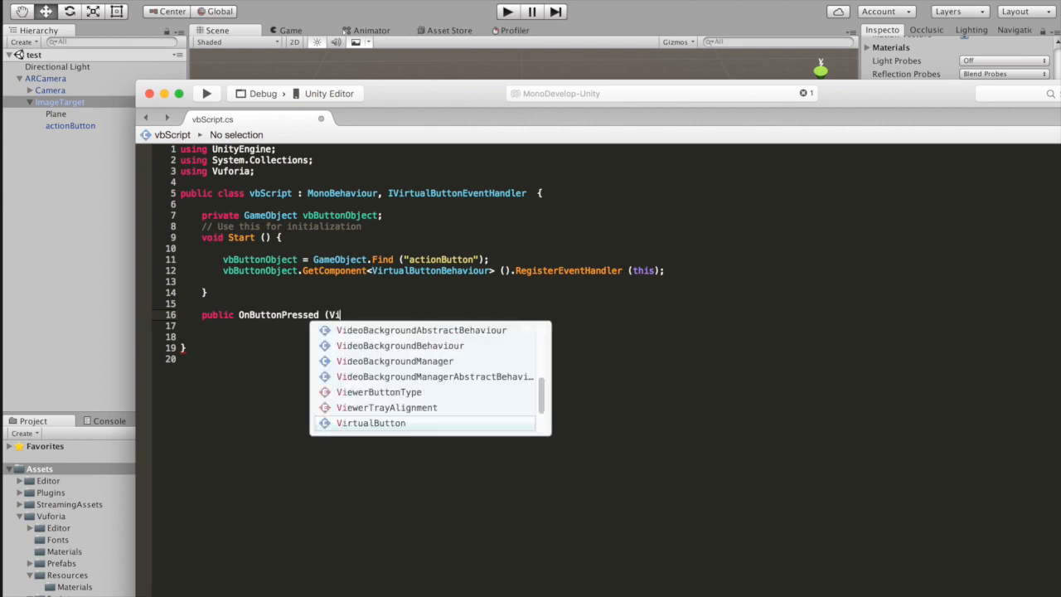
text(rtualButtonAbstractBehaviour)
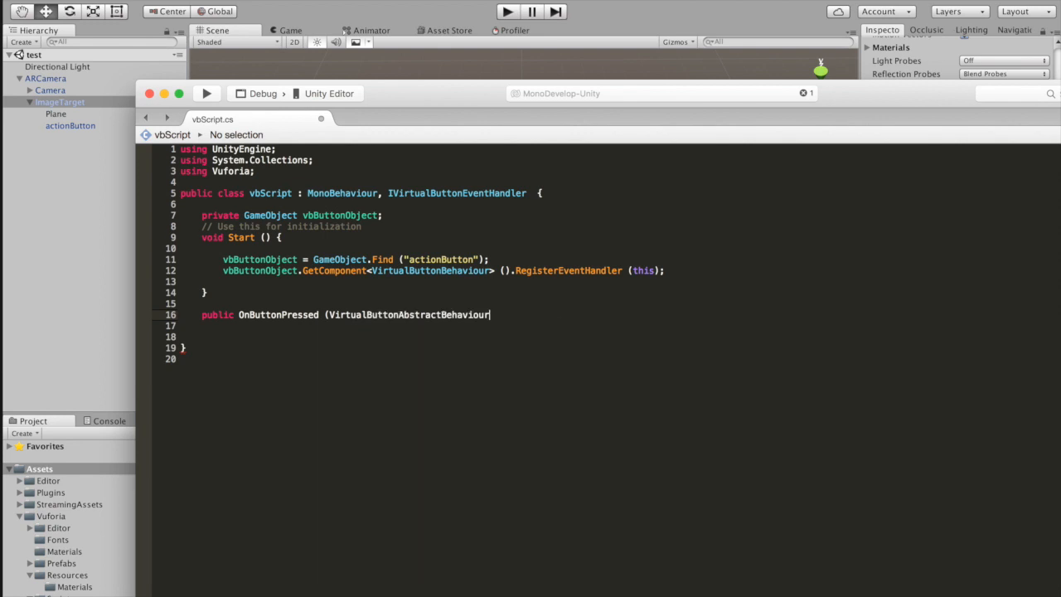
text(vb))
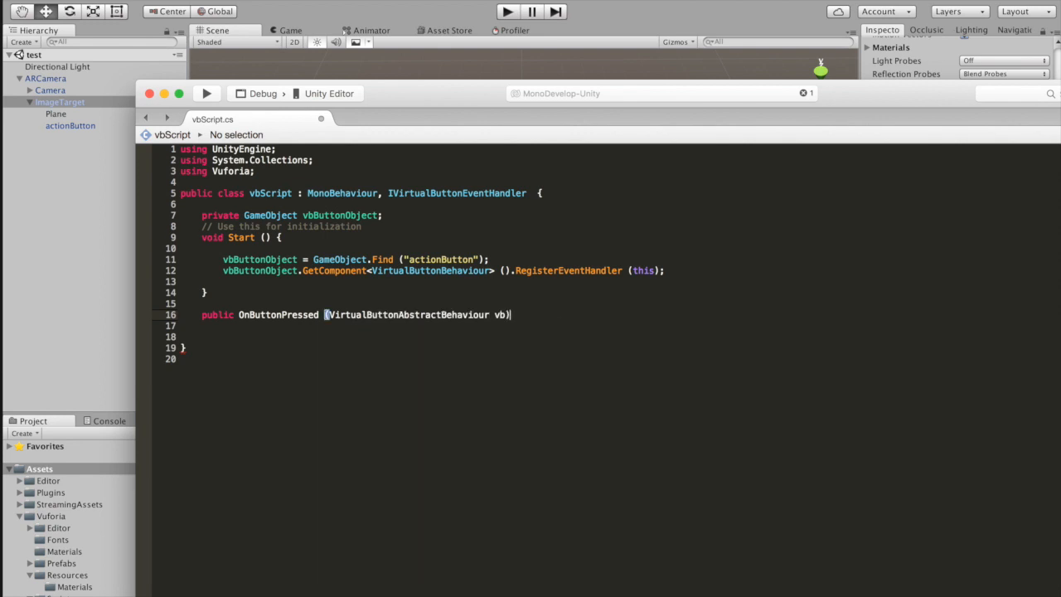
text({)
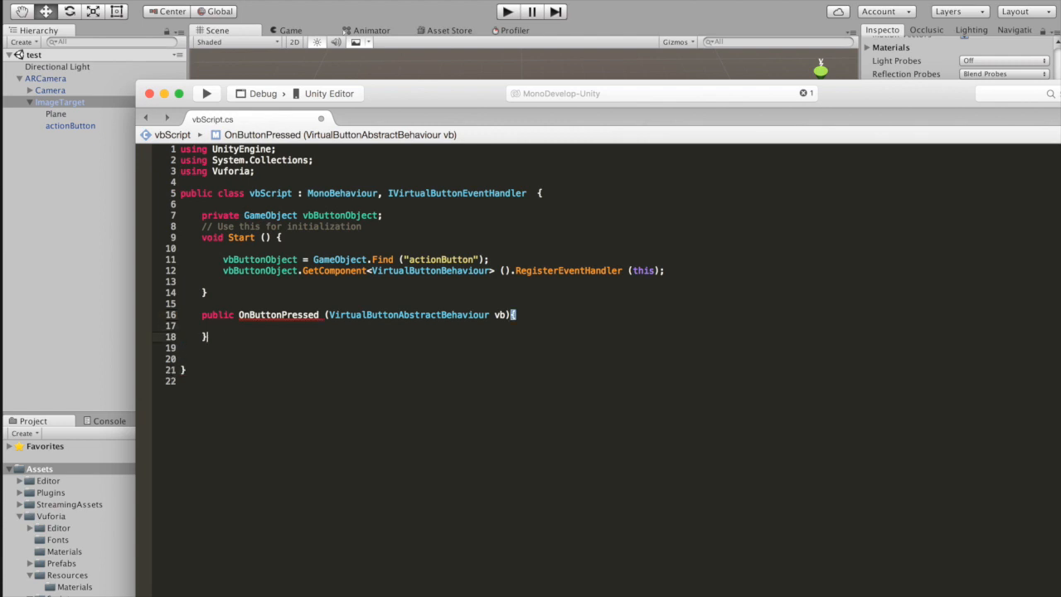
mouse_move(570, 281)
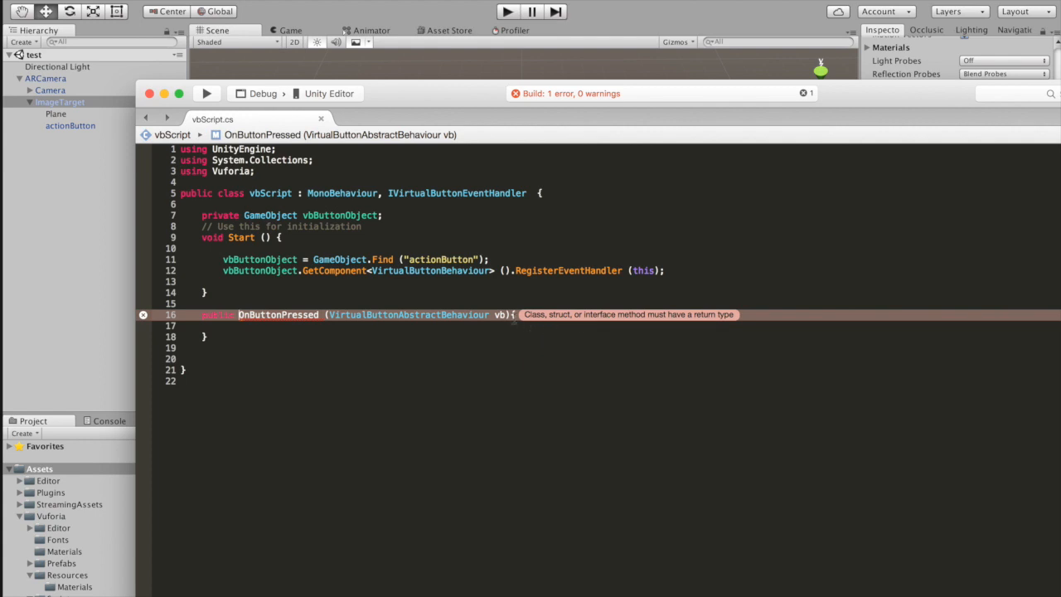
mouse_move(279, 315)
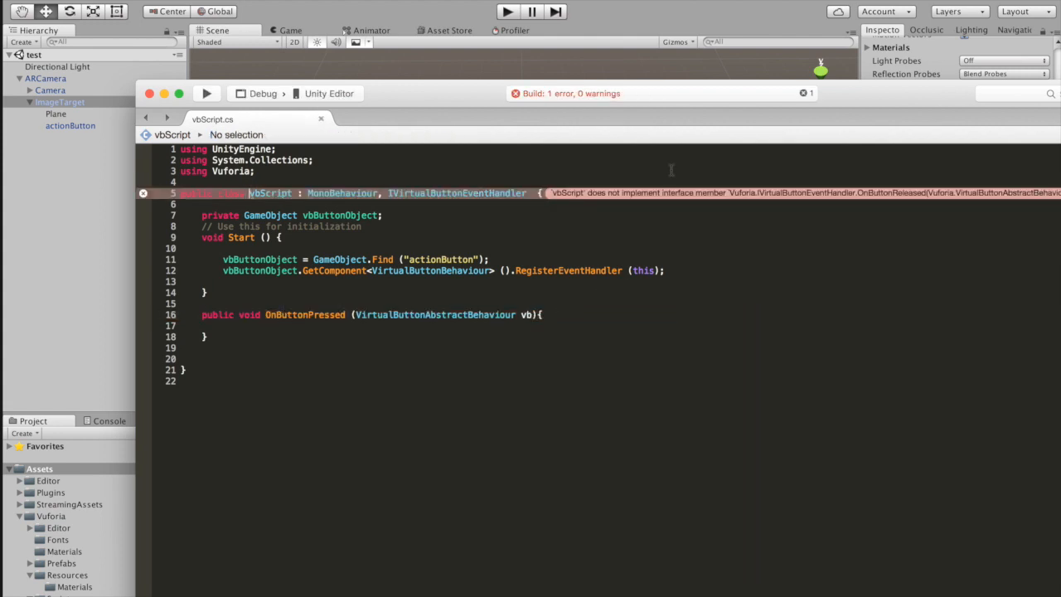
mouse_move(680, 199)
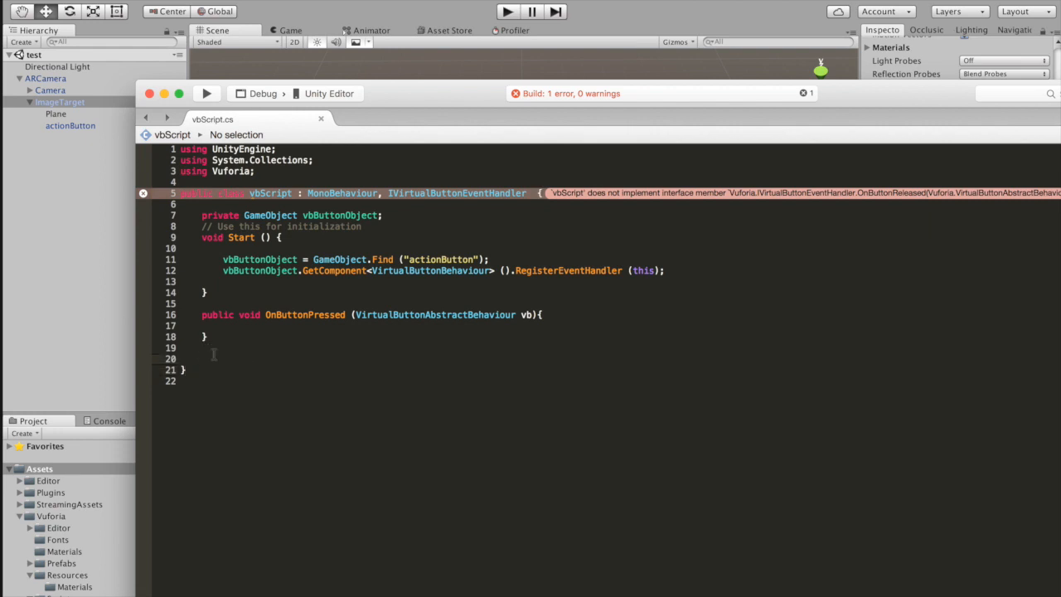
Add an empty public void OnButtonReleased(VirtualButtonAbstractBehaviour vb) method
text(public void)
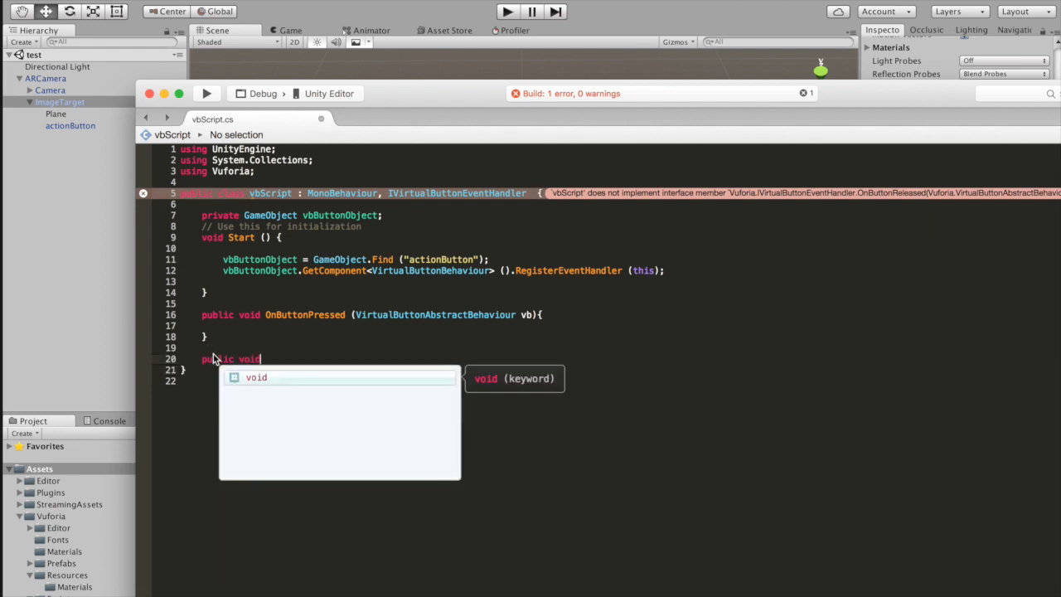
text(OnButto)
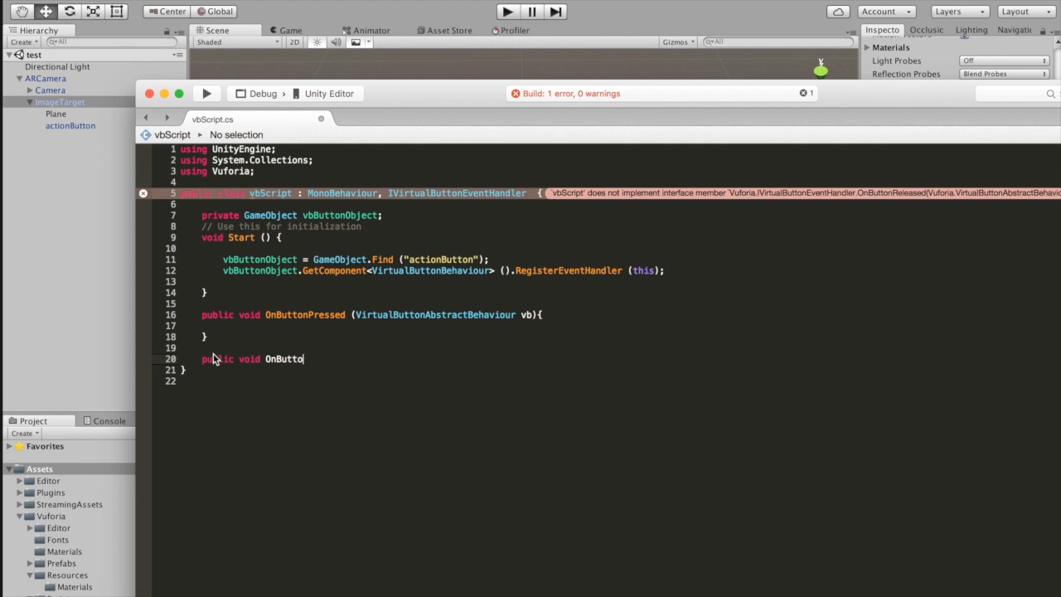
text(nReleased)
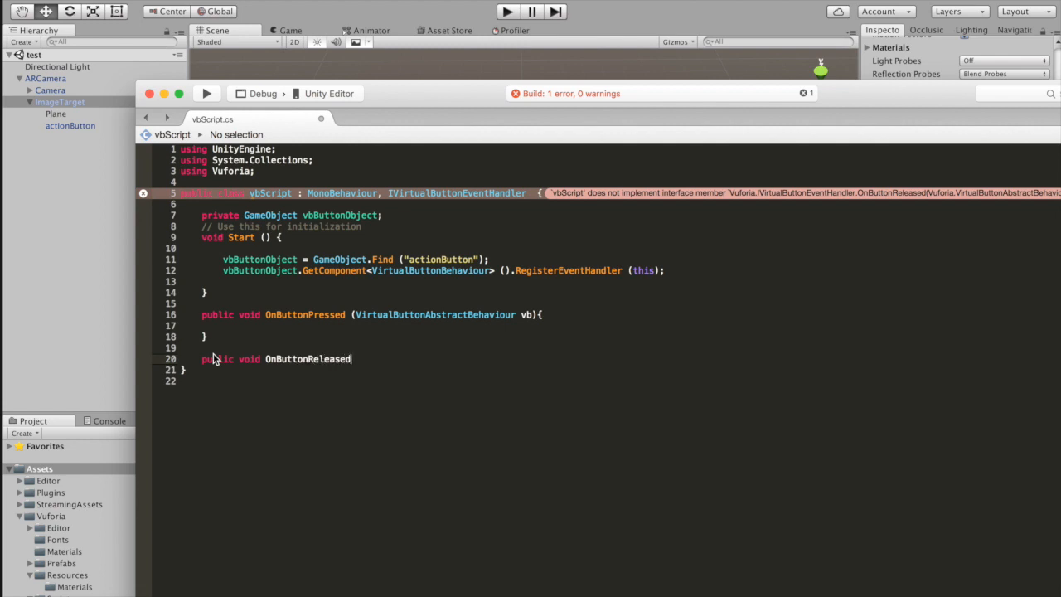
text(()
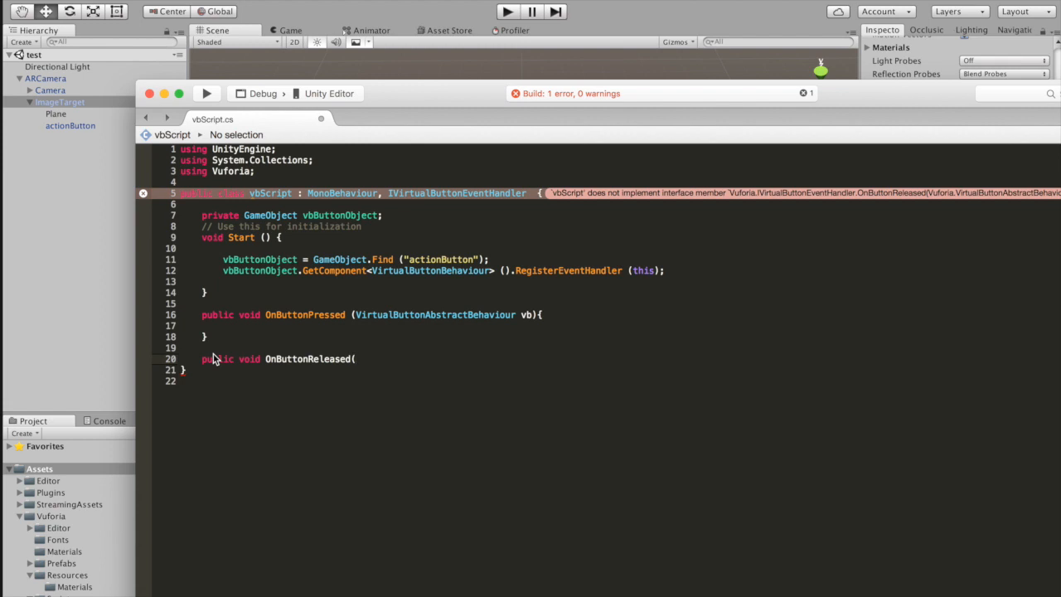
text(Virtual)
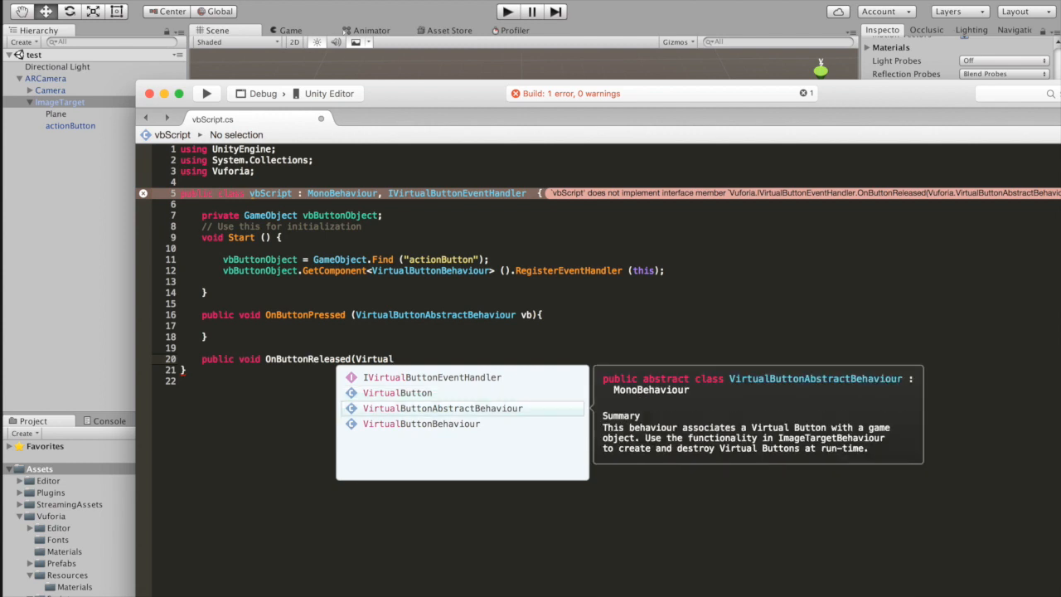
click(443, 408)
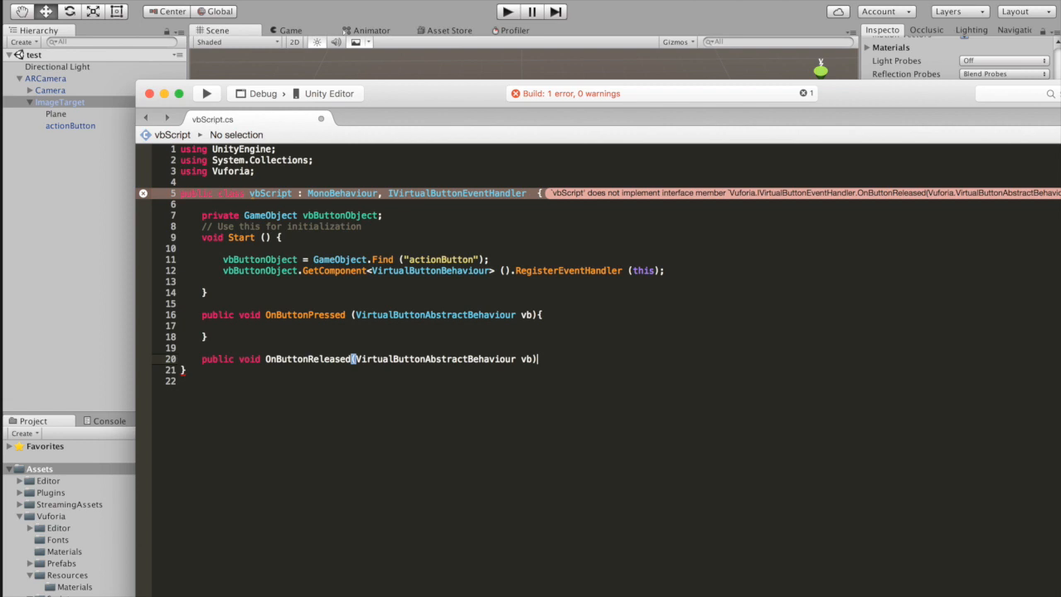
text({)
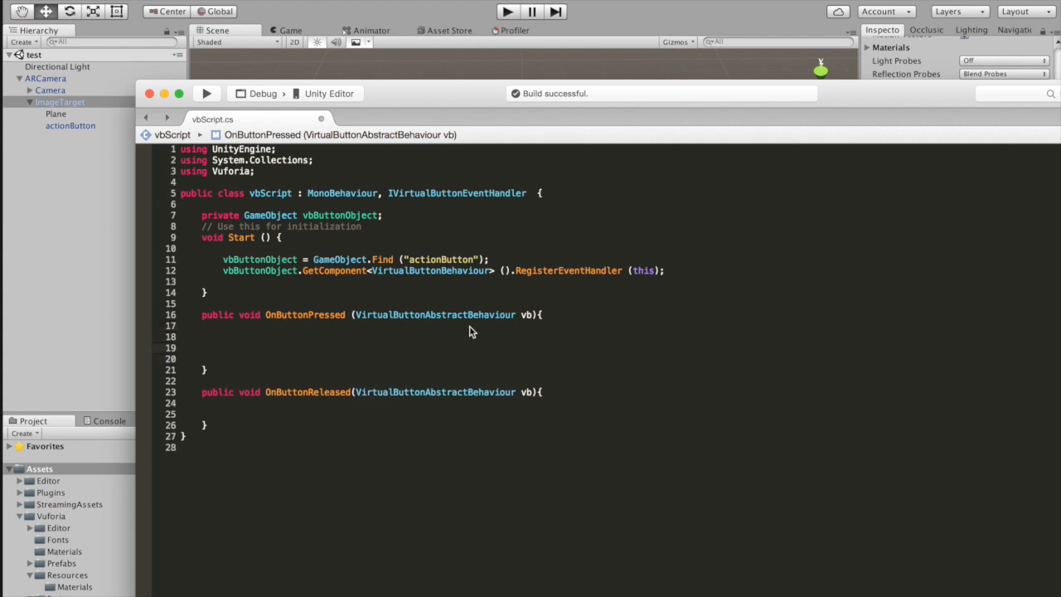
Write Debug.Log("button down!!!!"); inside OnButtonPressed
text(Debug.log(")
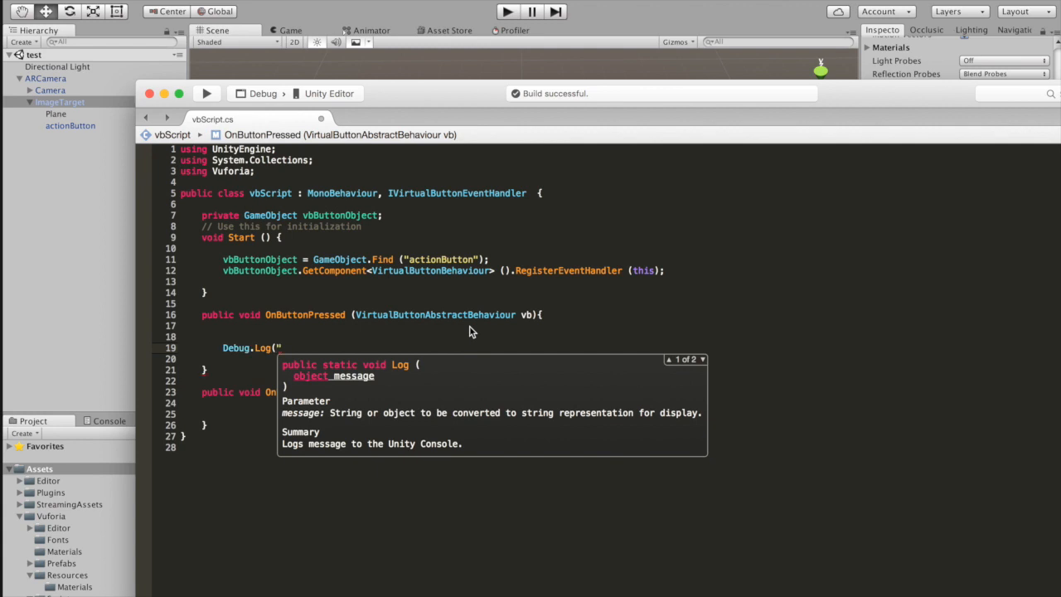
text(button down");)
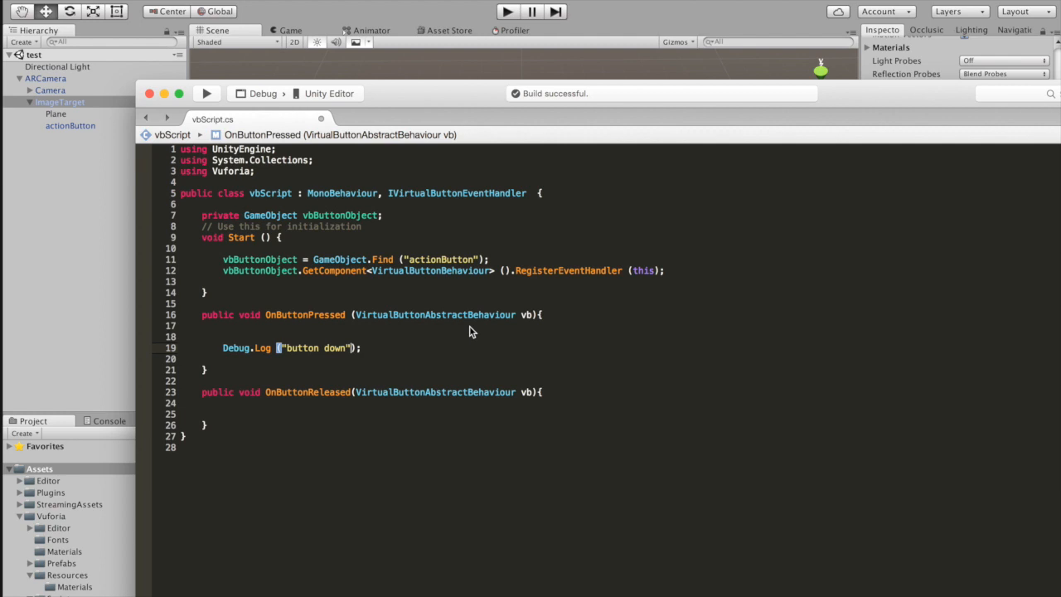
text(!!!!)
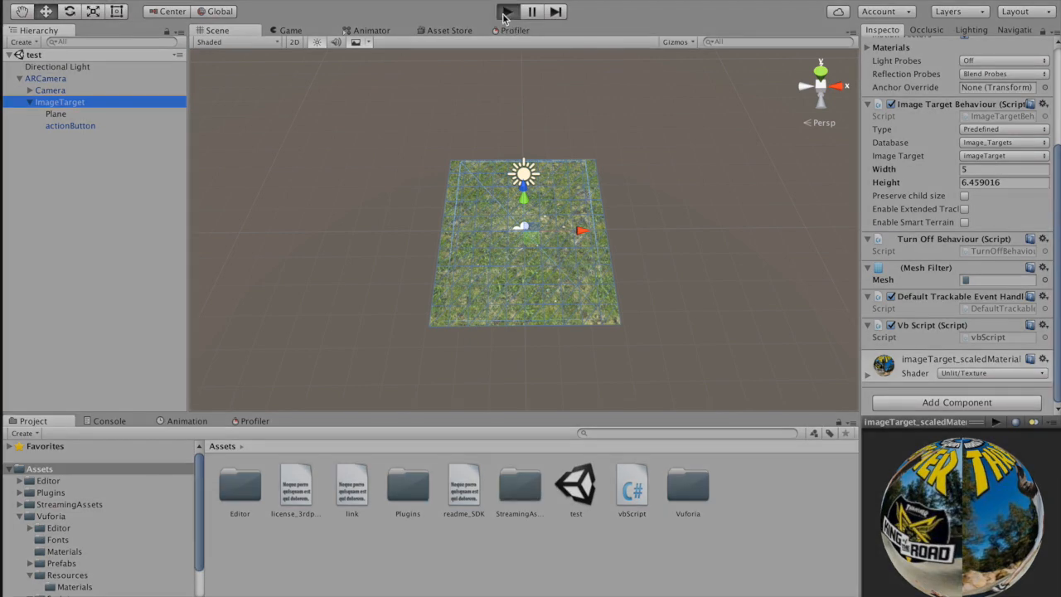
Play the scene with the webcam, then stop and check the Console for button down messages
click(507, 10)
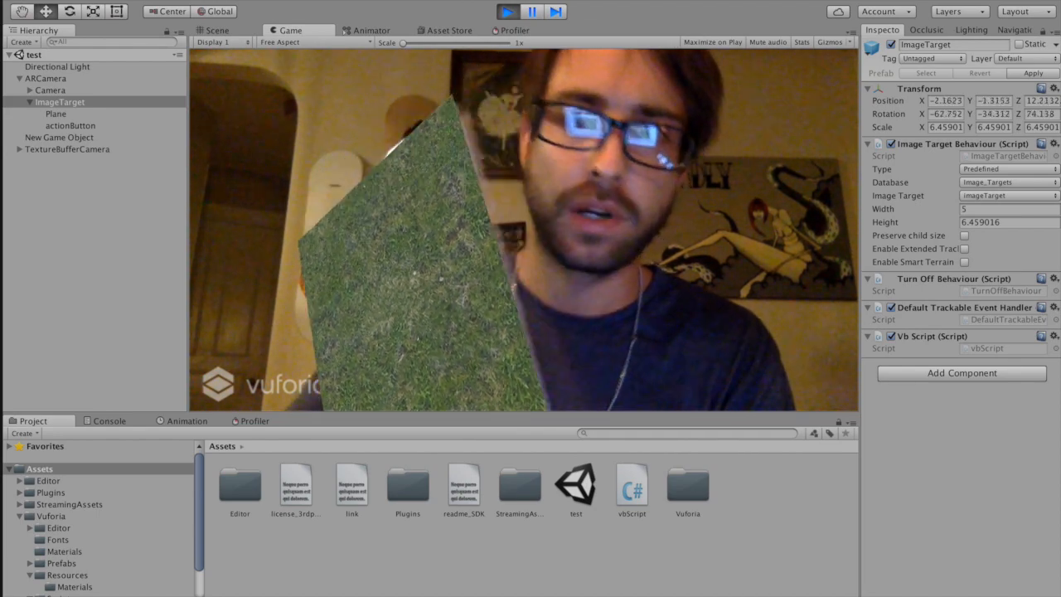
click(109, 421)
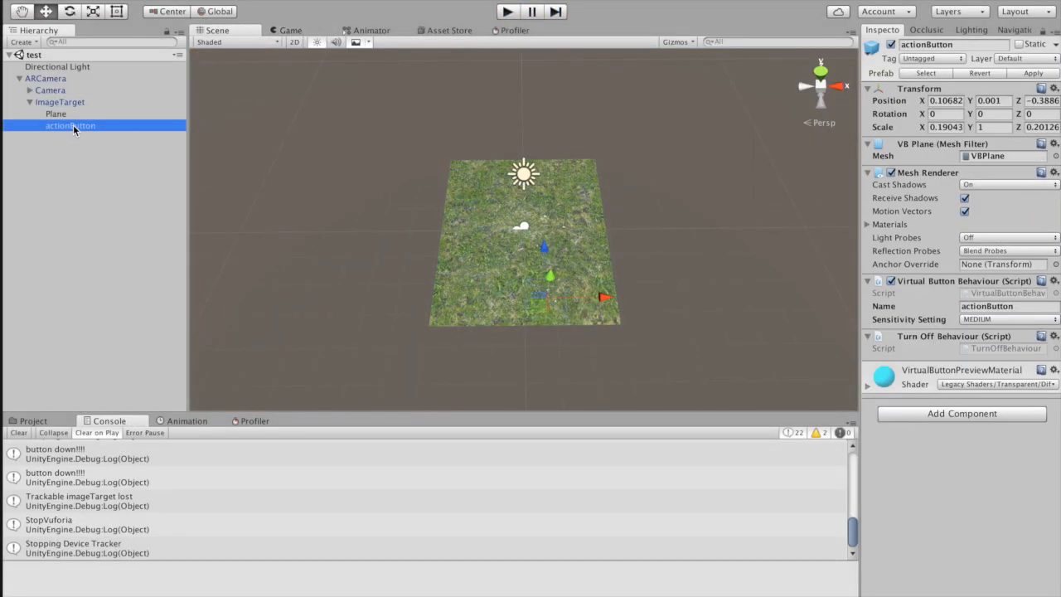
Add a child Plane under actionButton and scale it to about 0.1, 1, 0.09
click(56, 113)
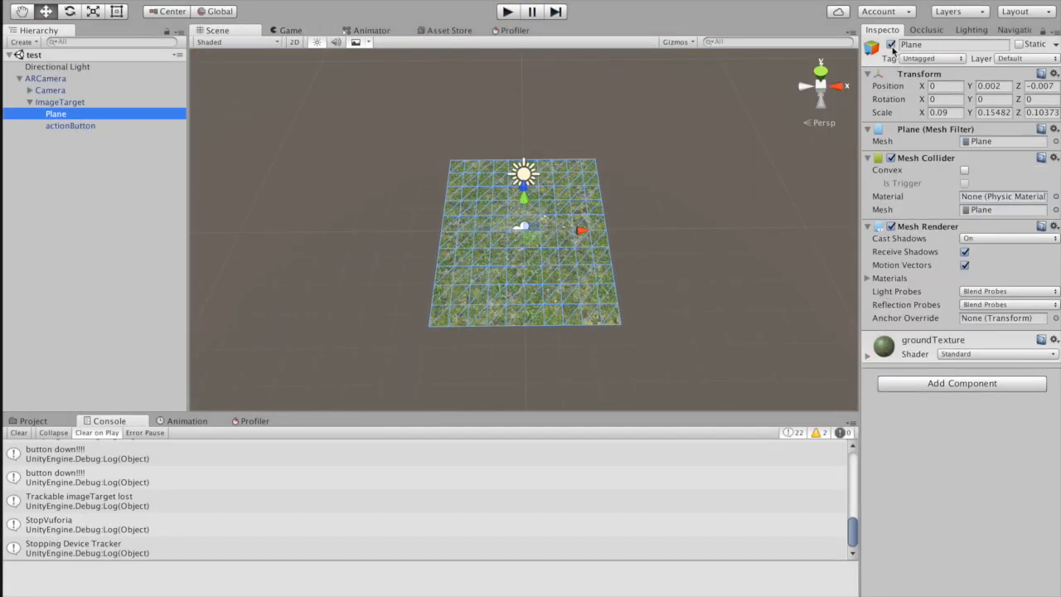
click(70, 126)
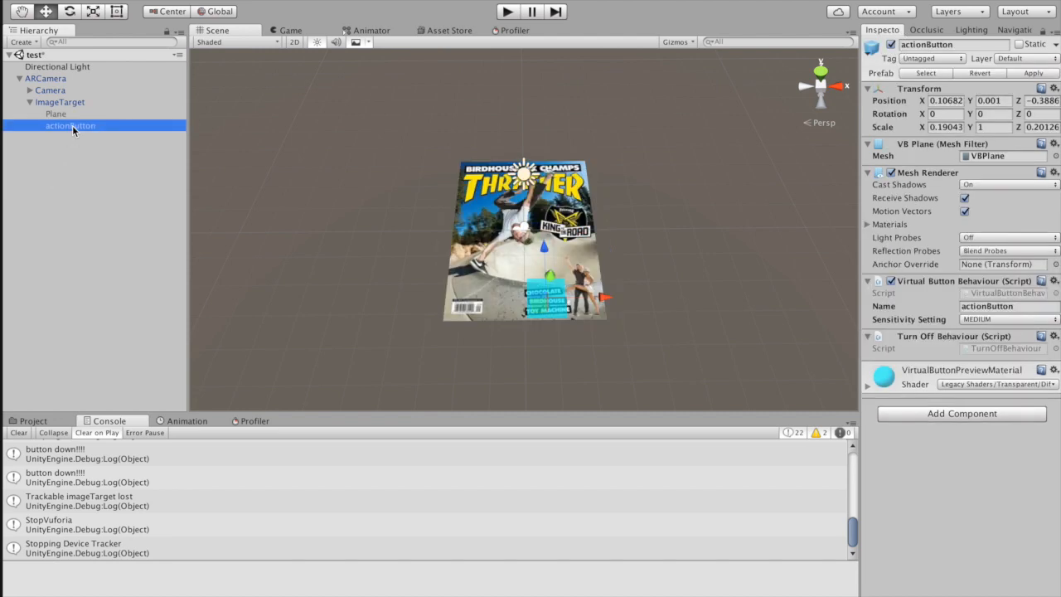
right_click(69, 126)
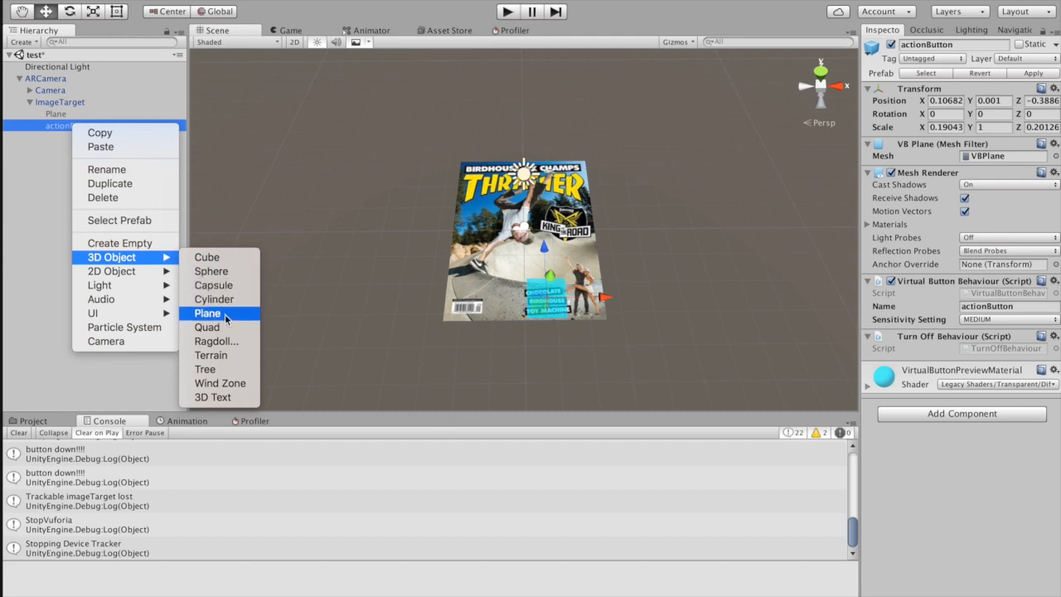
click(207, 312)
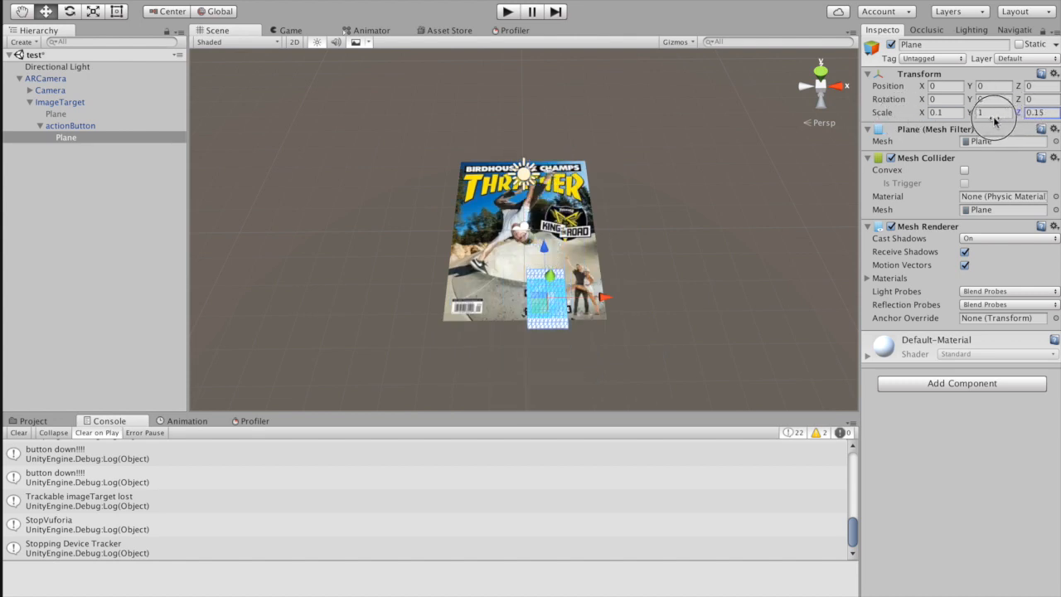
drag(1031, 113, 1008, 112)
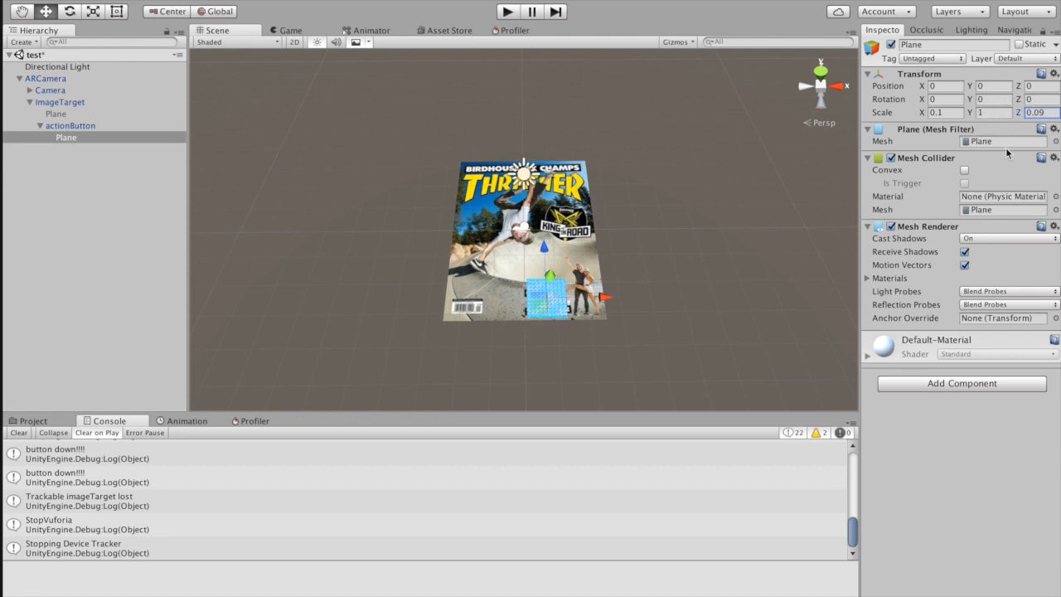
click(33, 421)
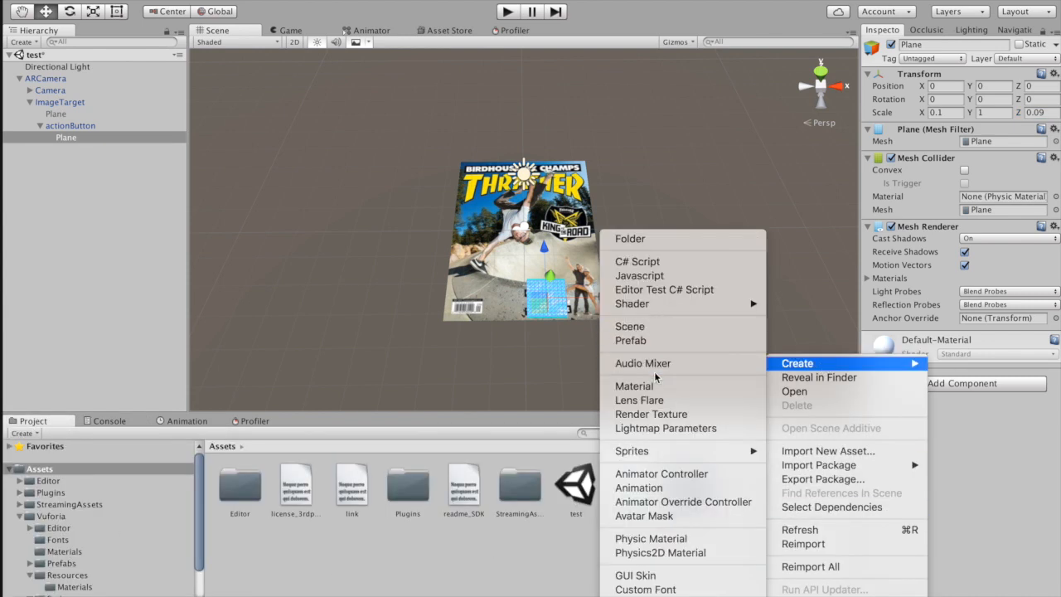
Create a buttonMat material with the Standard shader and set its albedo to dark red
click(633, 385)
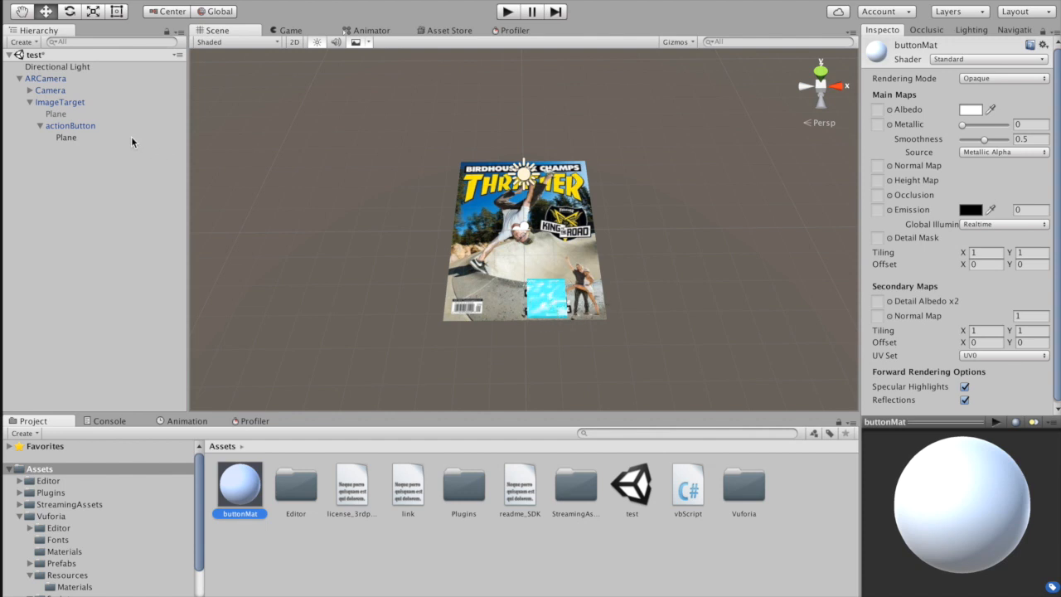
click(994, 354)
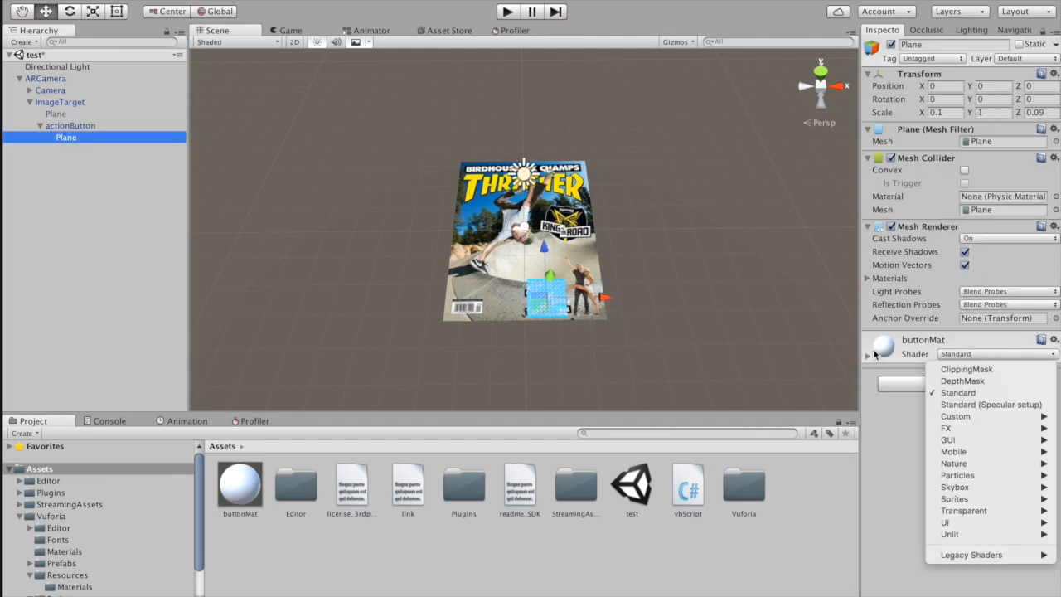
click(958, 391)
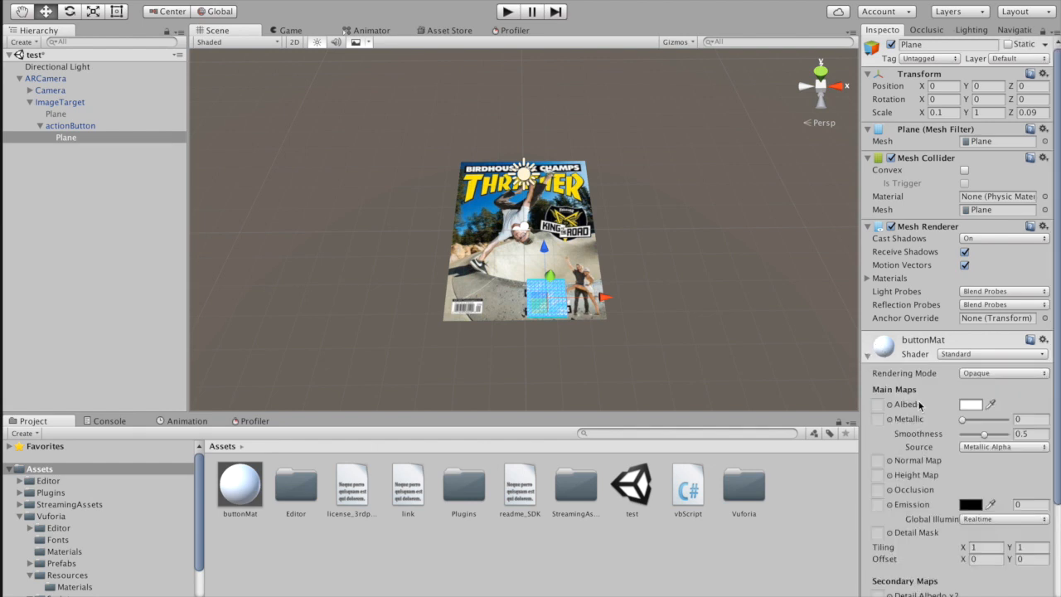
click(971, 405)
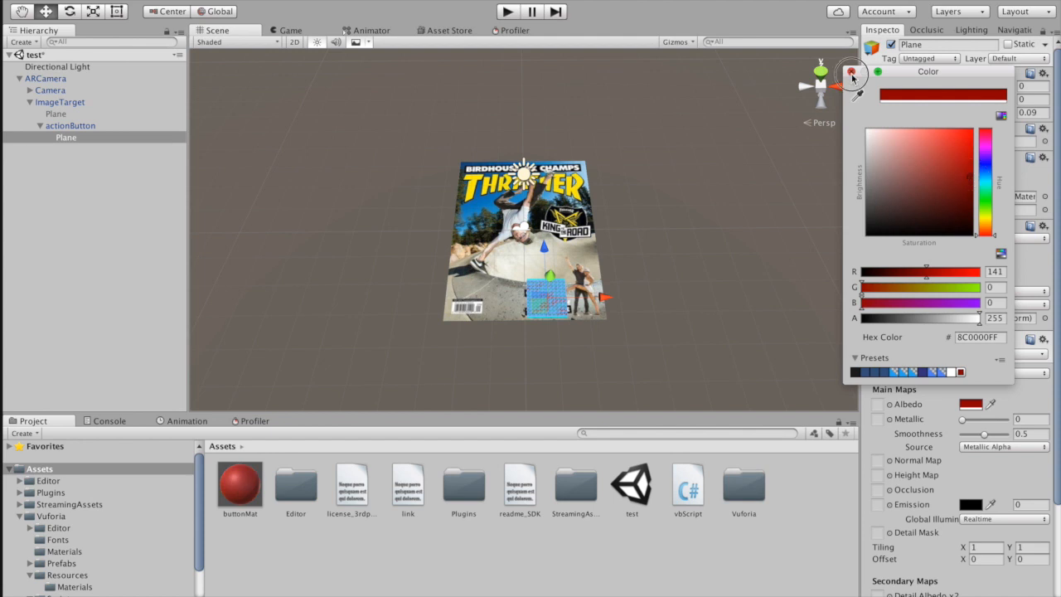
Create a 3D Text child under the button plane reading BUTTON, rotated X 90 to lie flat
right_click(67, 136)
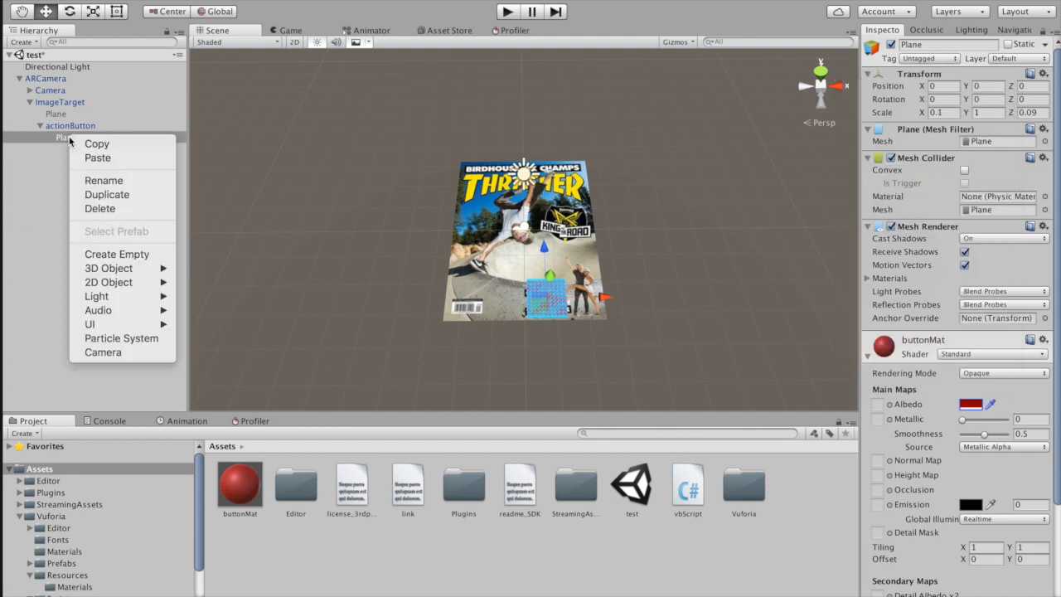
mouse_move(110, 269)
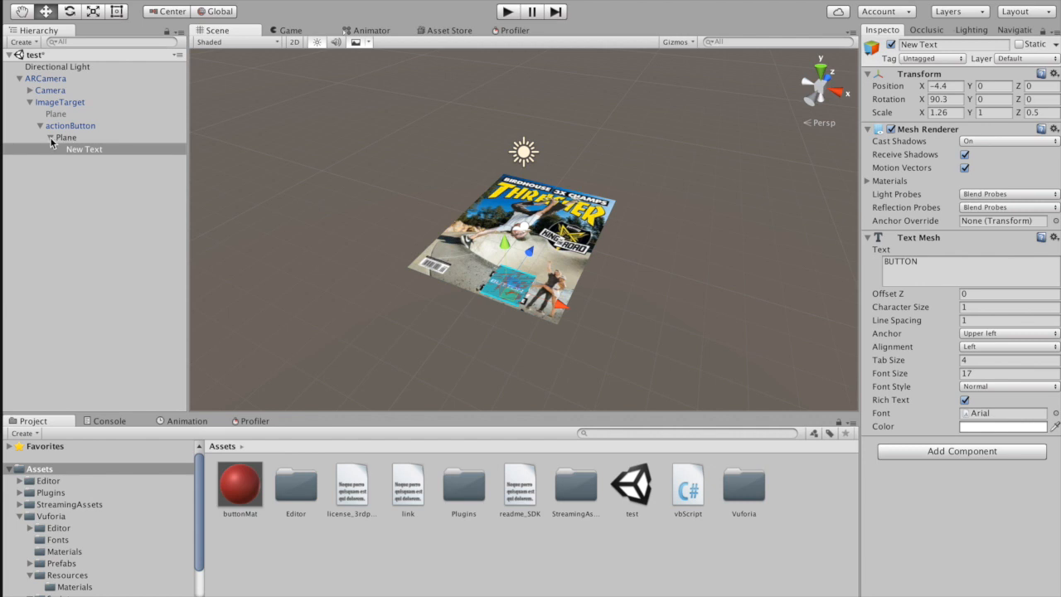
click(66, 138)
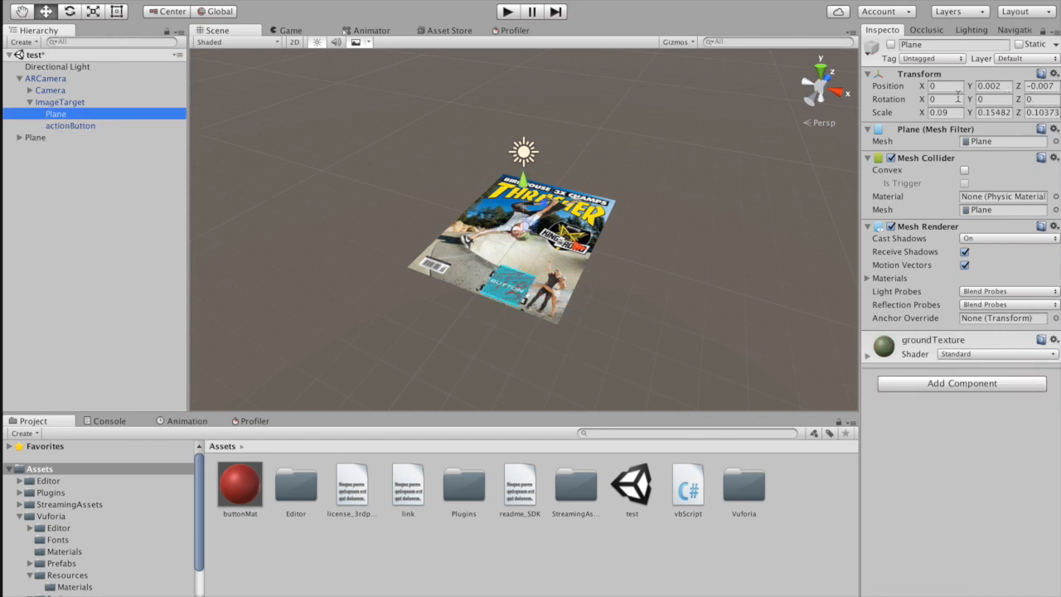
Delete the extra top-level Plane and collapse ImageTarget, leaving the grass plane and red button
click(56, 112)
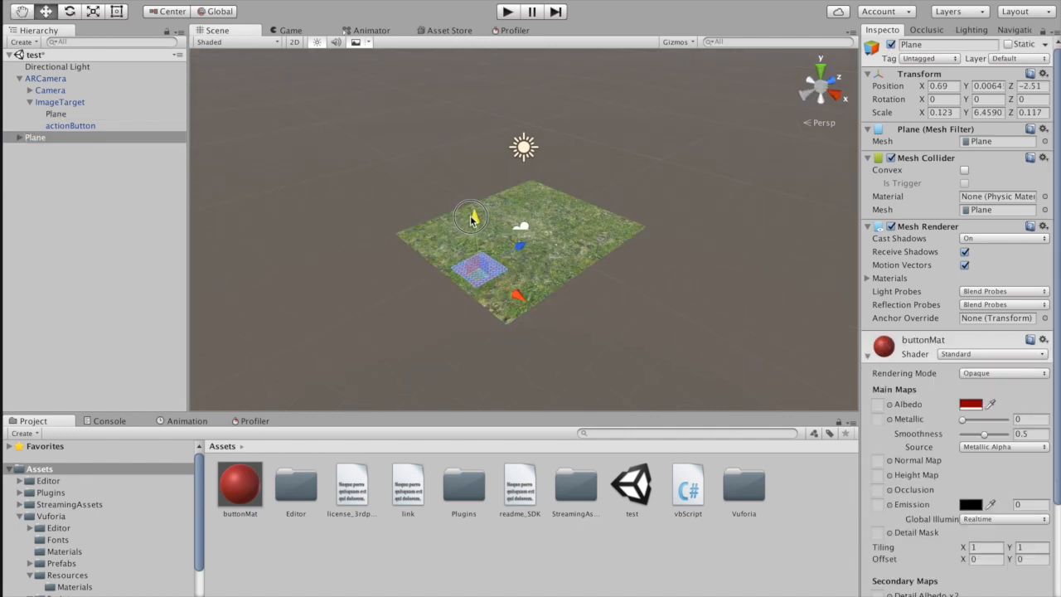
drag(472, 215, 796, 391)
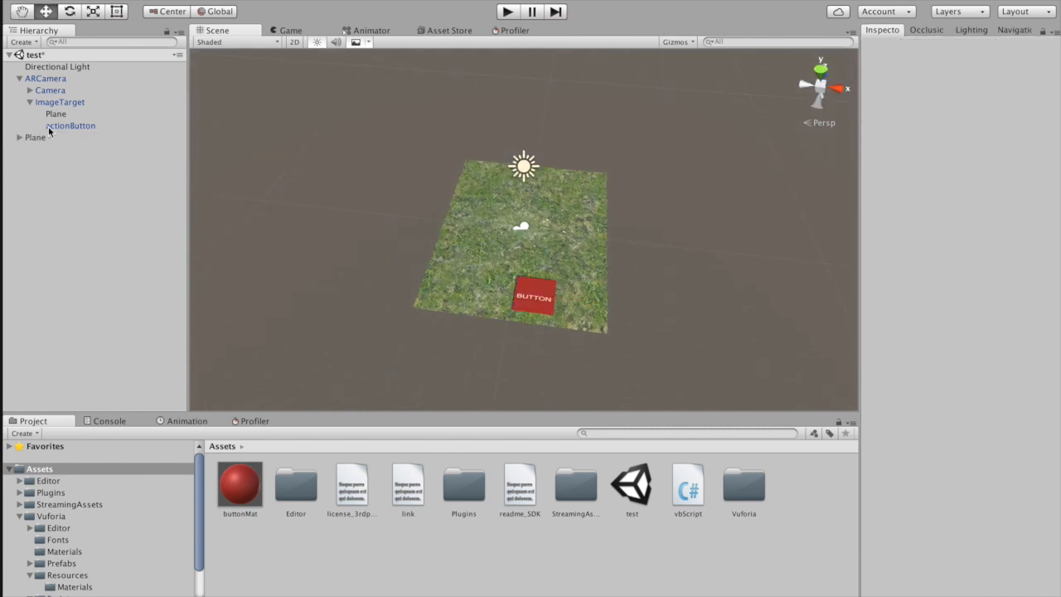
click(66, 136)
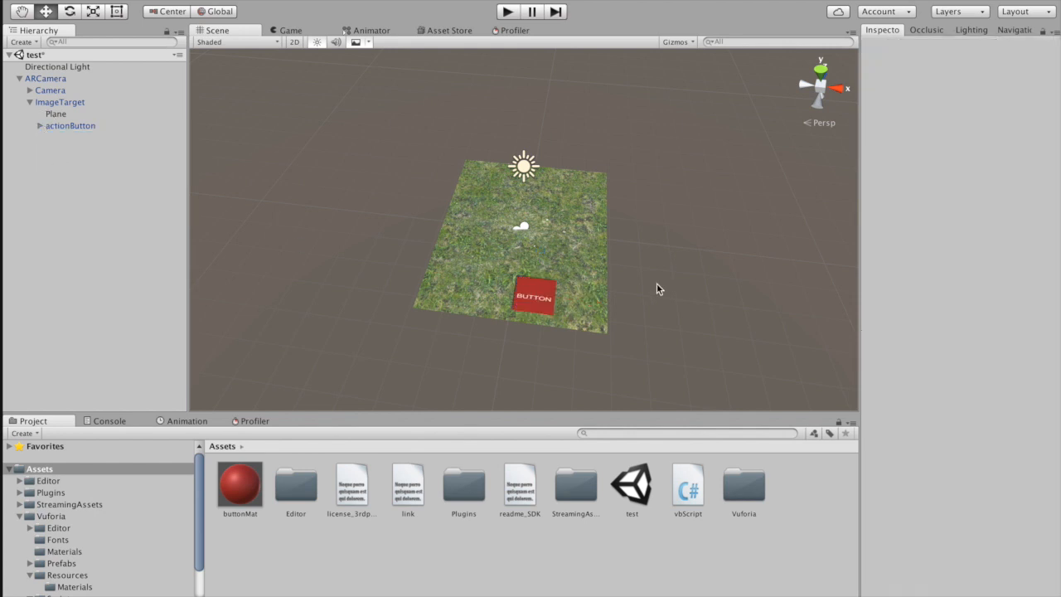
click(507, 10)
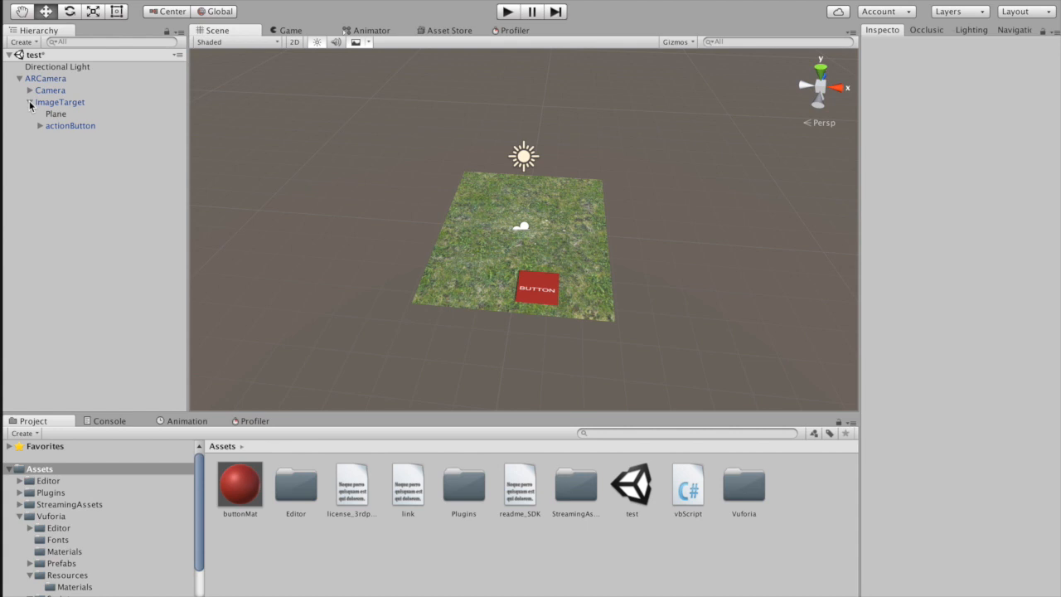
click(29, 103)
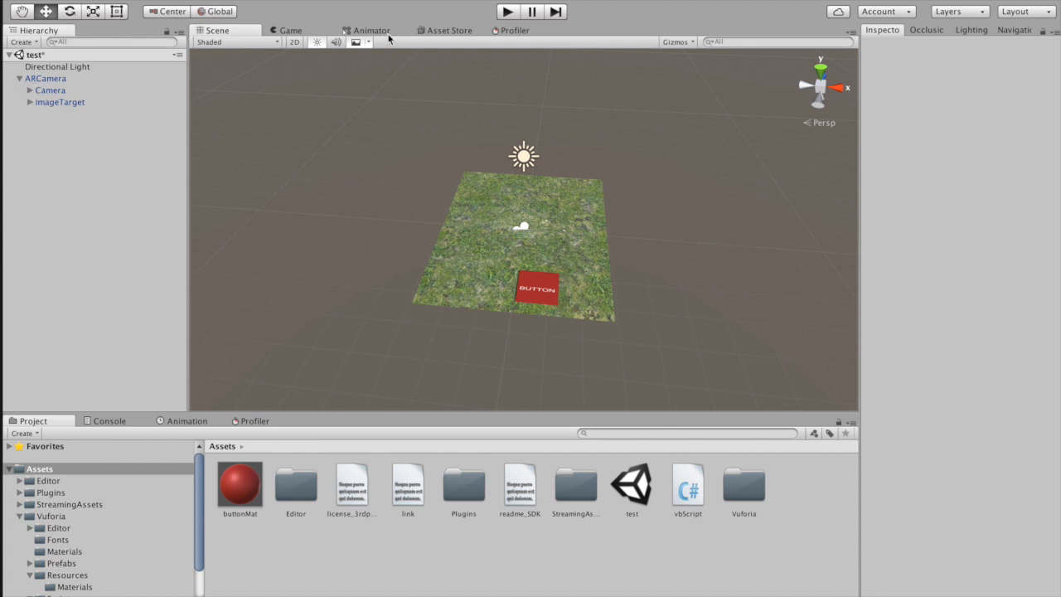
Search the Asset Store for 'zombie animation' and pick the free Zombie model by Pxltiger
click(444, 30)
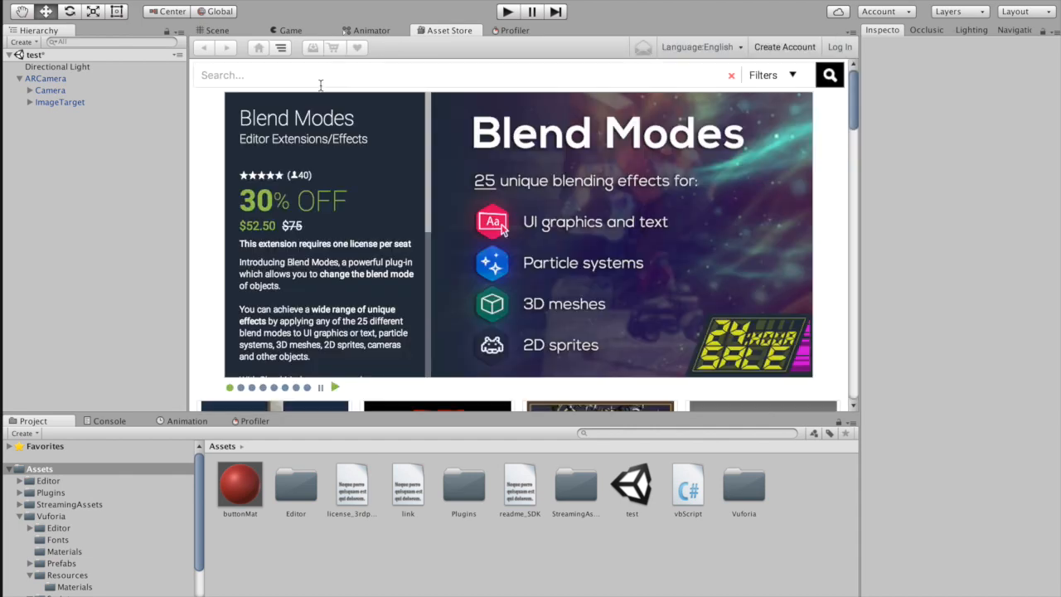
text(free)
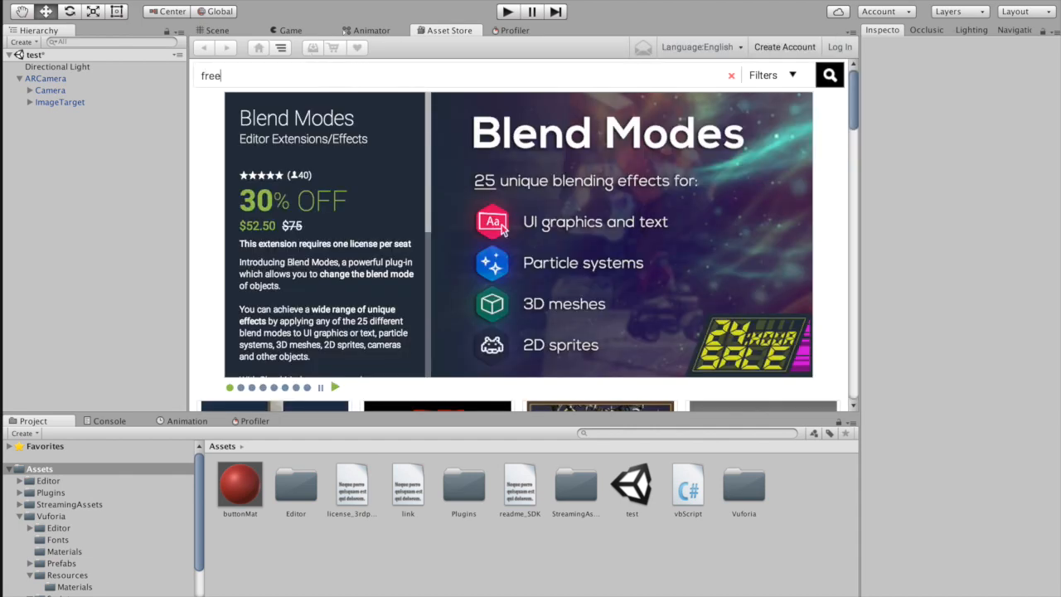
text(zombie animati)
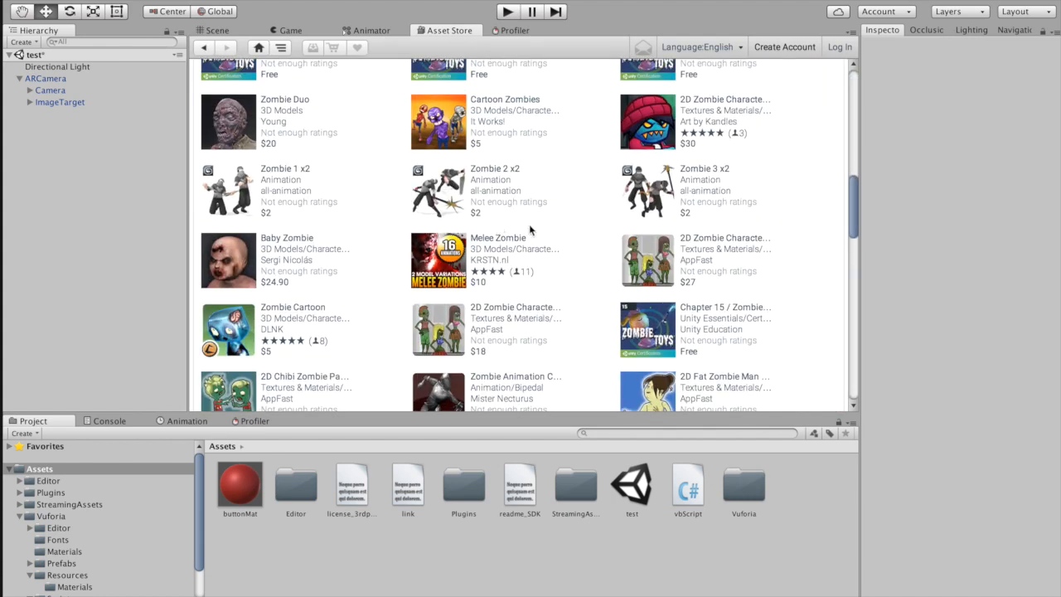
scroll(down, 3)
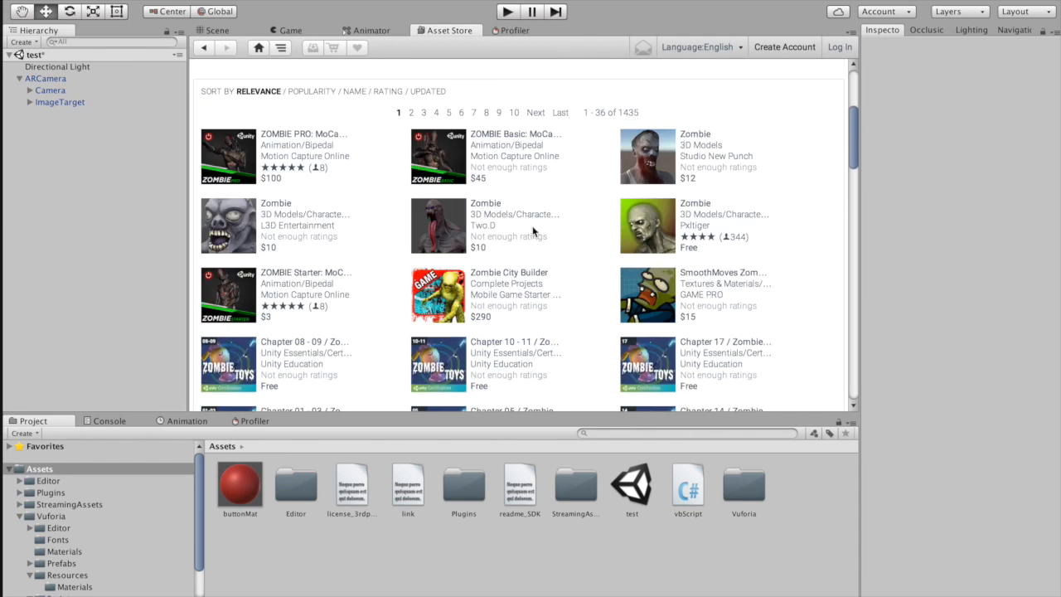
mouse_move(655, 215)
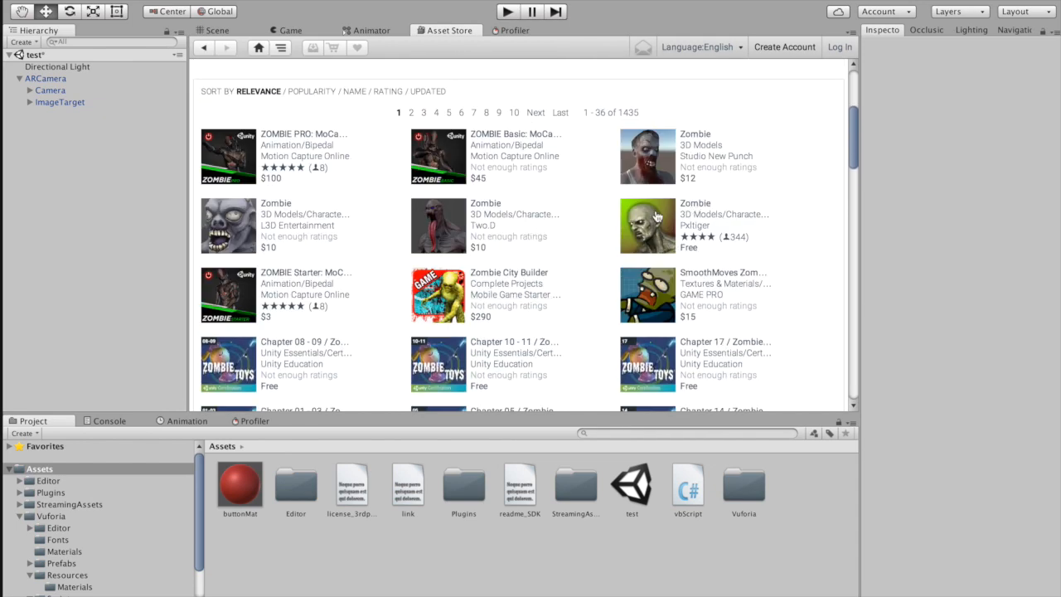
click(646, 226)
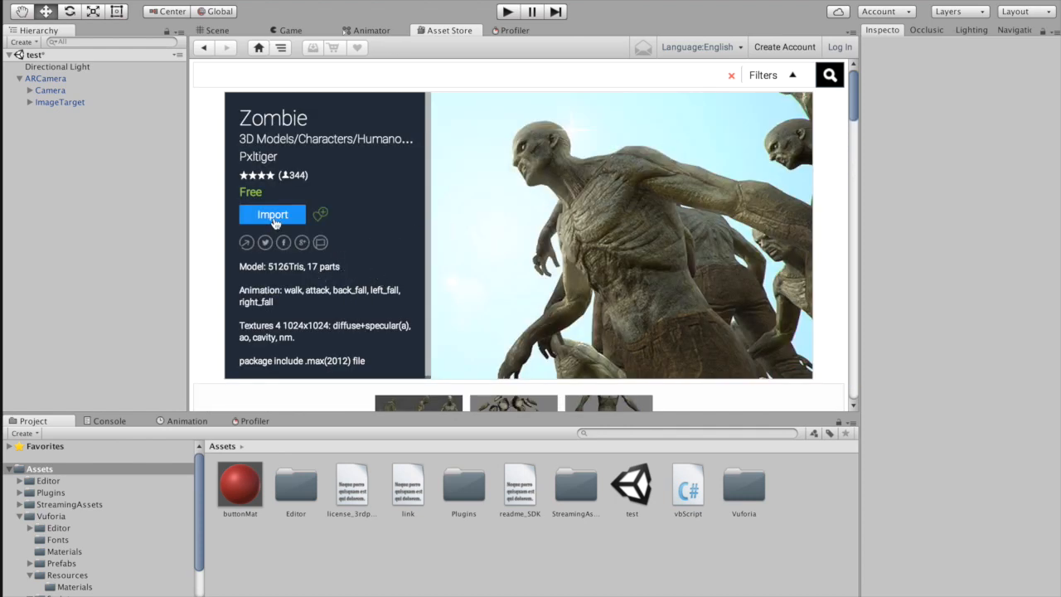
mouse_move(297, 242)
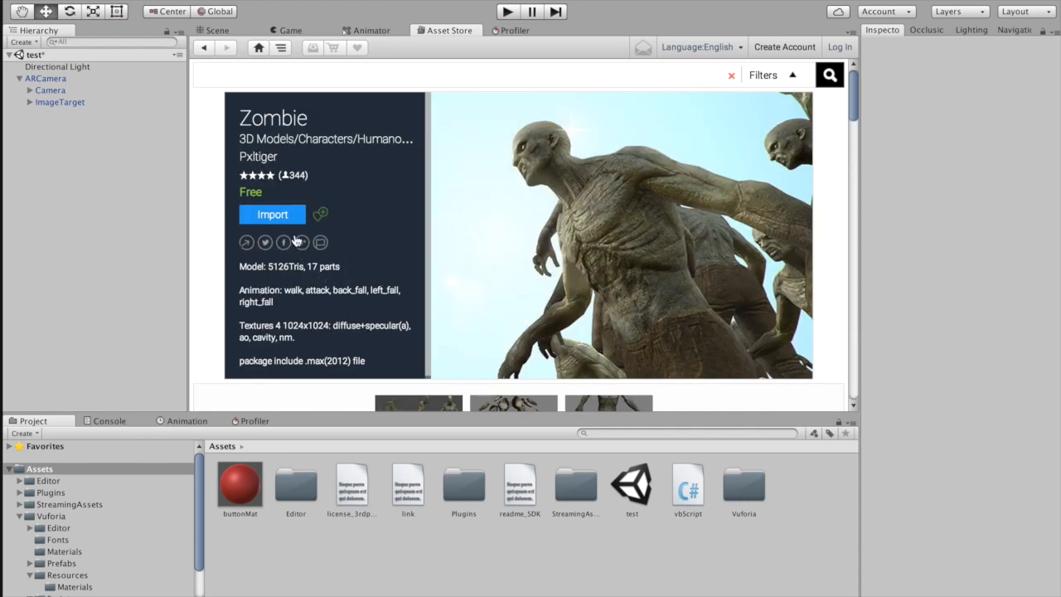
Sign in with the Unity account to allow importing the Zombie package
click(272, 214)
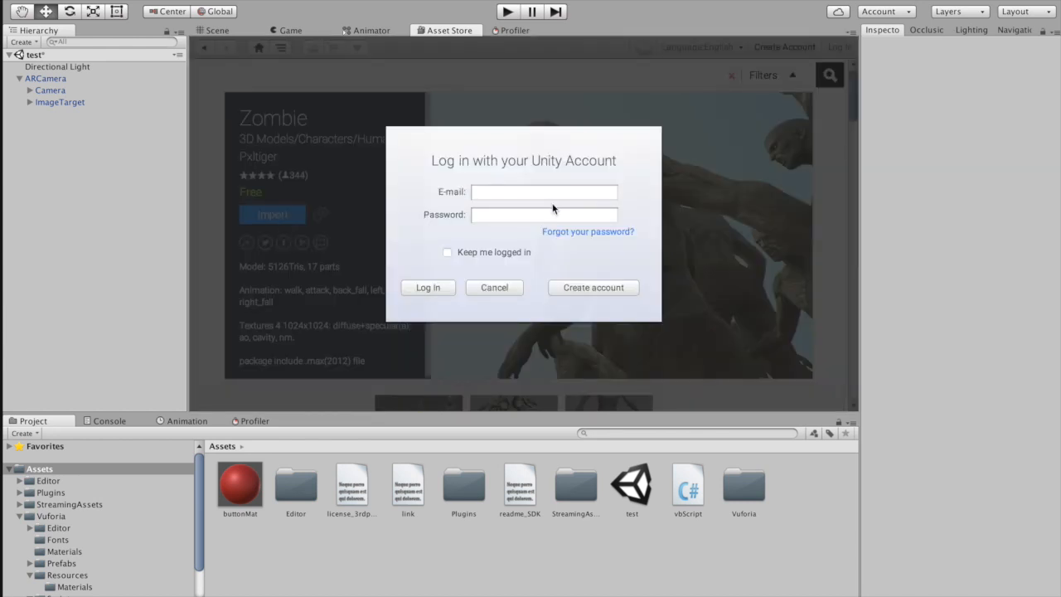
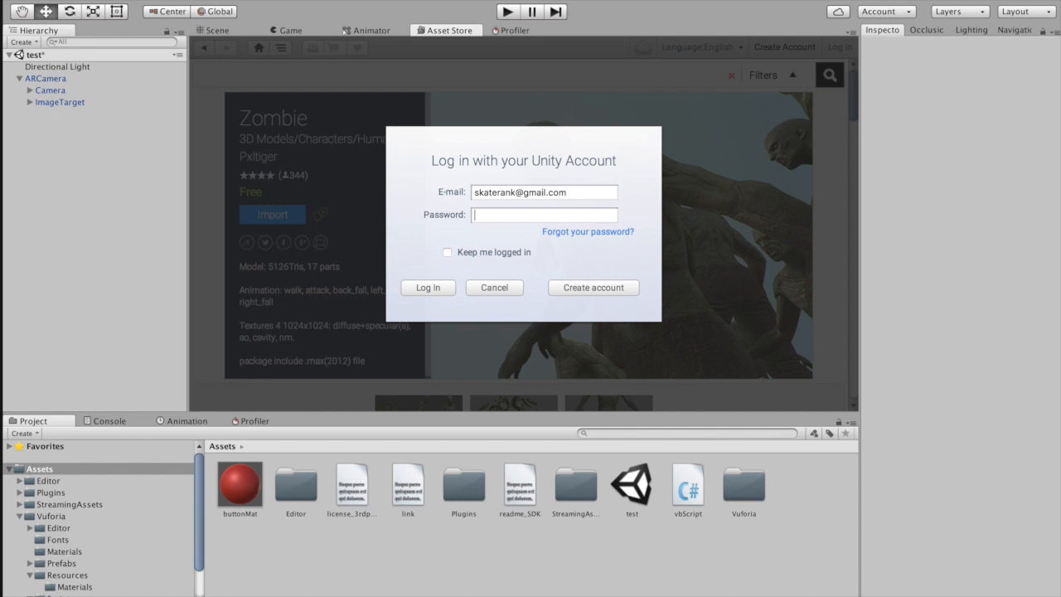
click(427, 287)
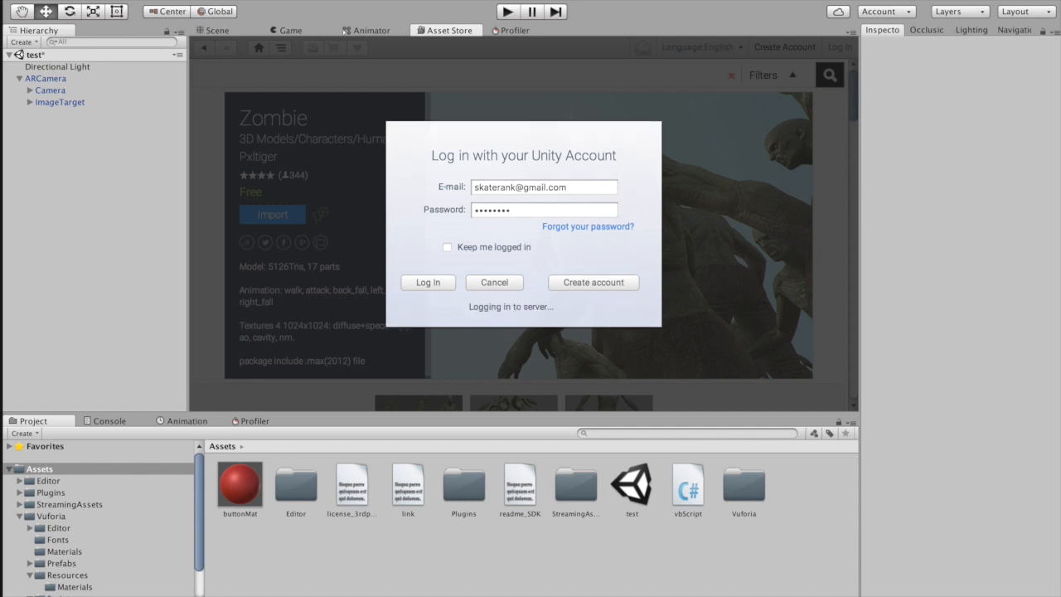
click(427, 282)
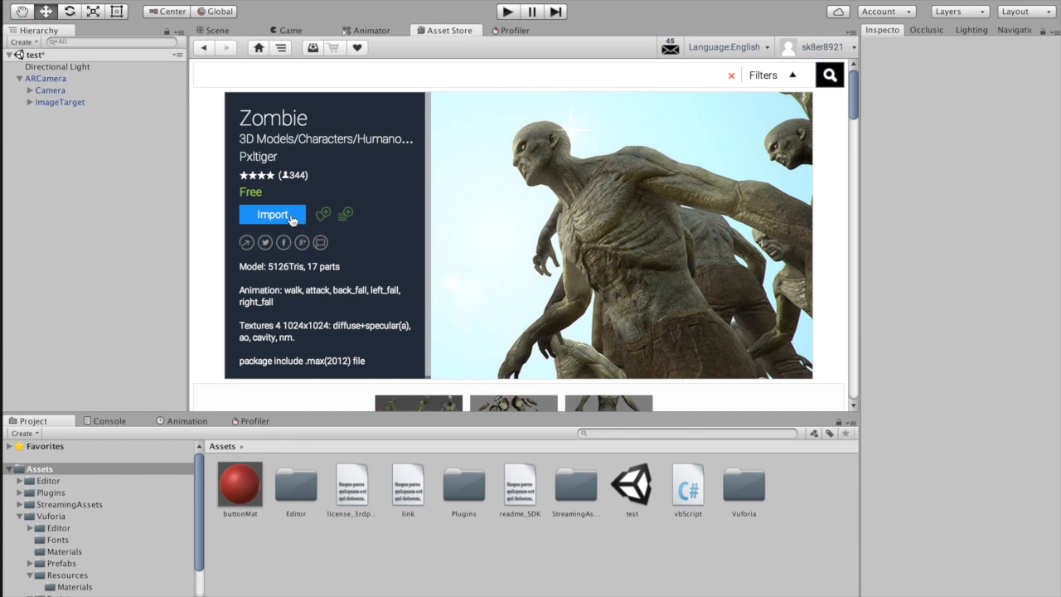
Import all files of the Zombie package so a Zombie folder joins Assets, returning to the scene
click(272, 214)
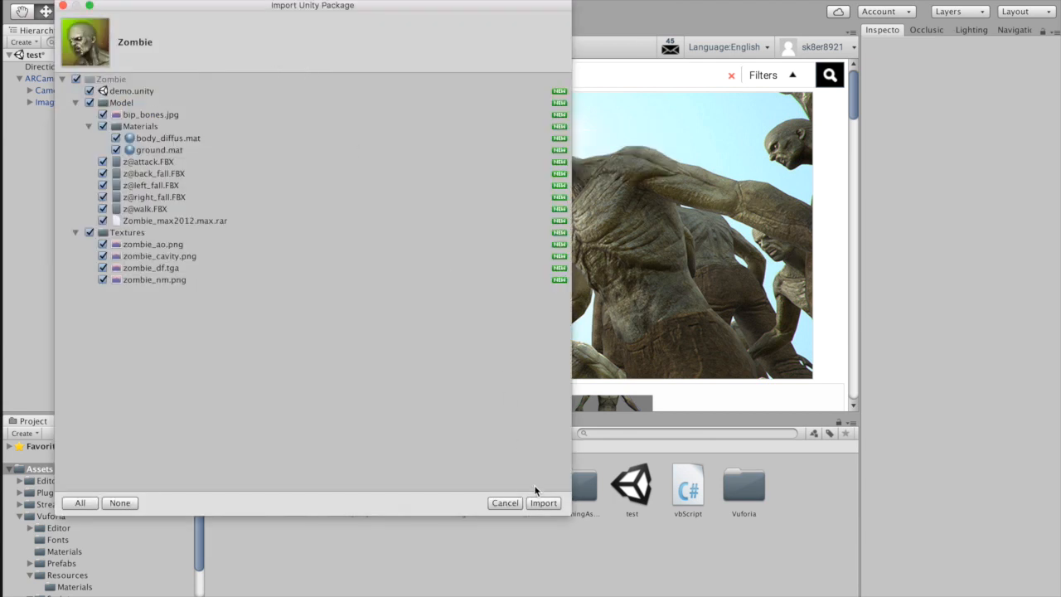
click(544, 503)
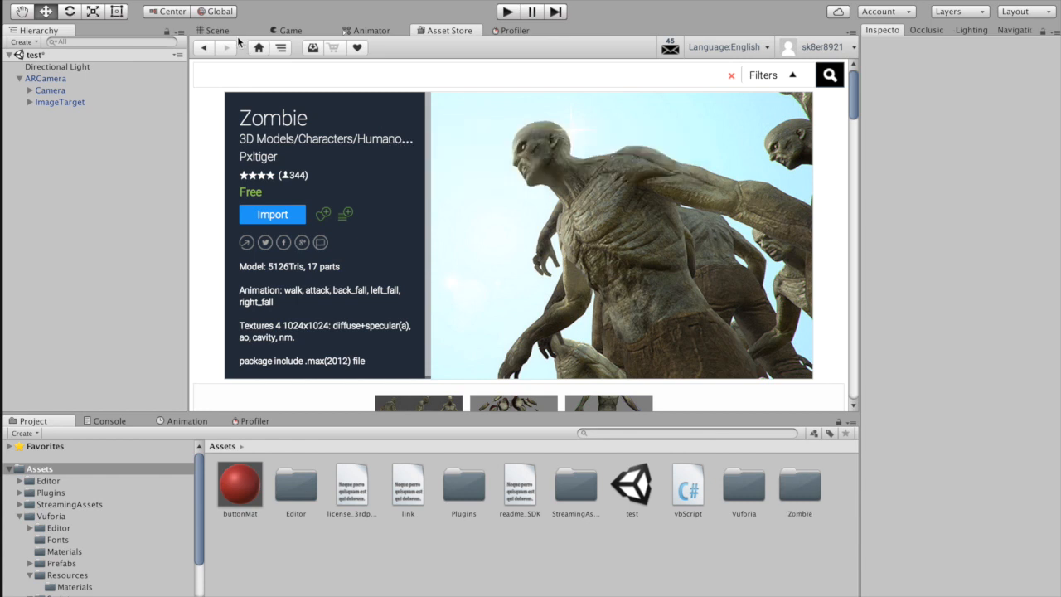
click(216, 30)
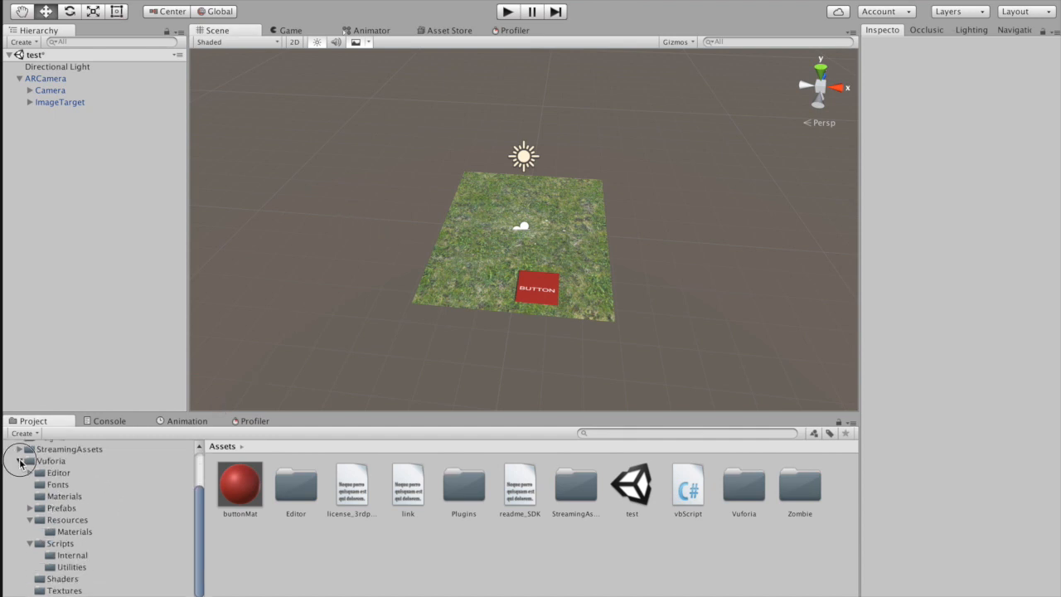
Set the zj@walk model's Rig Animation Type to Legacy and apply it
double_click(799, 484)
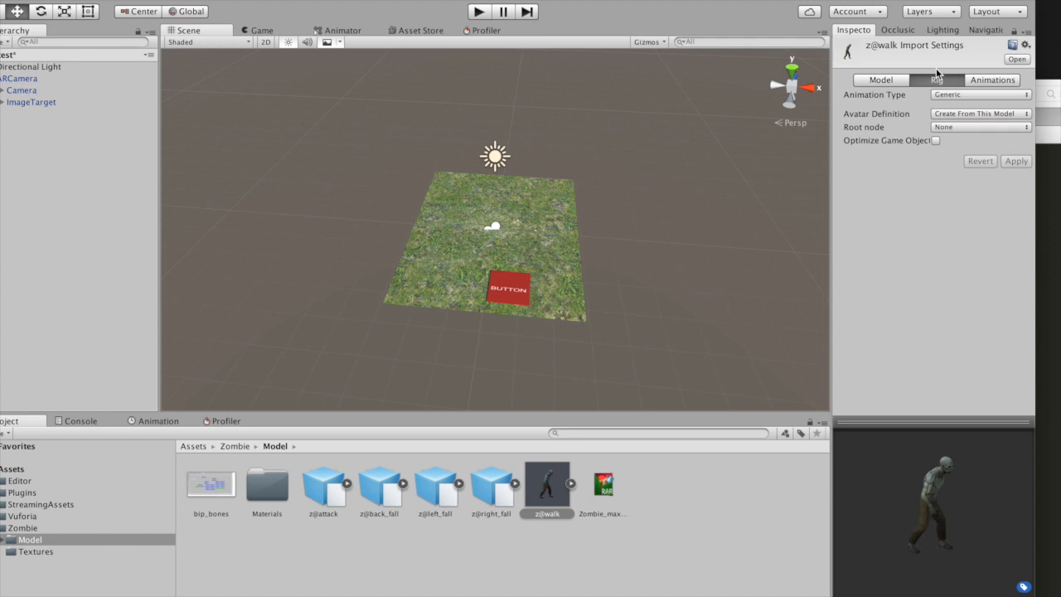
click(982, 93)
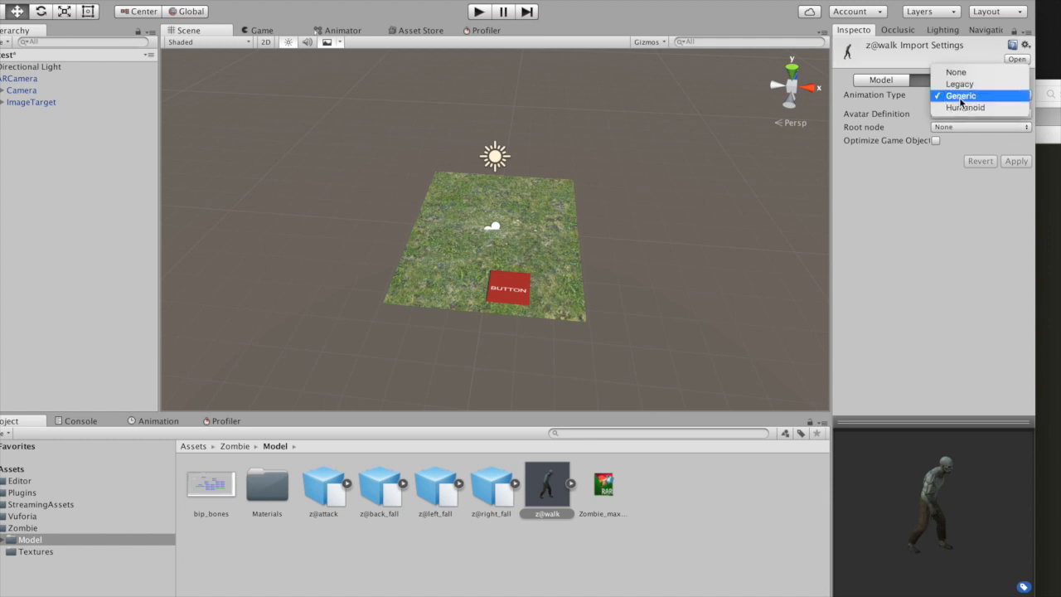
click(959, 83)
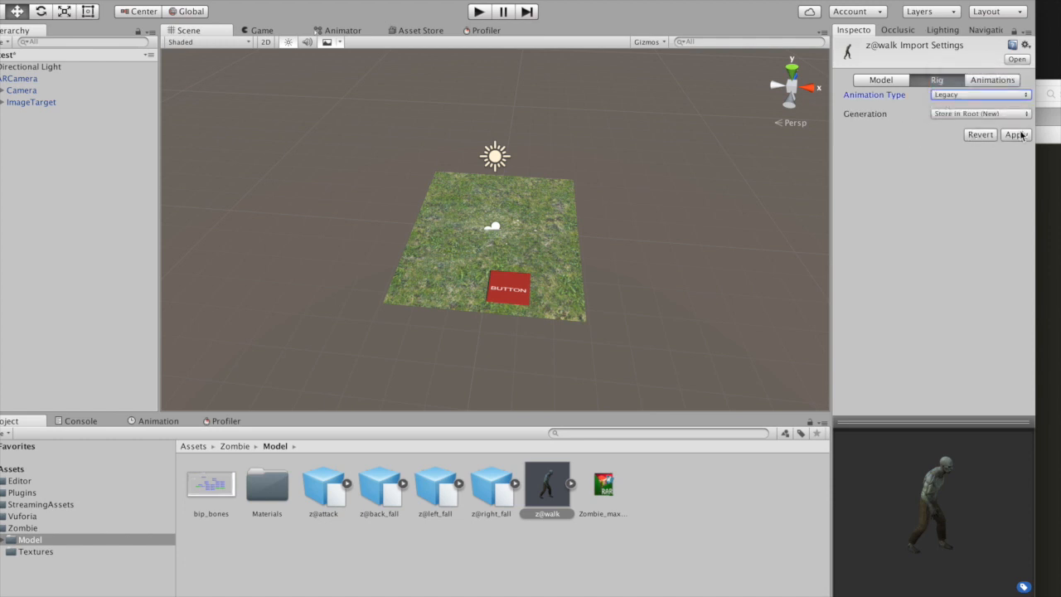
click(1014, 135)
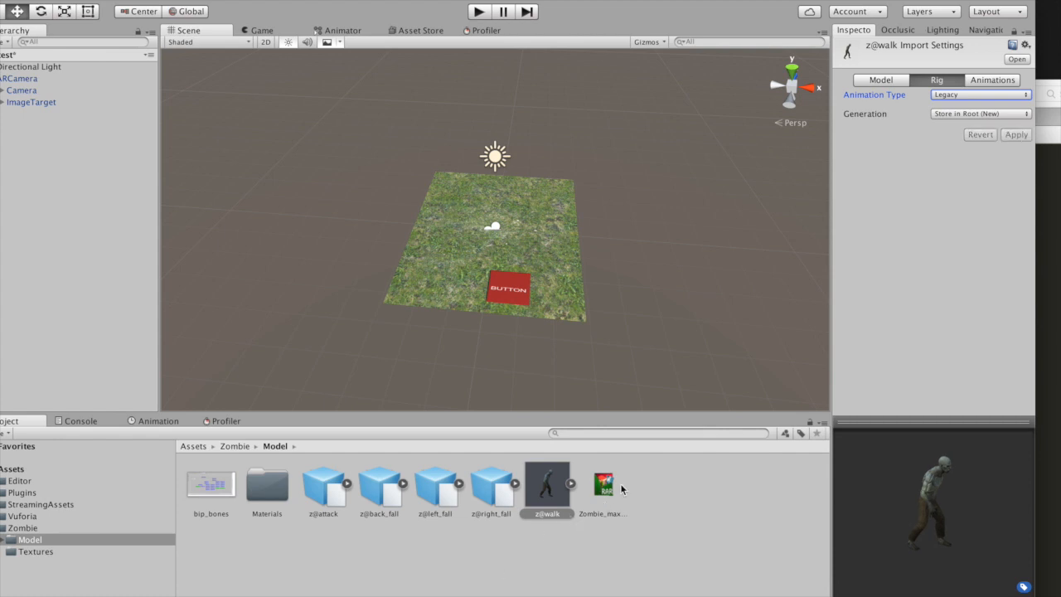
Place the zjwalk zombie onto the image target, adjust its Z position and enlarge its scale
drag(547, 484, 494, 219)
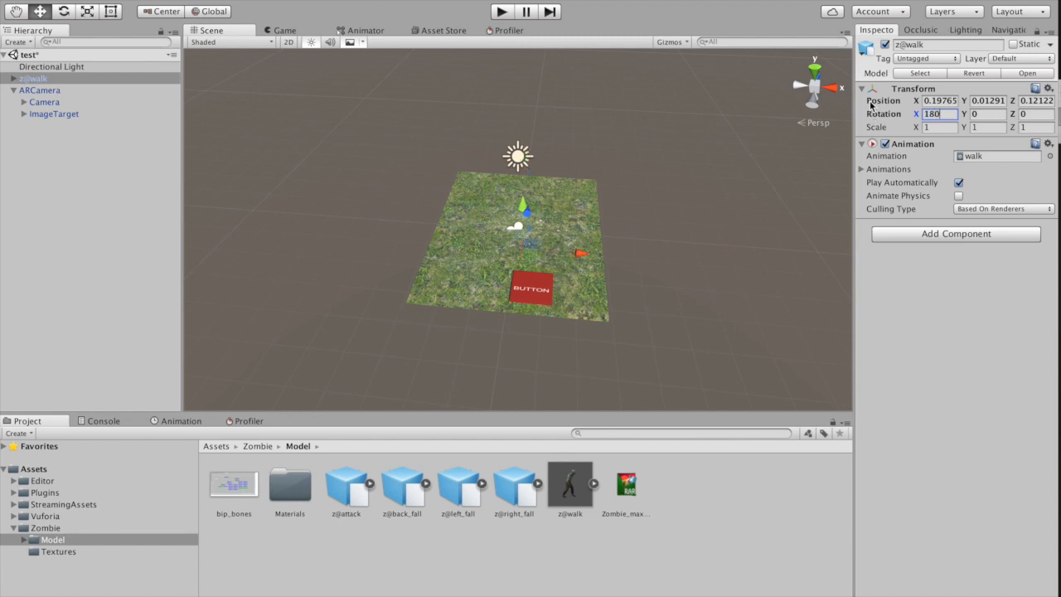
drag(524, 206, 521, 176)
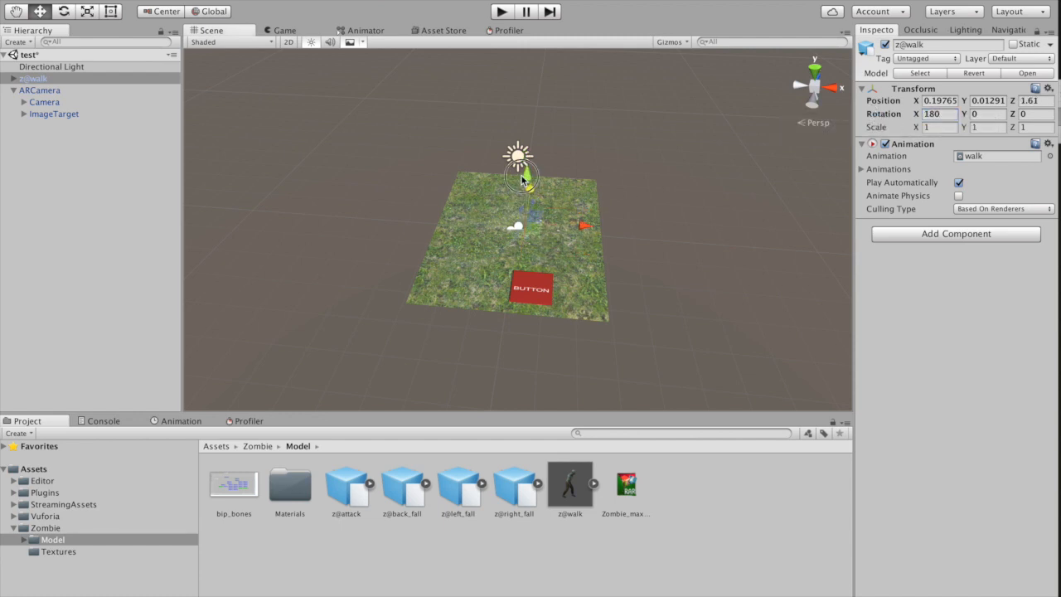
triple_click(938, 113)
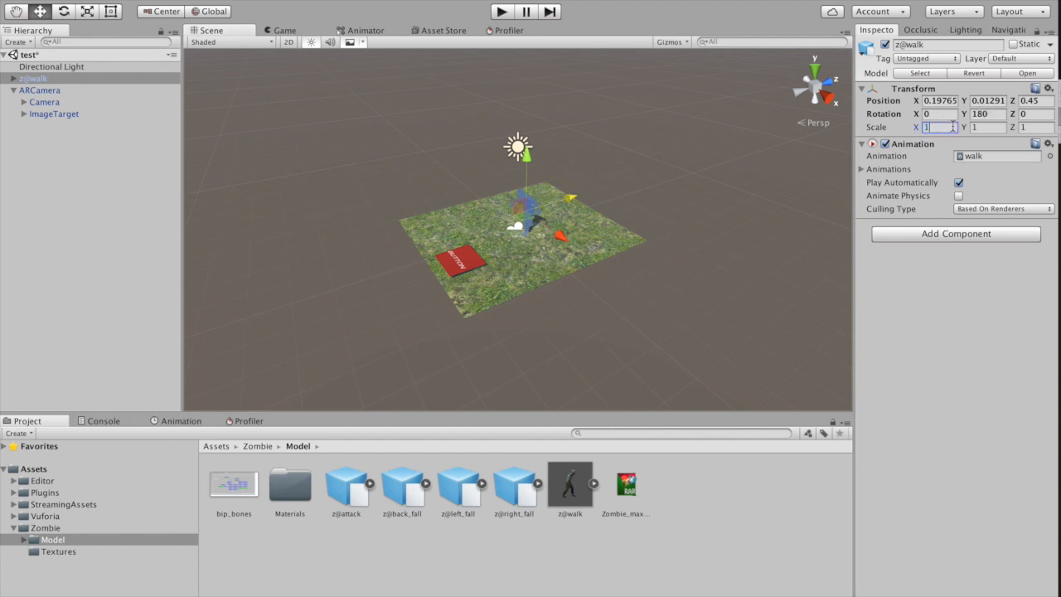
text(1.5)
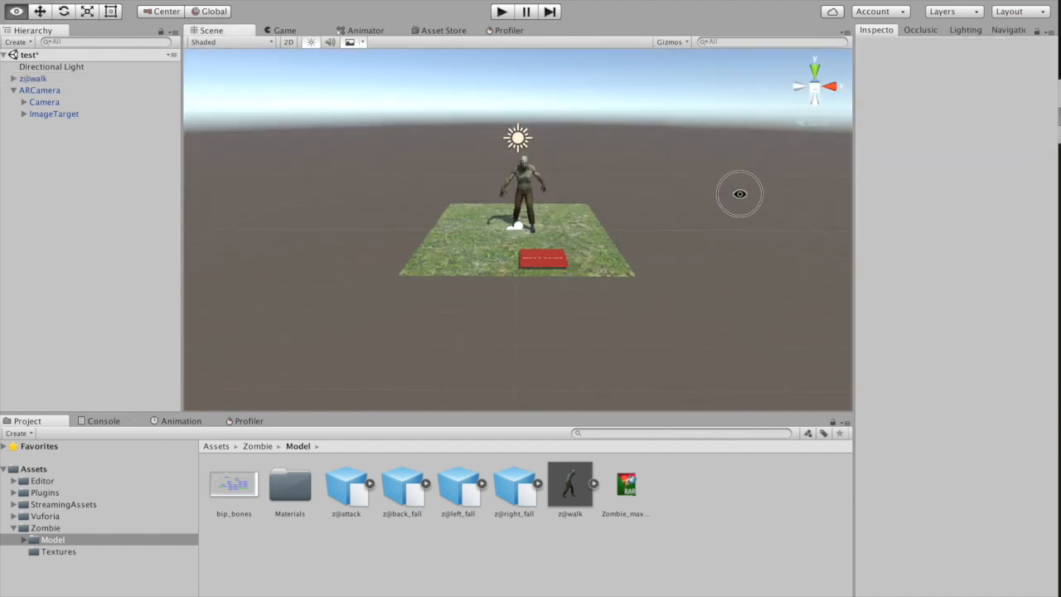
drag(740, 194, 737, 232)
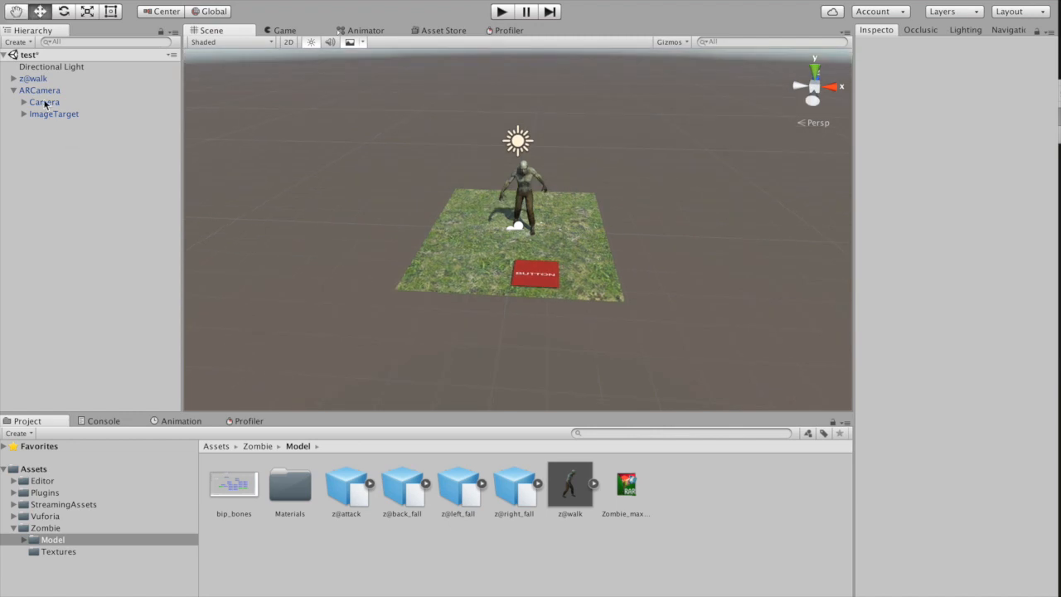
click(33, 78)
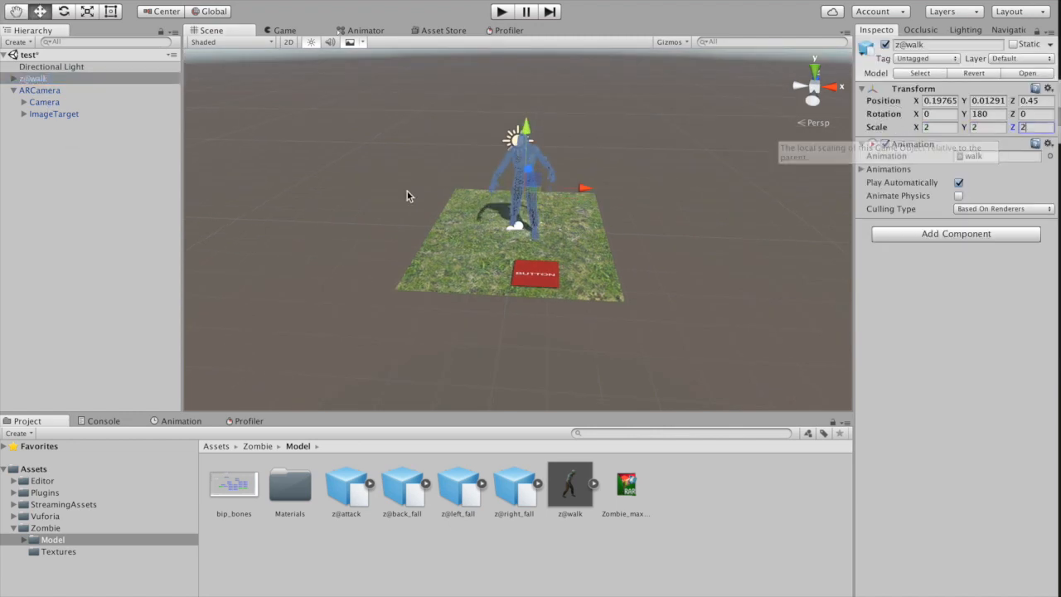
click(33, 78)
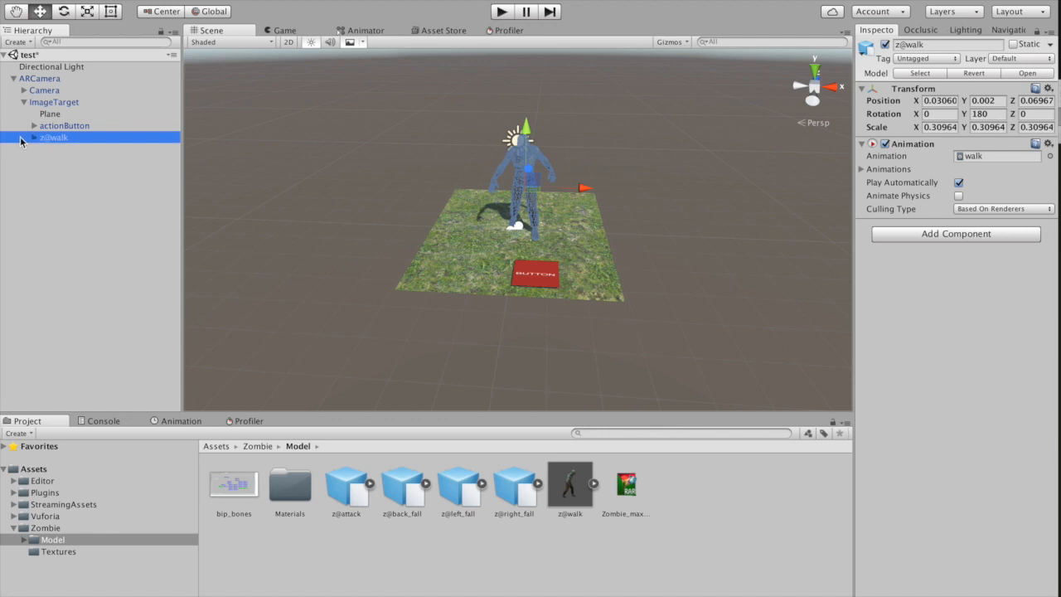
Rename the zjwalk object under ImageTarget to zombie
double_click(53, 136)
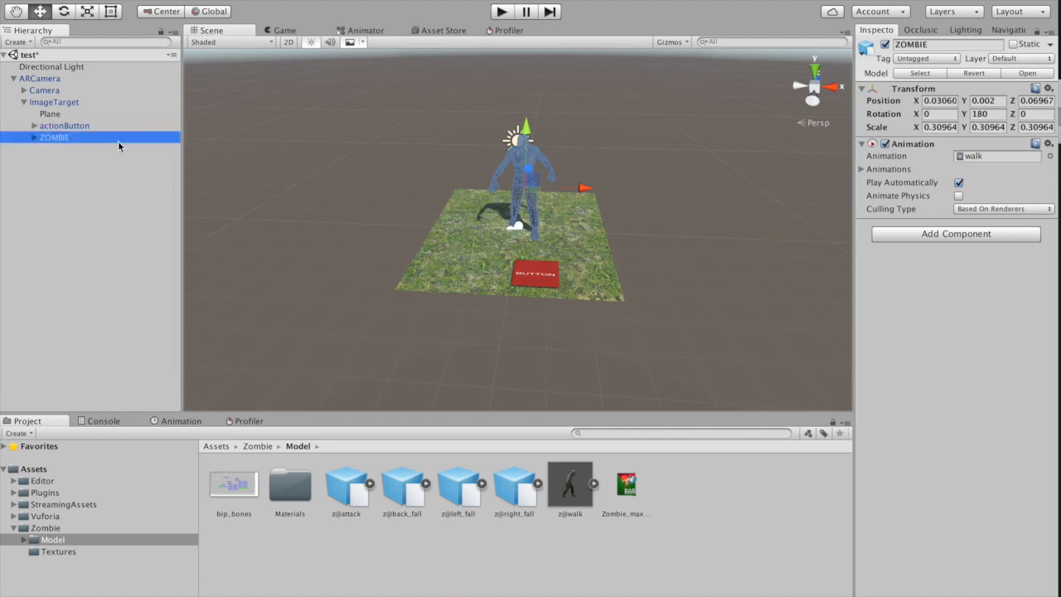
right_click(53, 136)
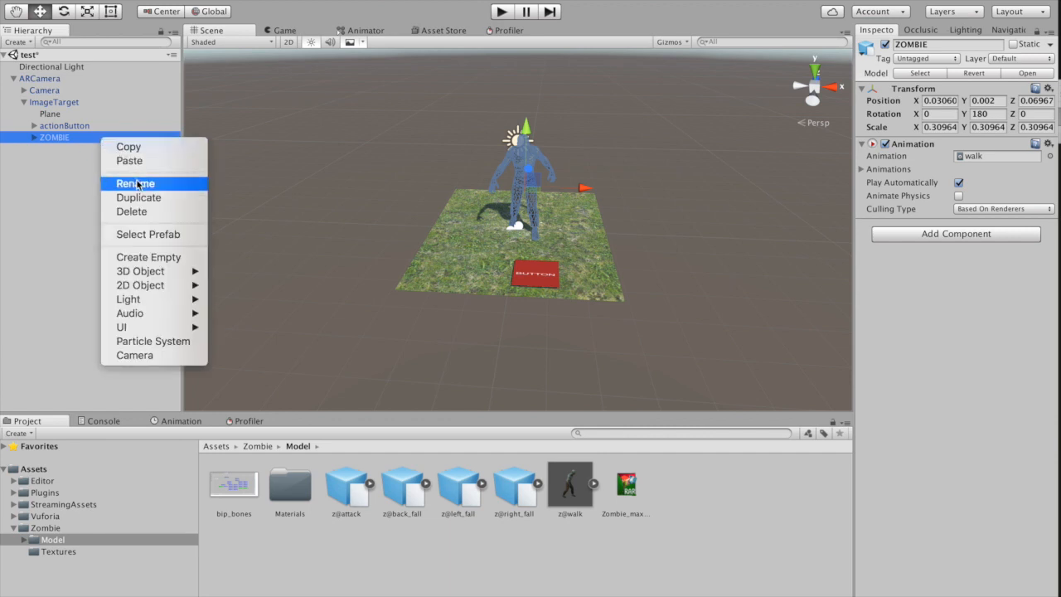
click(135, 182)
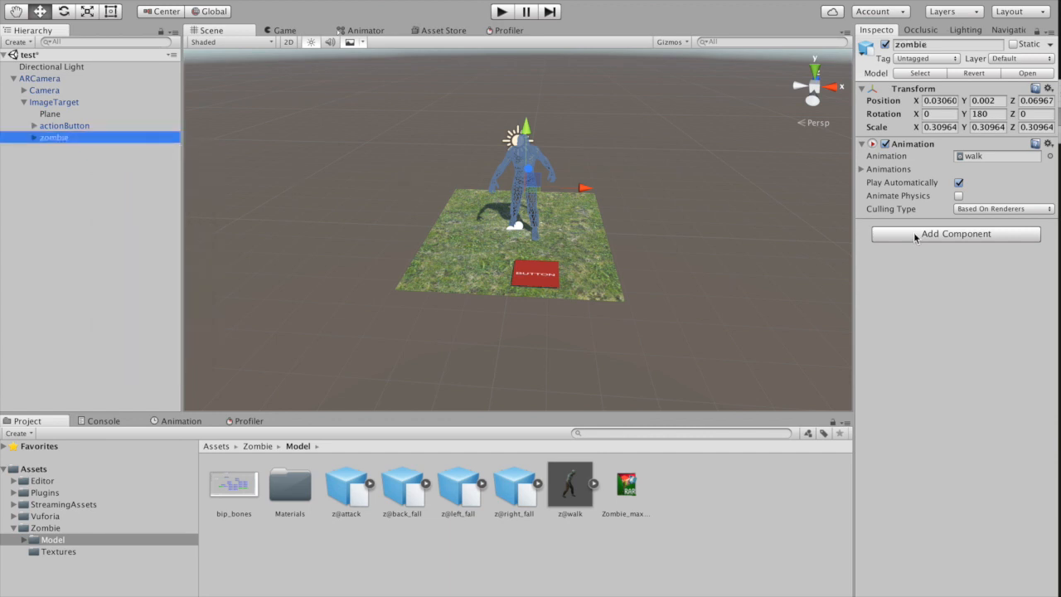
click(958, 183)
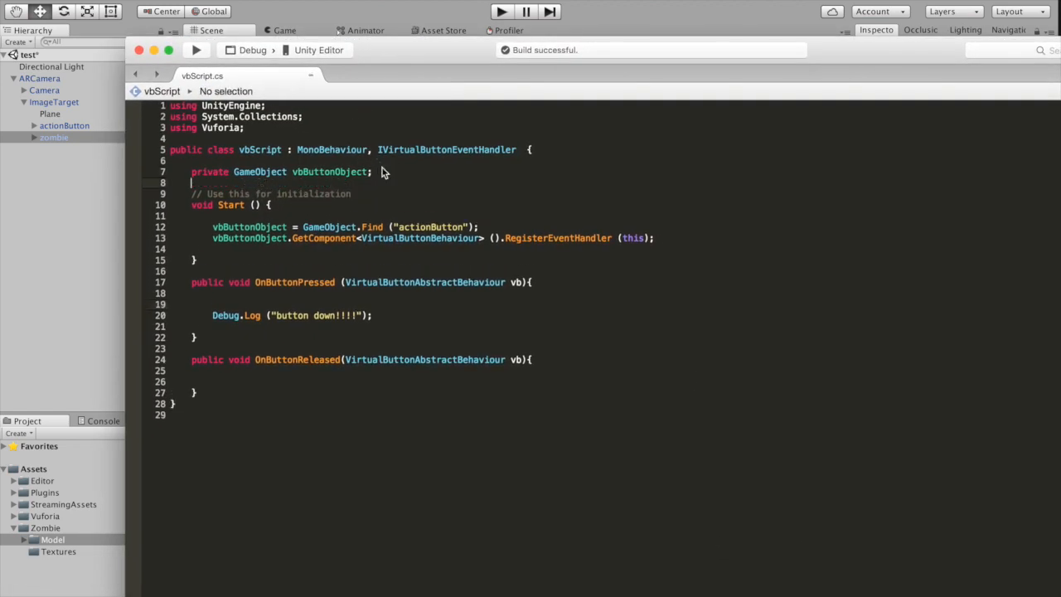
Declare 'private GameObject zombie;' and assign it with GameObject.Find("zombie") in Start
text(private)
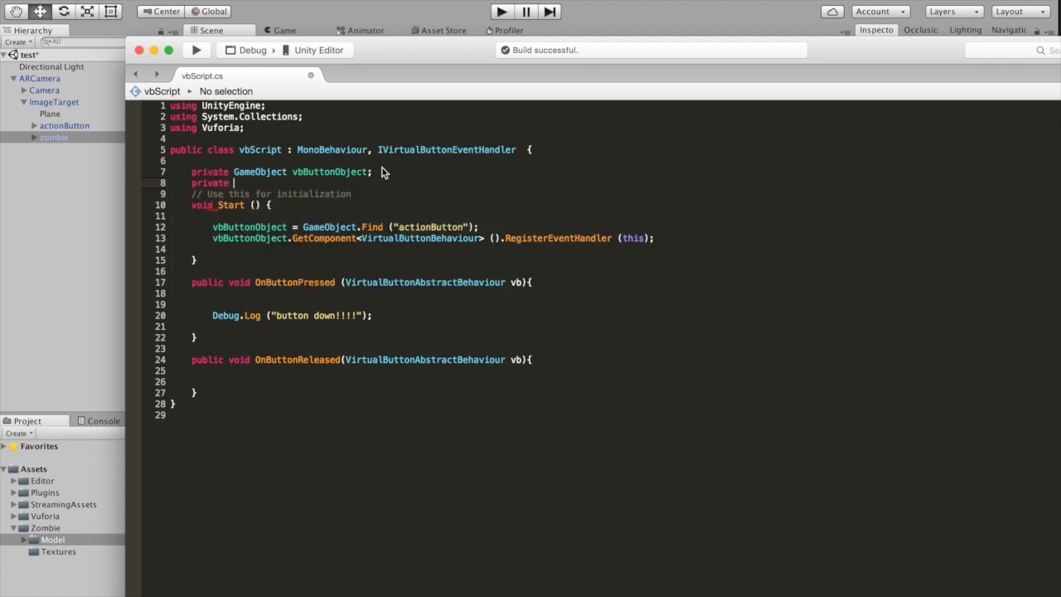
text(GameObject)
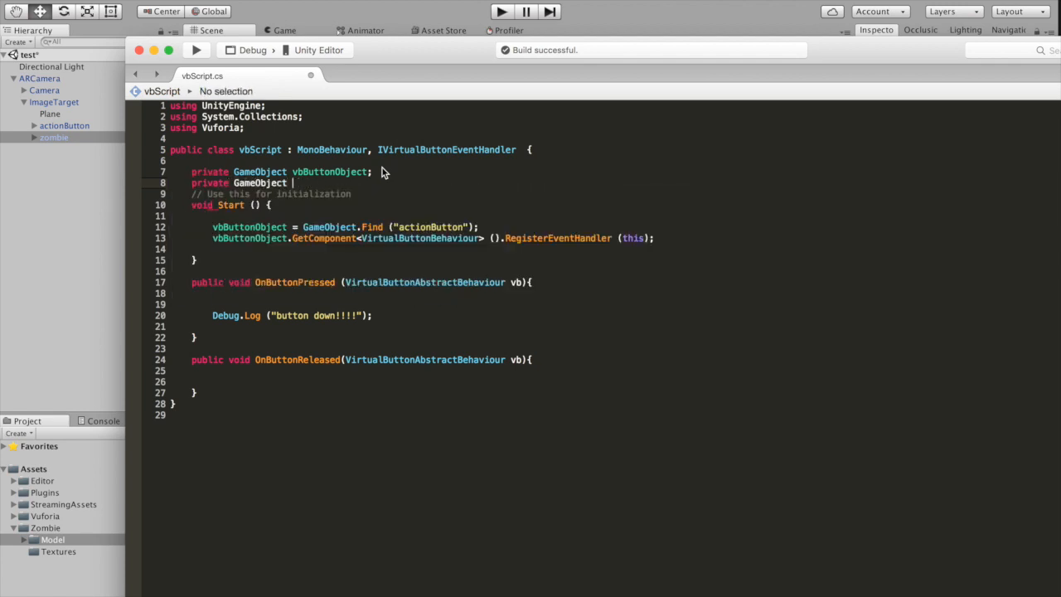
text(zombie;)
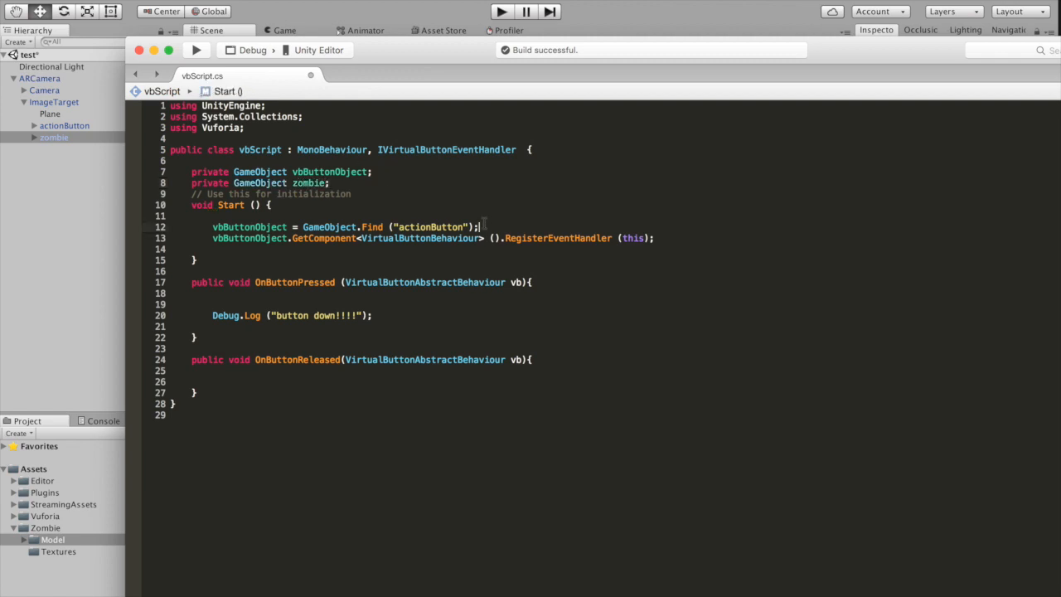
text(zombie)
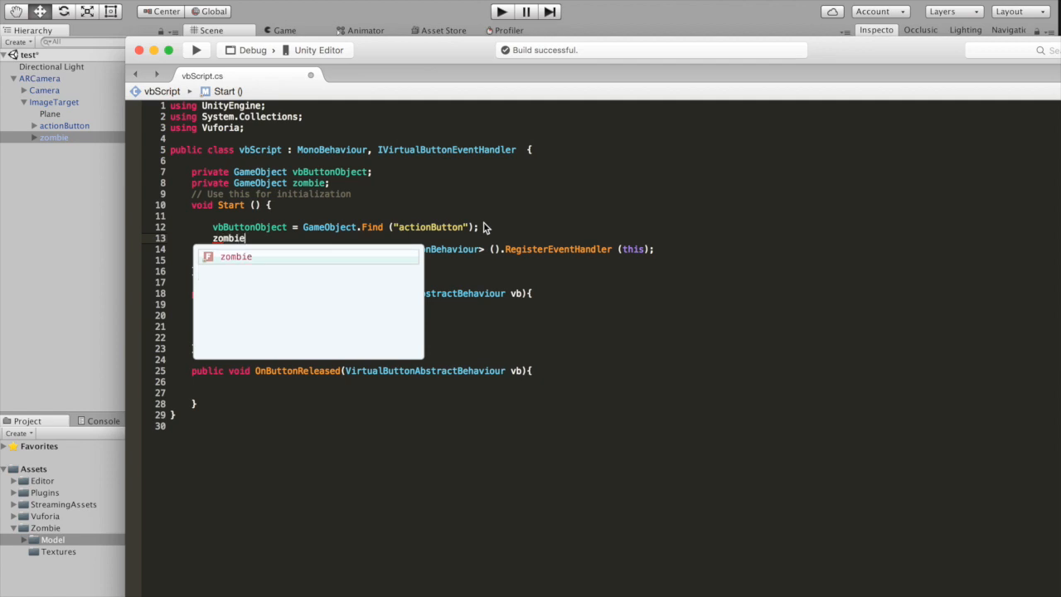
text(= gameObject.Find ("zombie");)
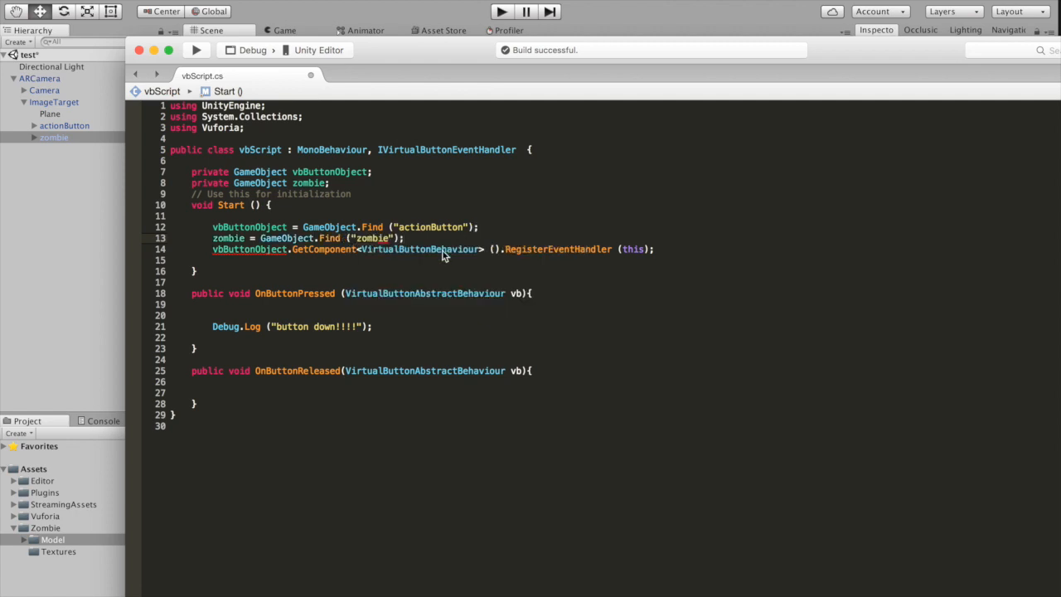
mouse_move(425, 286)
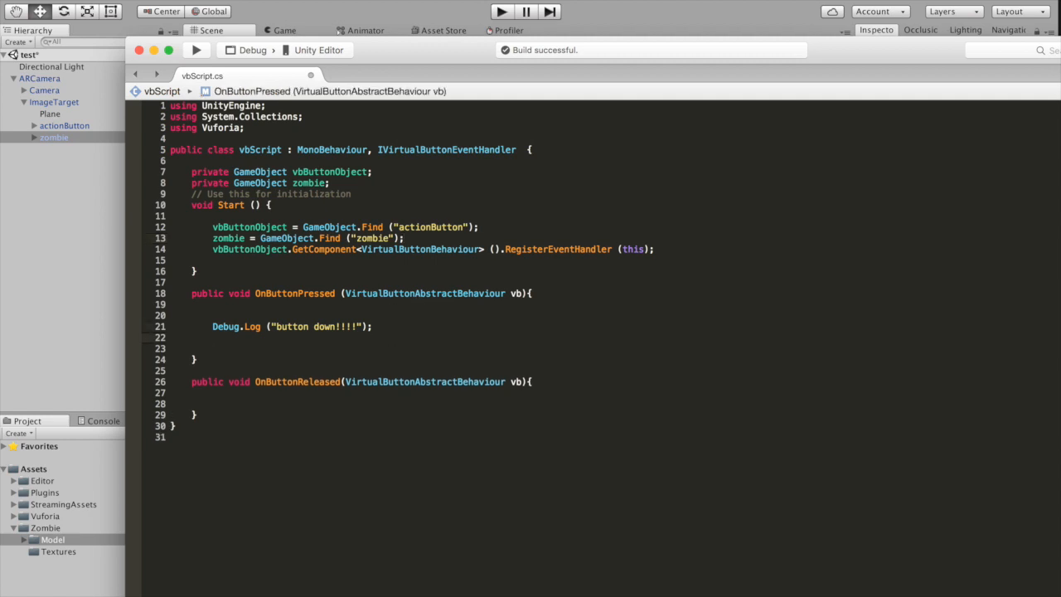
Begin 'zombie.GetComponent<' inside OnButtonPressed
text(zombie.GetComponent)
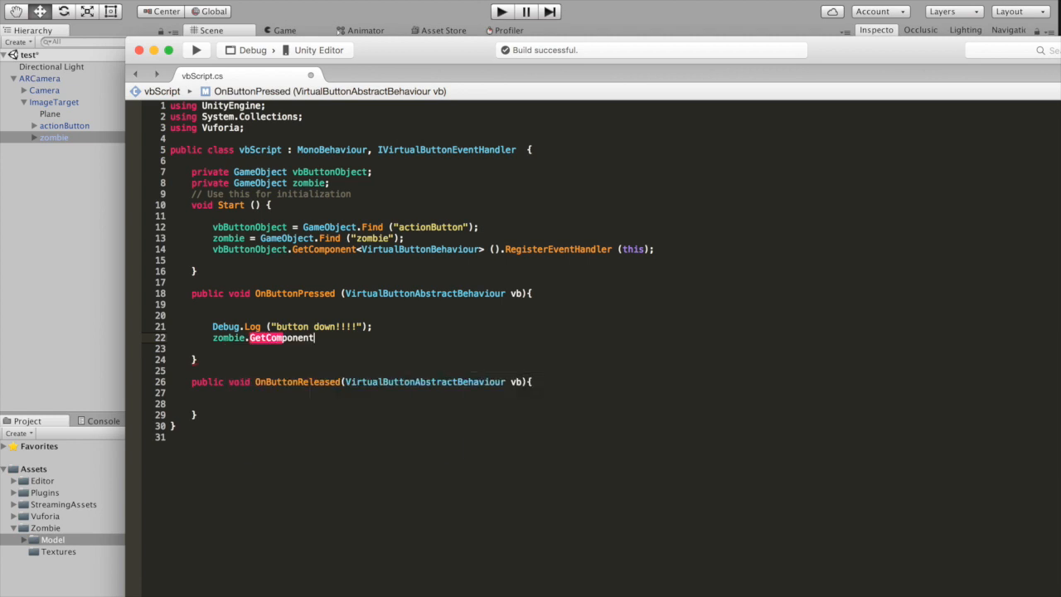
text(<)
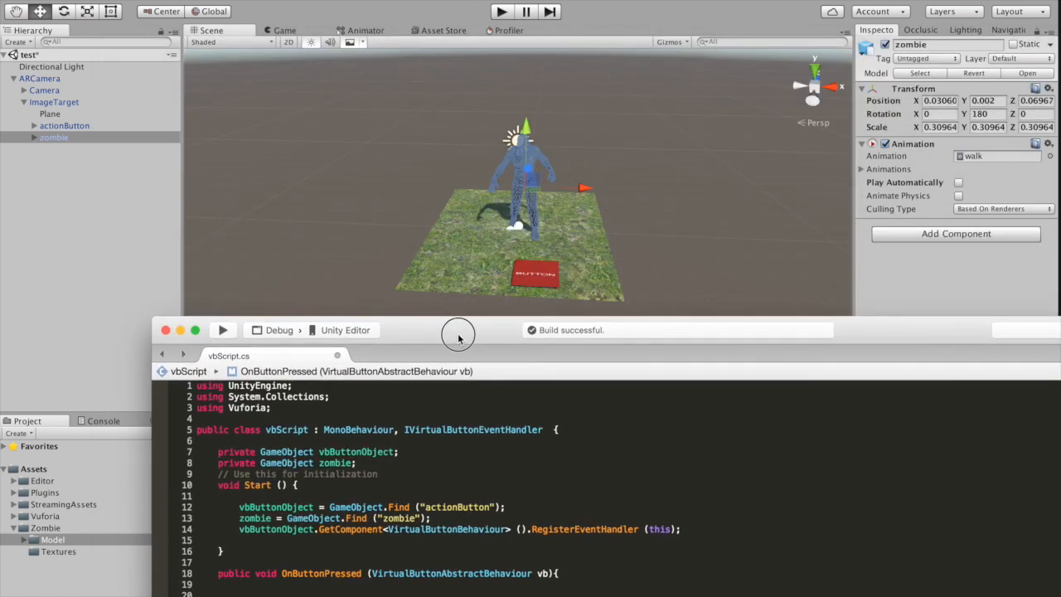
Complete 'zombie.GetComponent<Animation>().Play();' in OnButtonPressed with the editor enlarged
drag(458, 330, 428, 264)
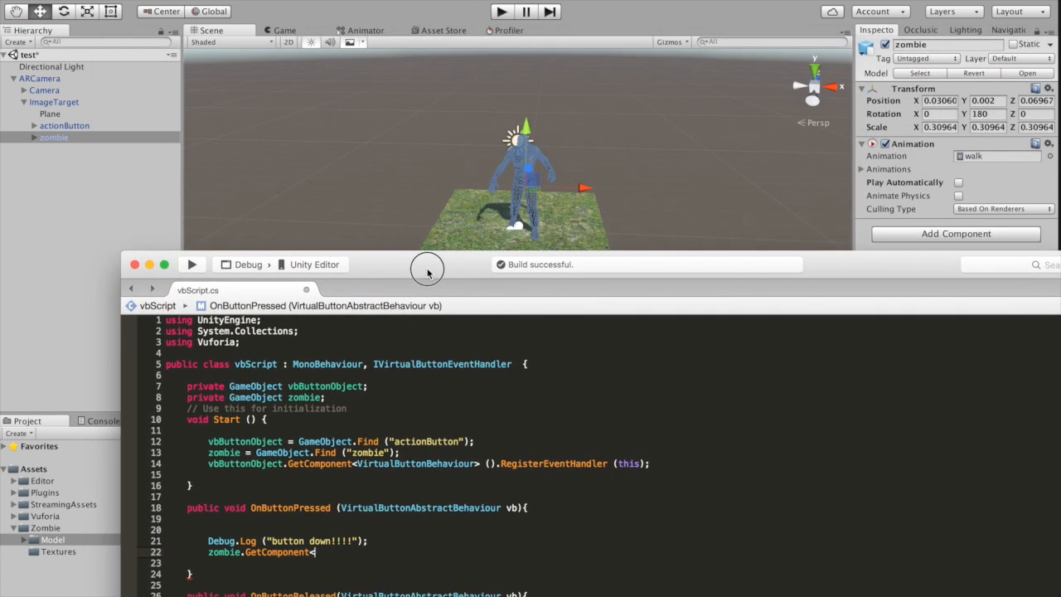
drag(428, 272, 427, 262)
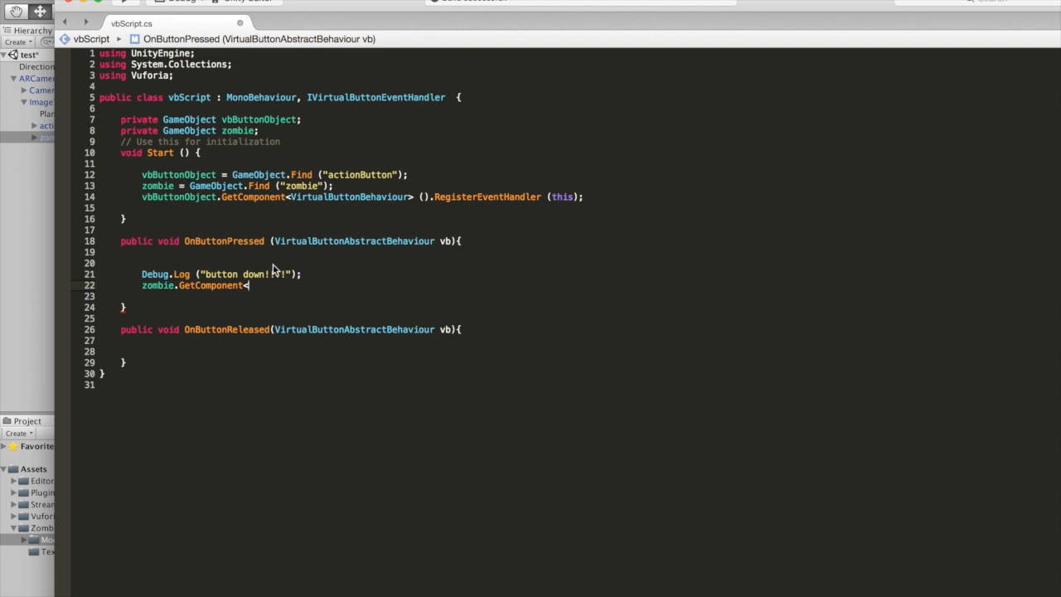
text(!!!)
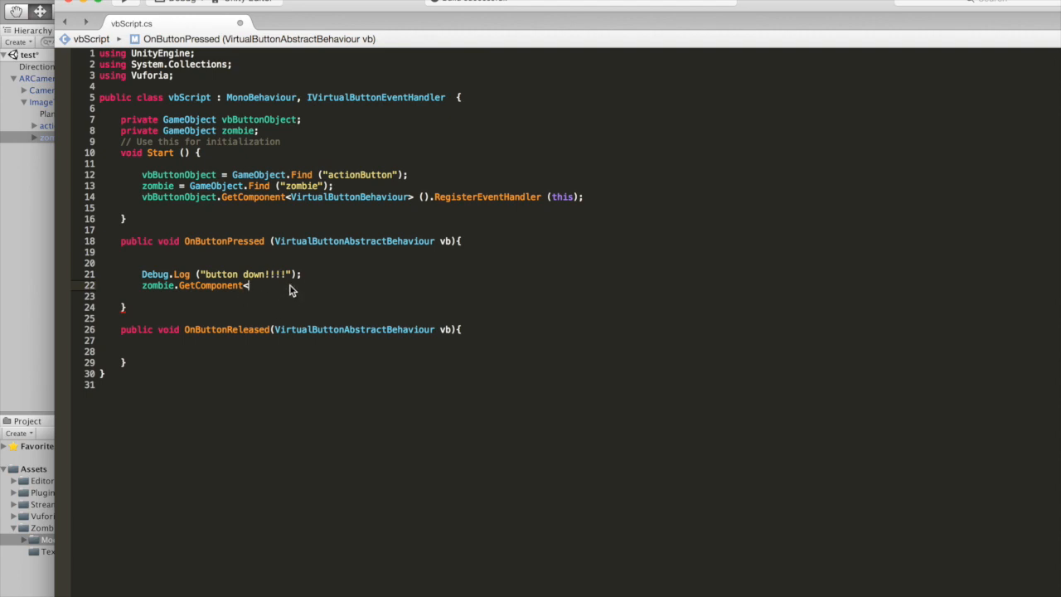
text(<Animtion)
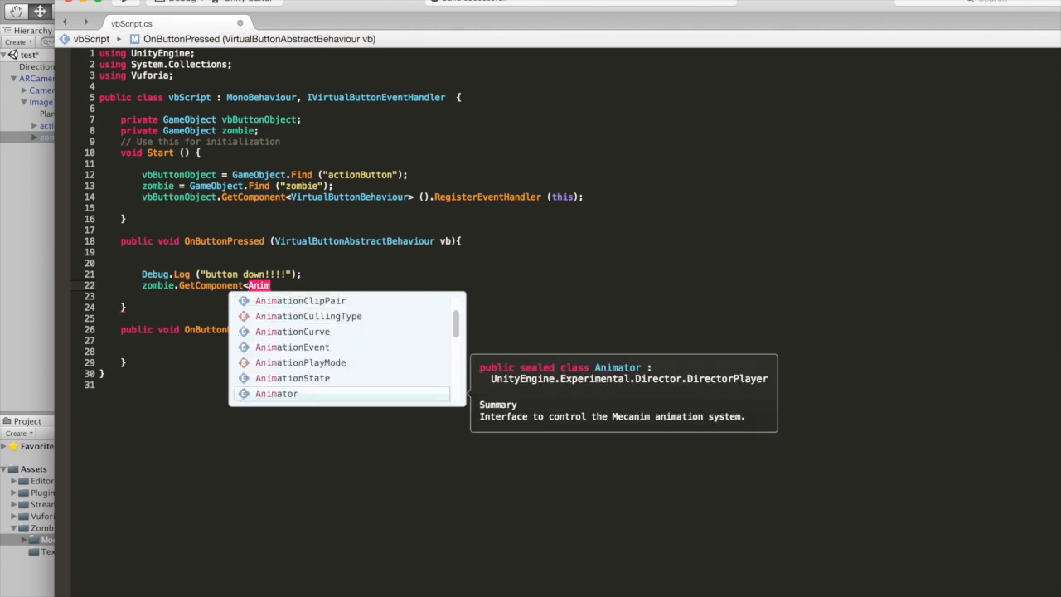
text(ation>().)
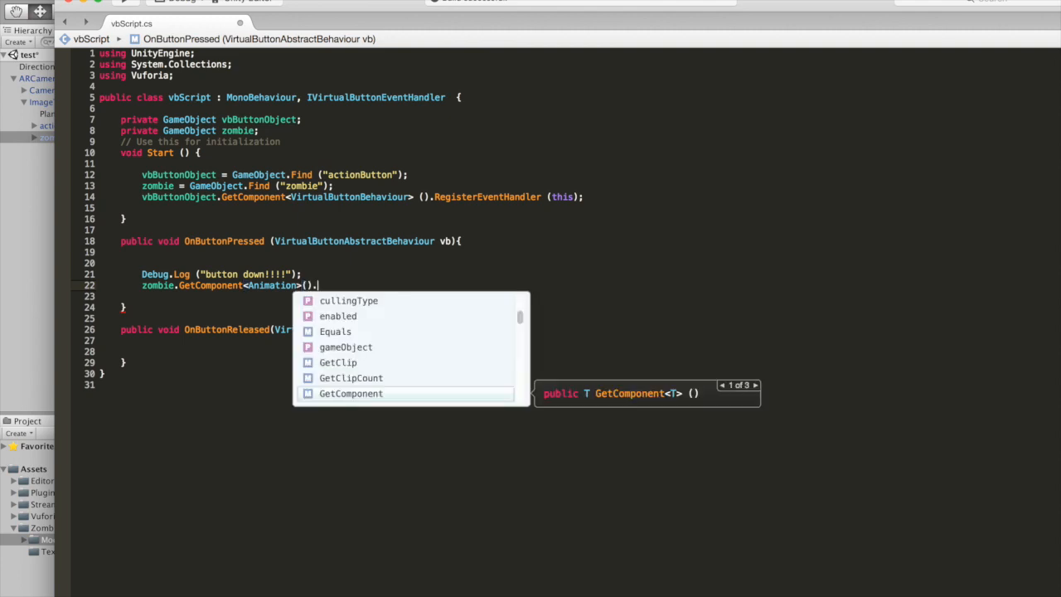
text(PL)
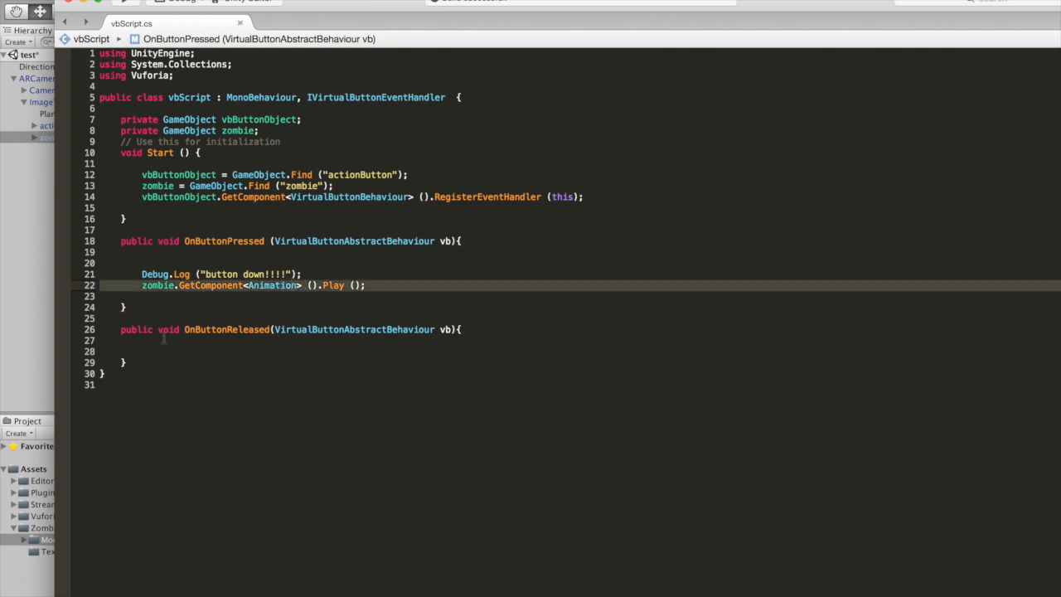
Add the same line in OnButtonReleased with Play changed to Stop, then return to Unity
text(zombie.GetComponent<Animation> ().Play ();)
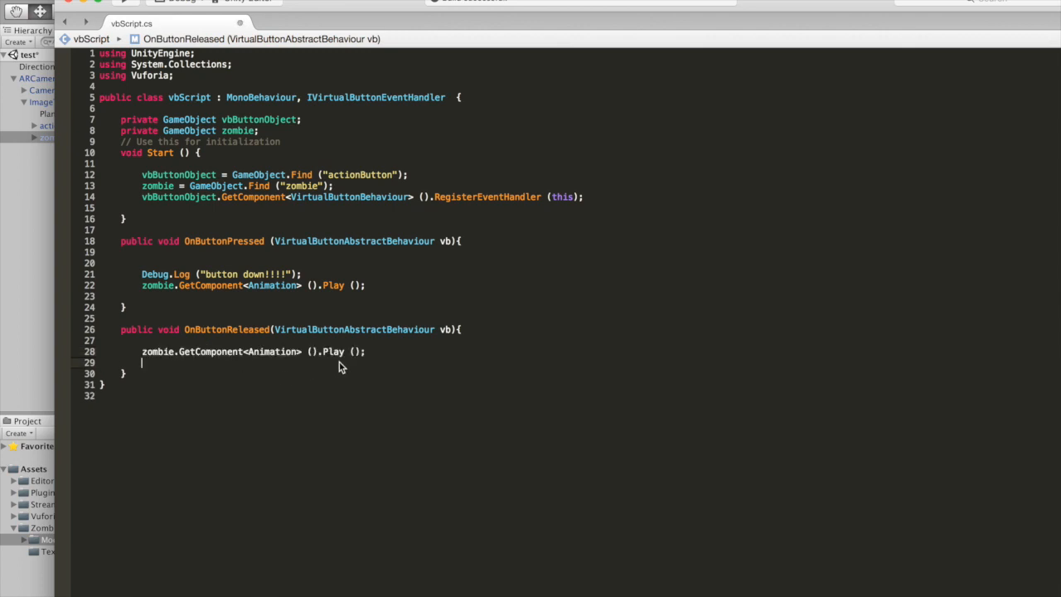
click(329, 351)
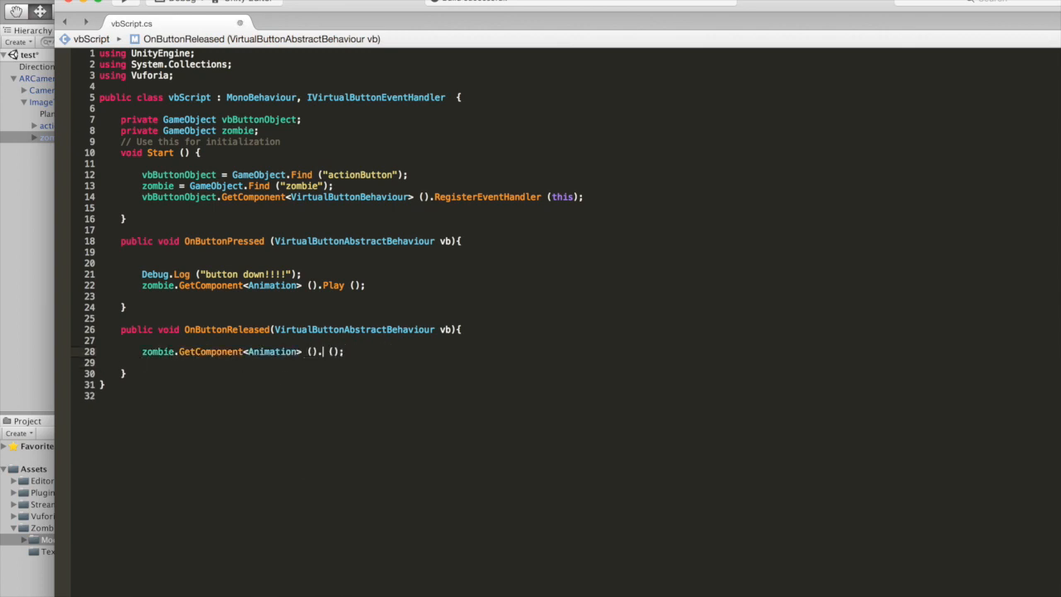
text(Stop)
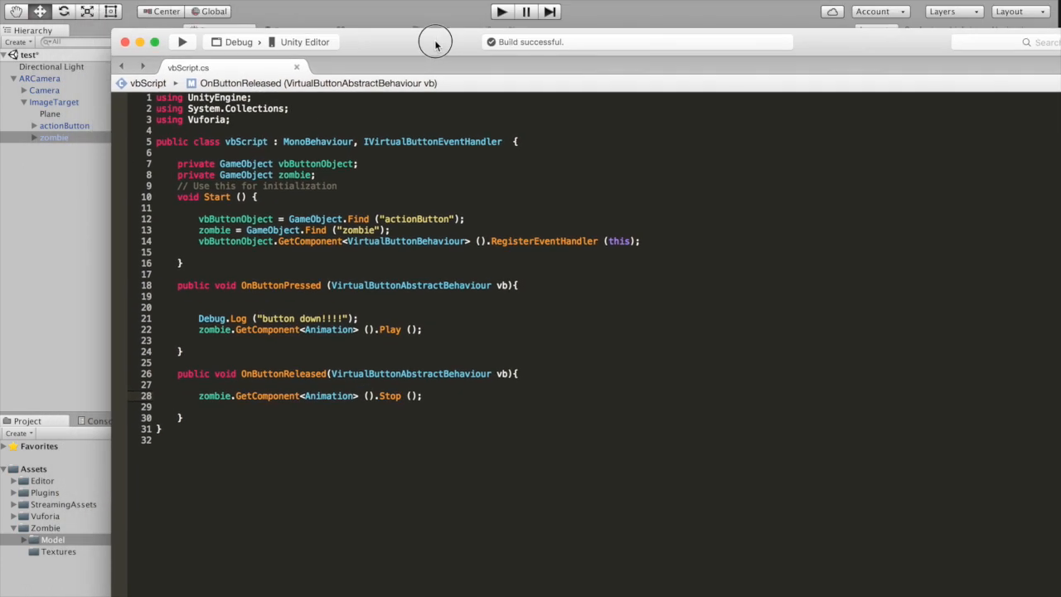
click(501, 10)
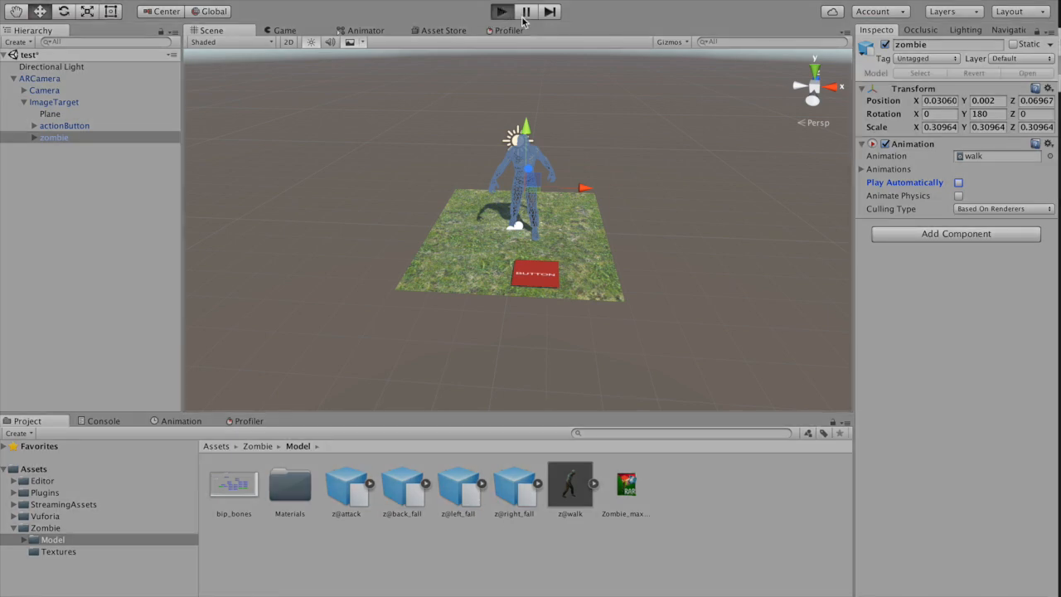
Run the AR scene in Play mode so the Game view shows the live webcam feed
click(500, 10)
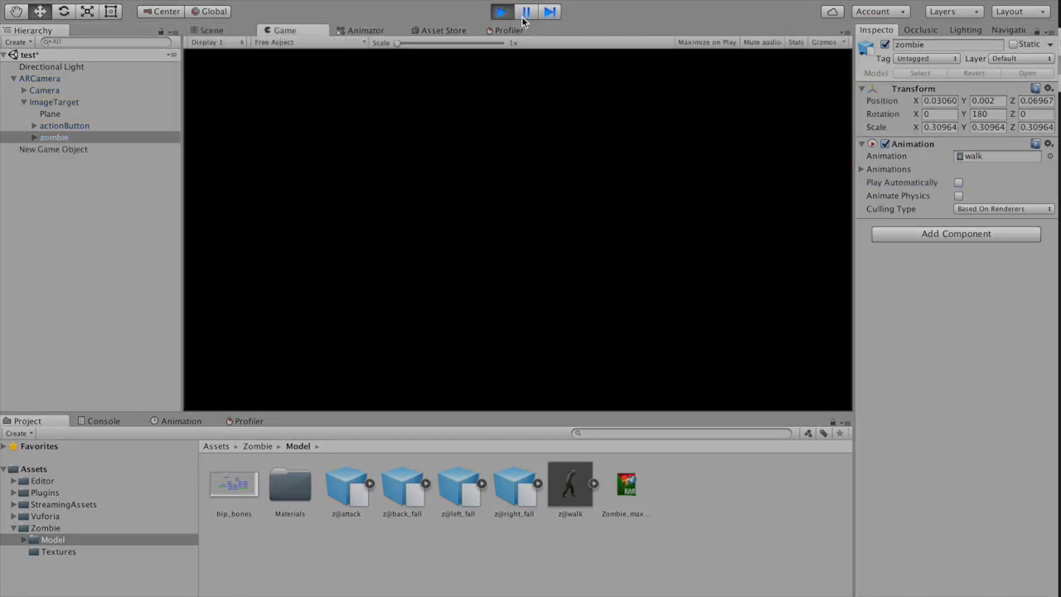
click(501, 10)
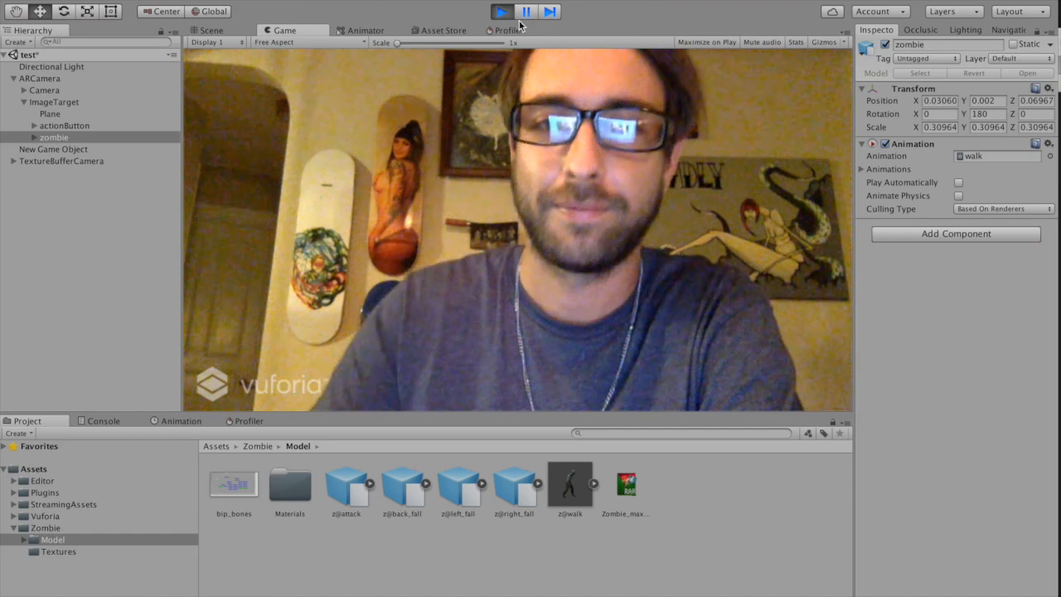
click(501, 10)
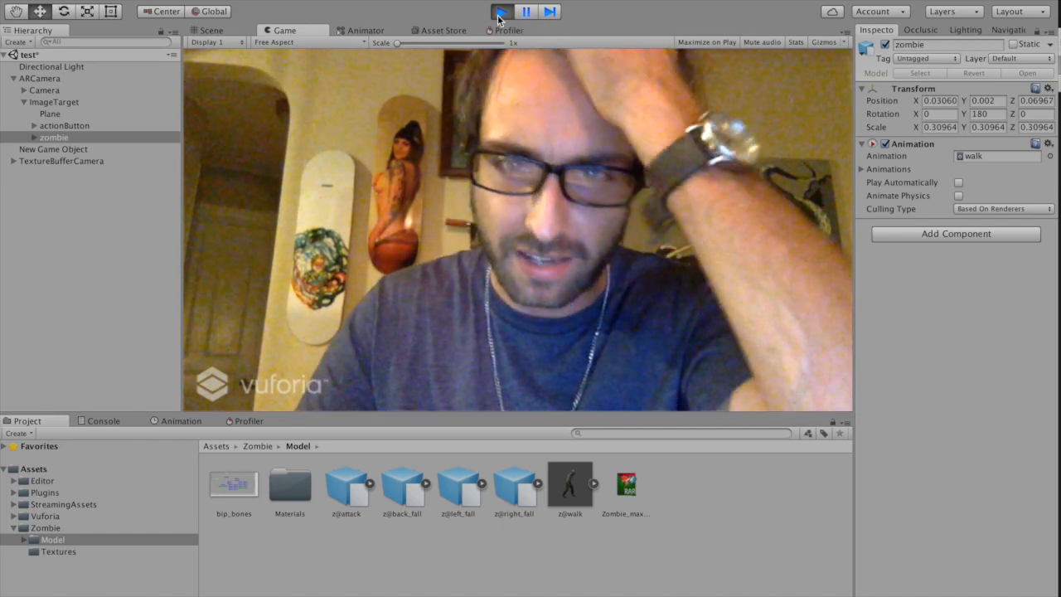